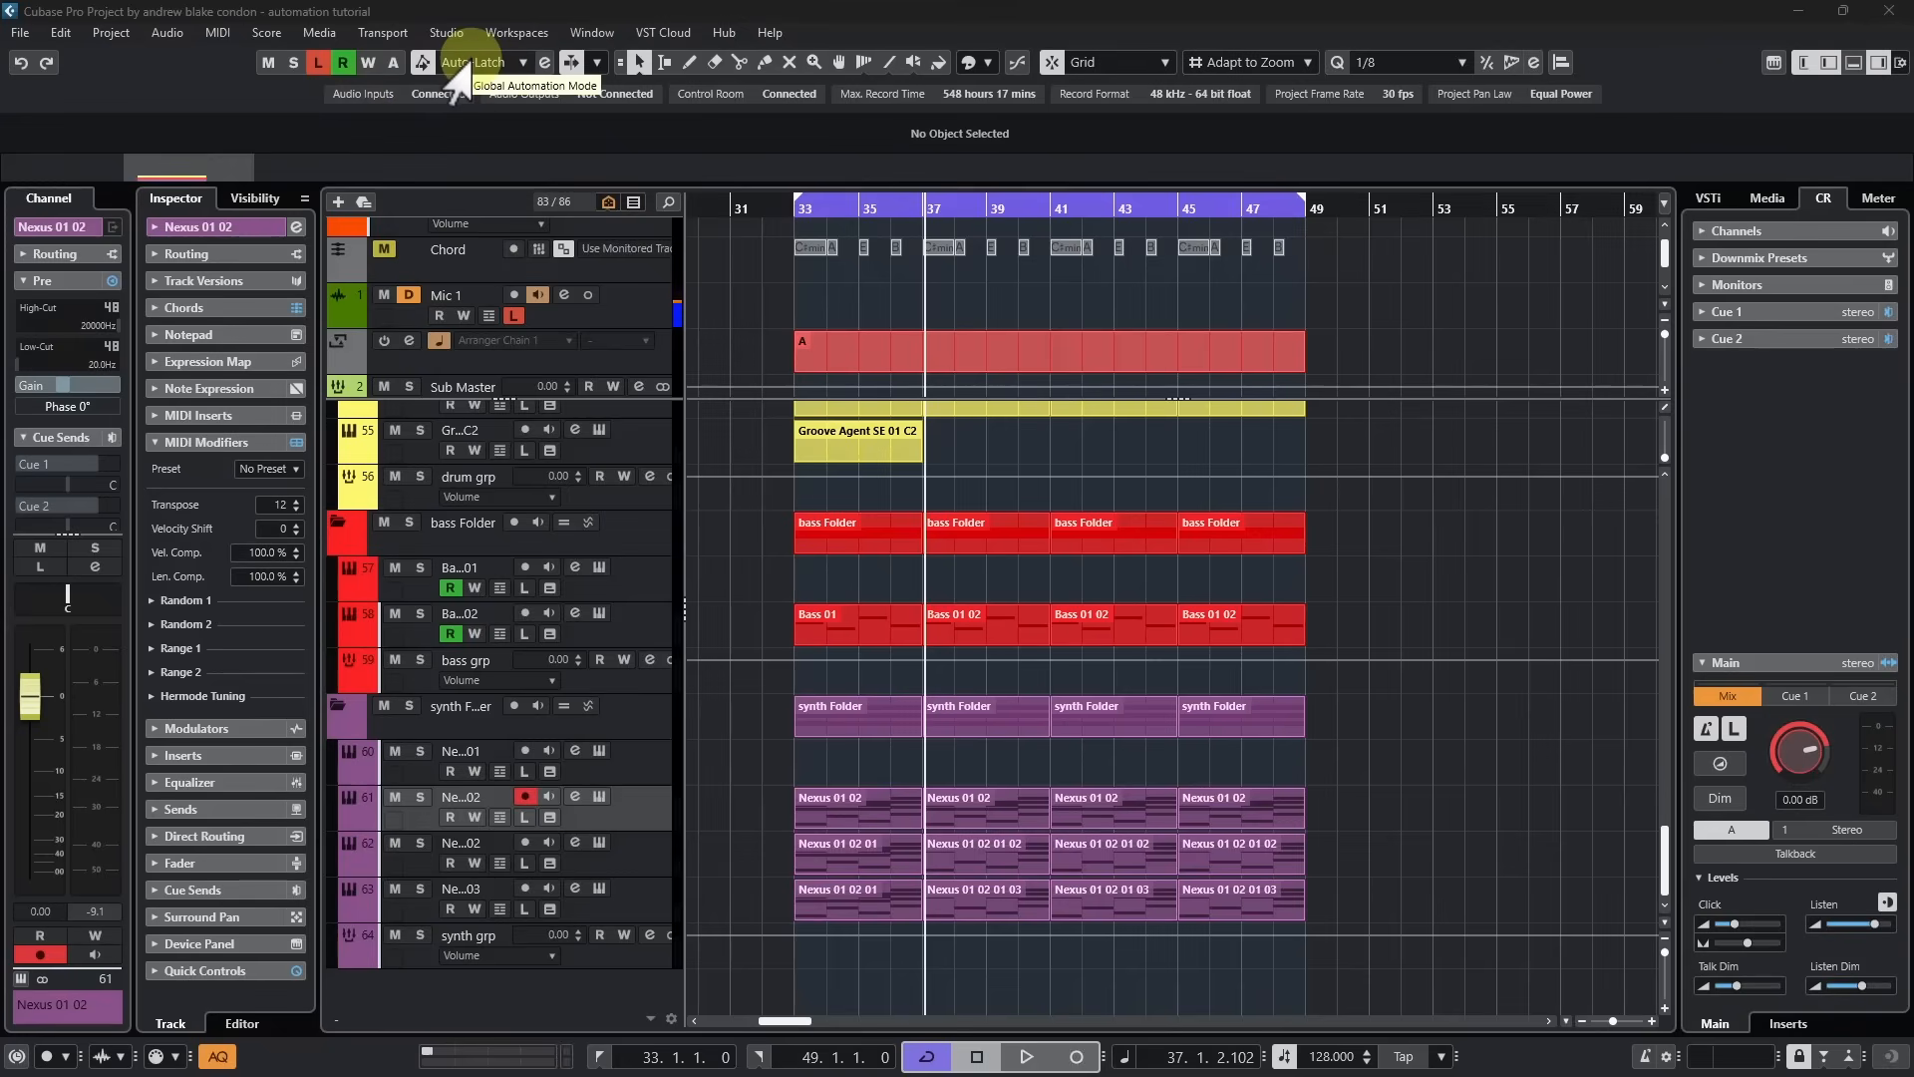
# Step: Set the global automation mode to Touch
pyautogui.click(506, 61)
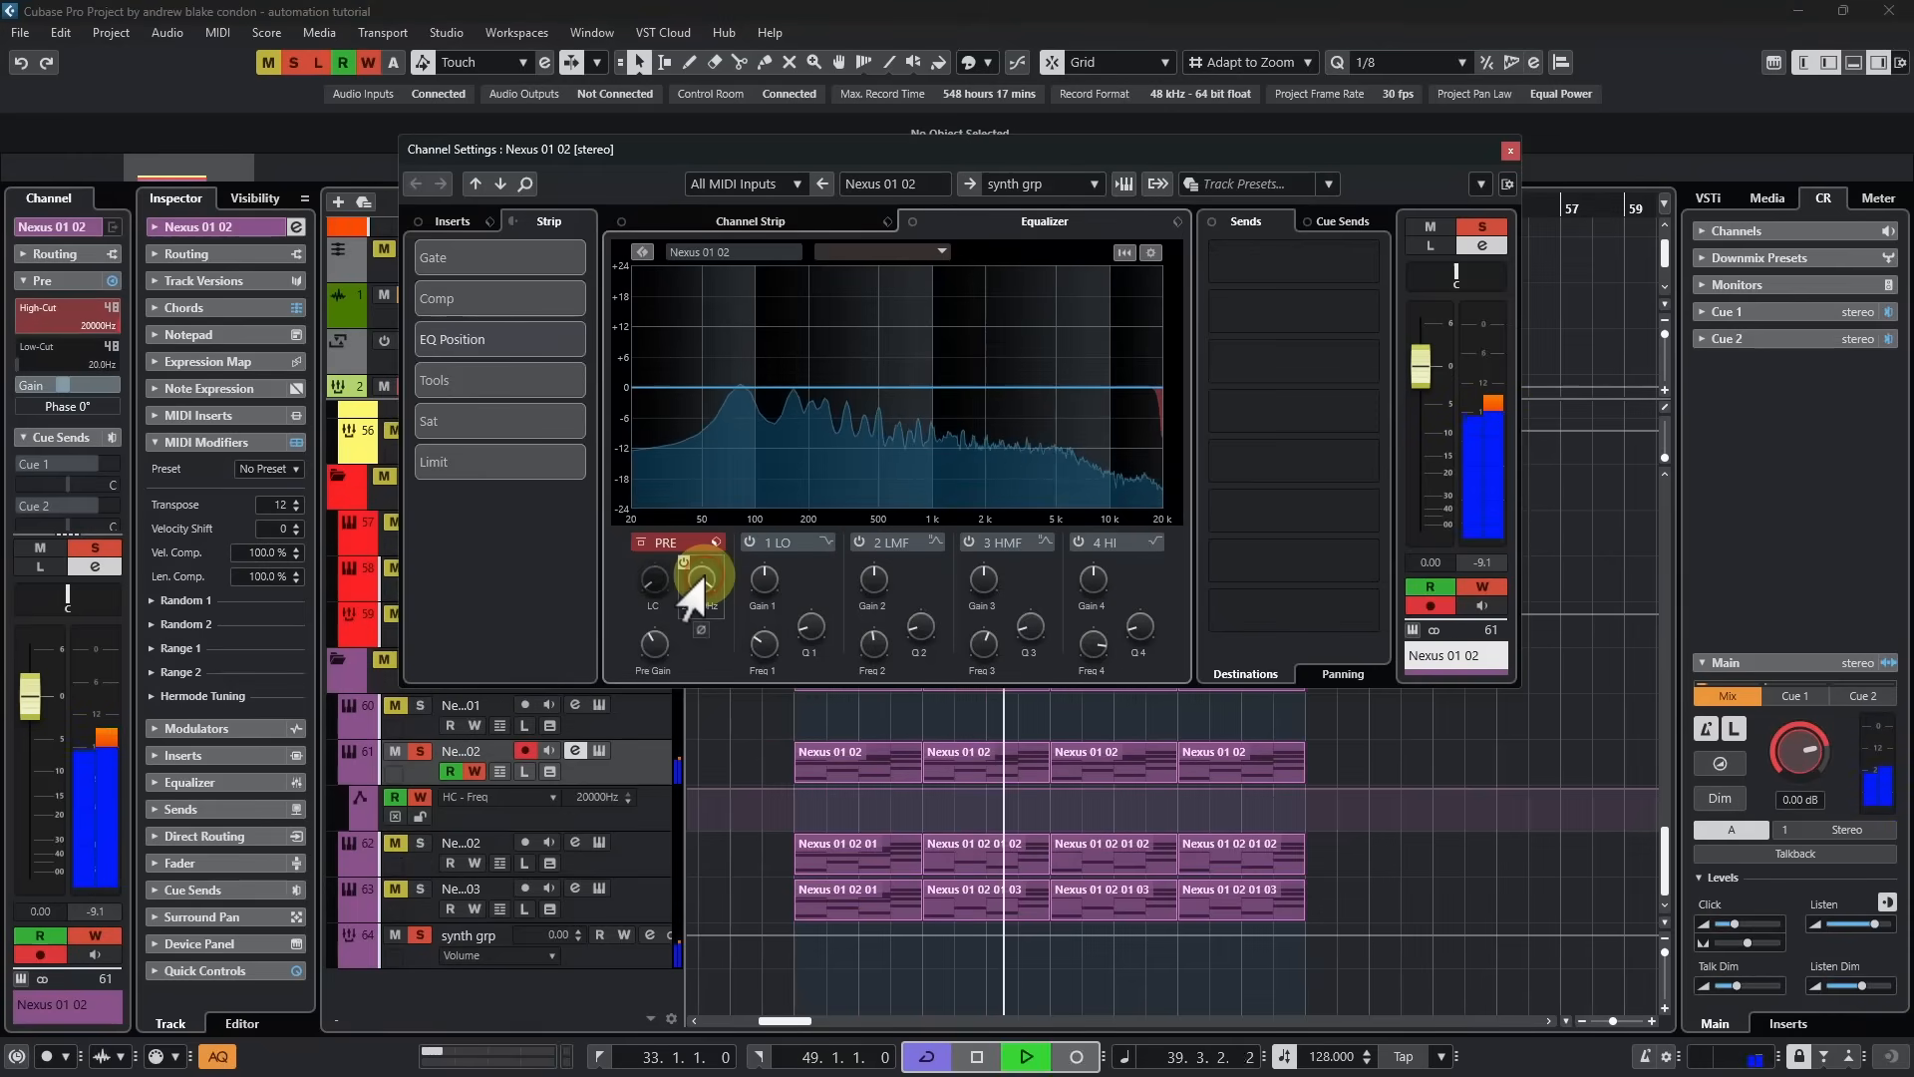
# Step: Switch on the Nexus 01 02 high-cut filter and show its HC - Freq automation lane
pyautogui.click(1026, 1056)
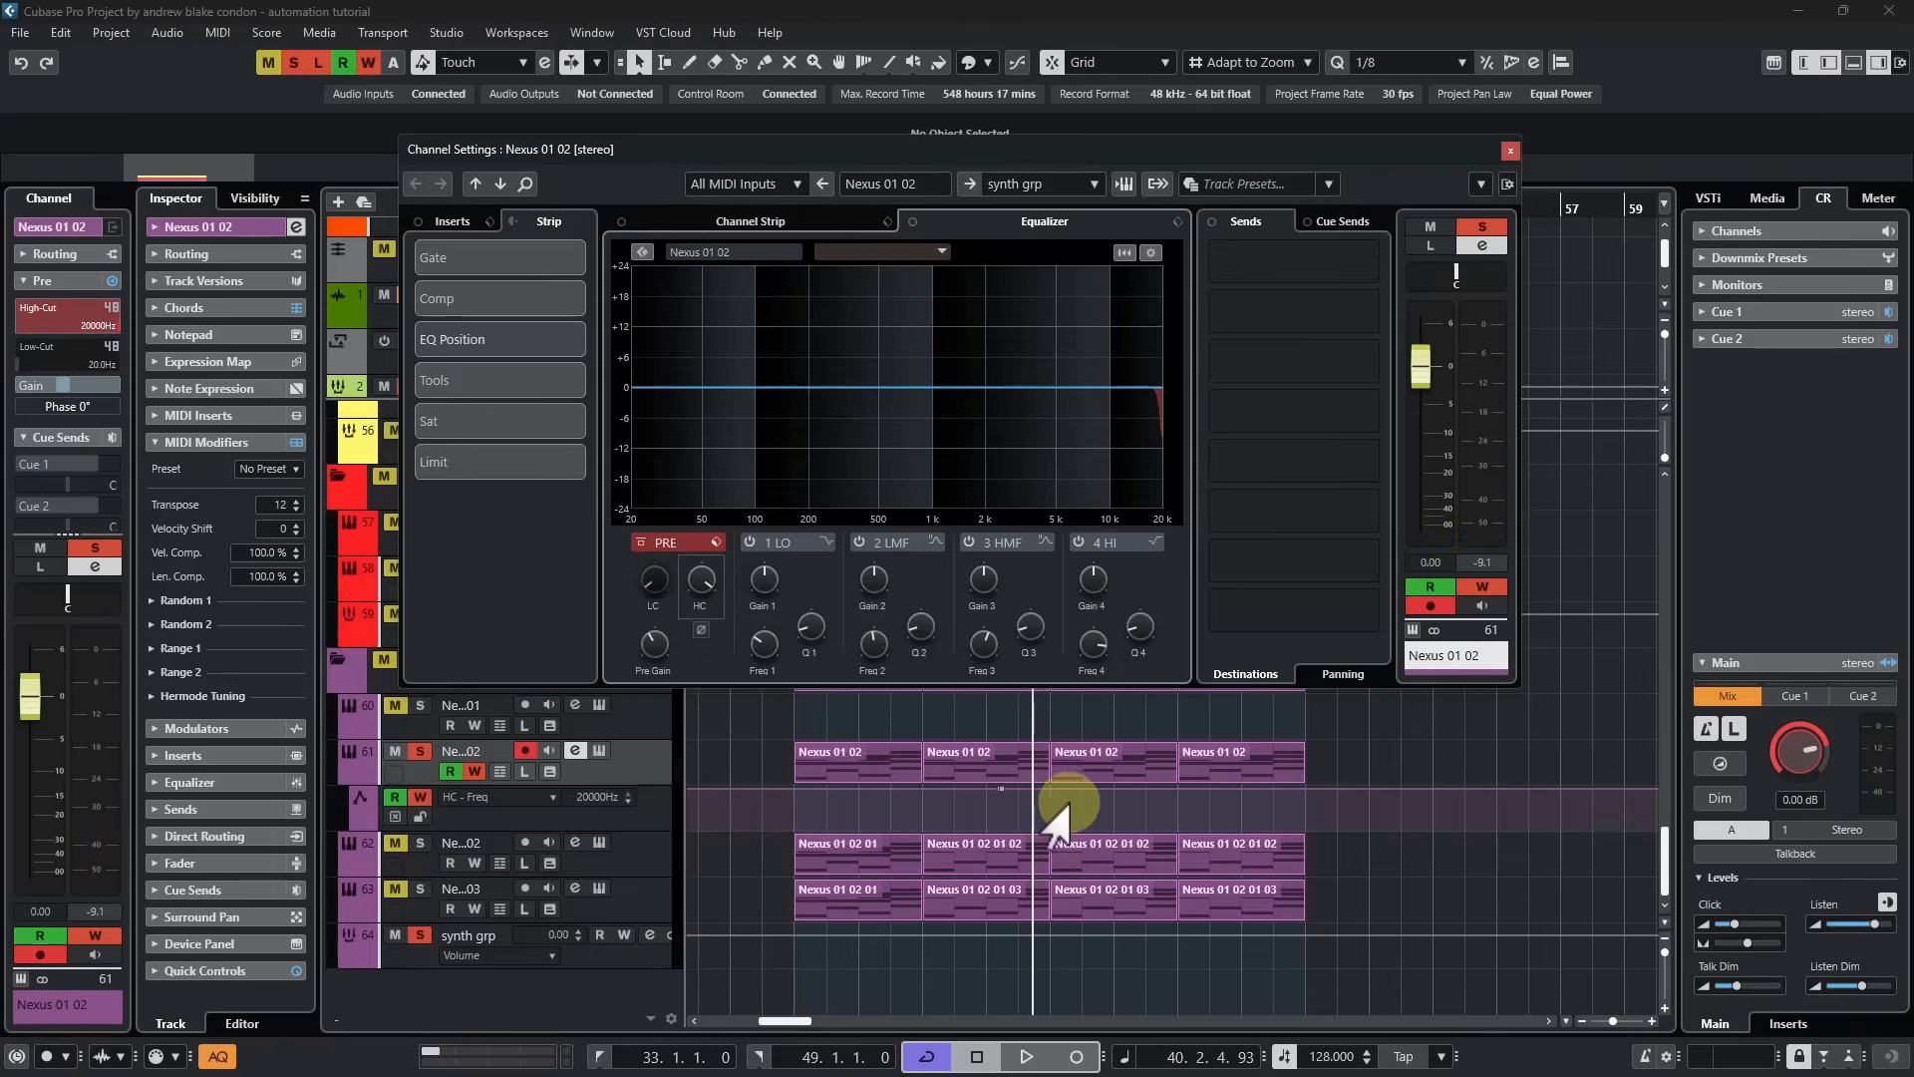
pyautogui.click(1510, 151)
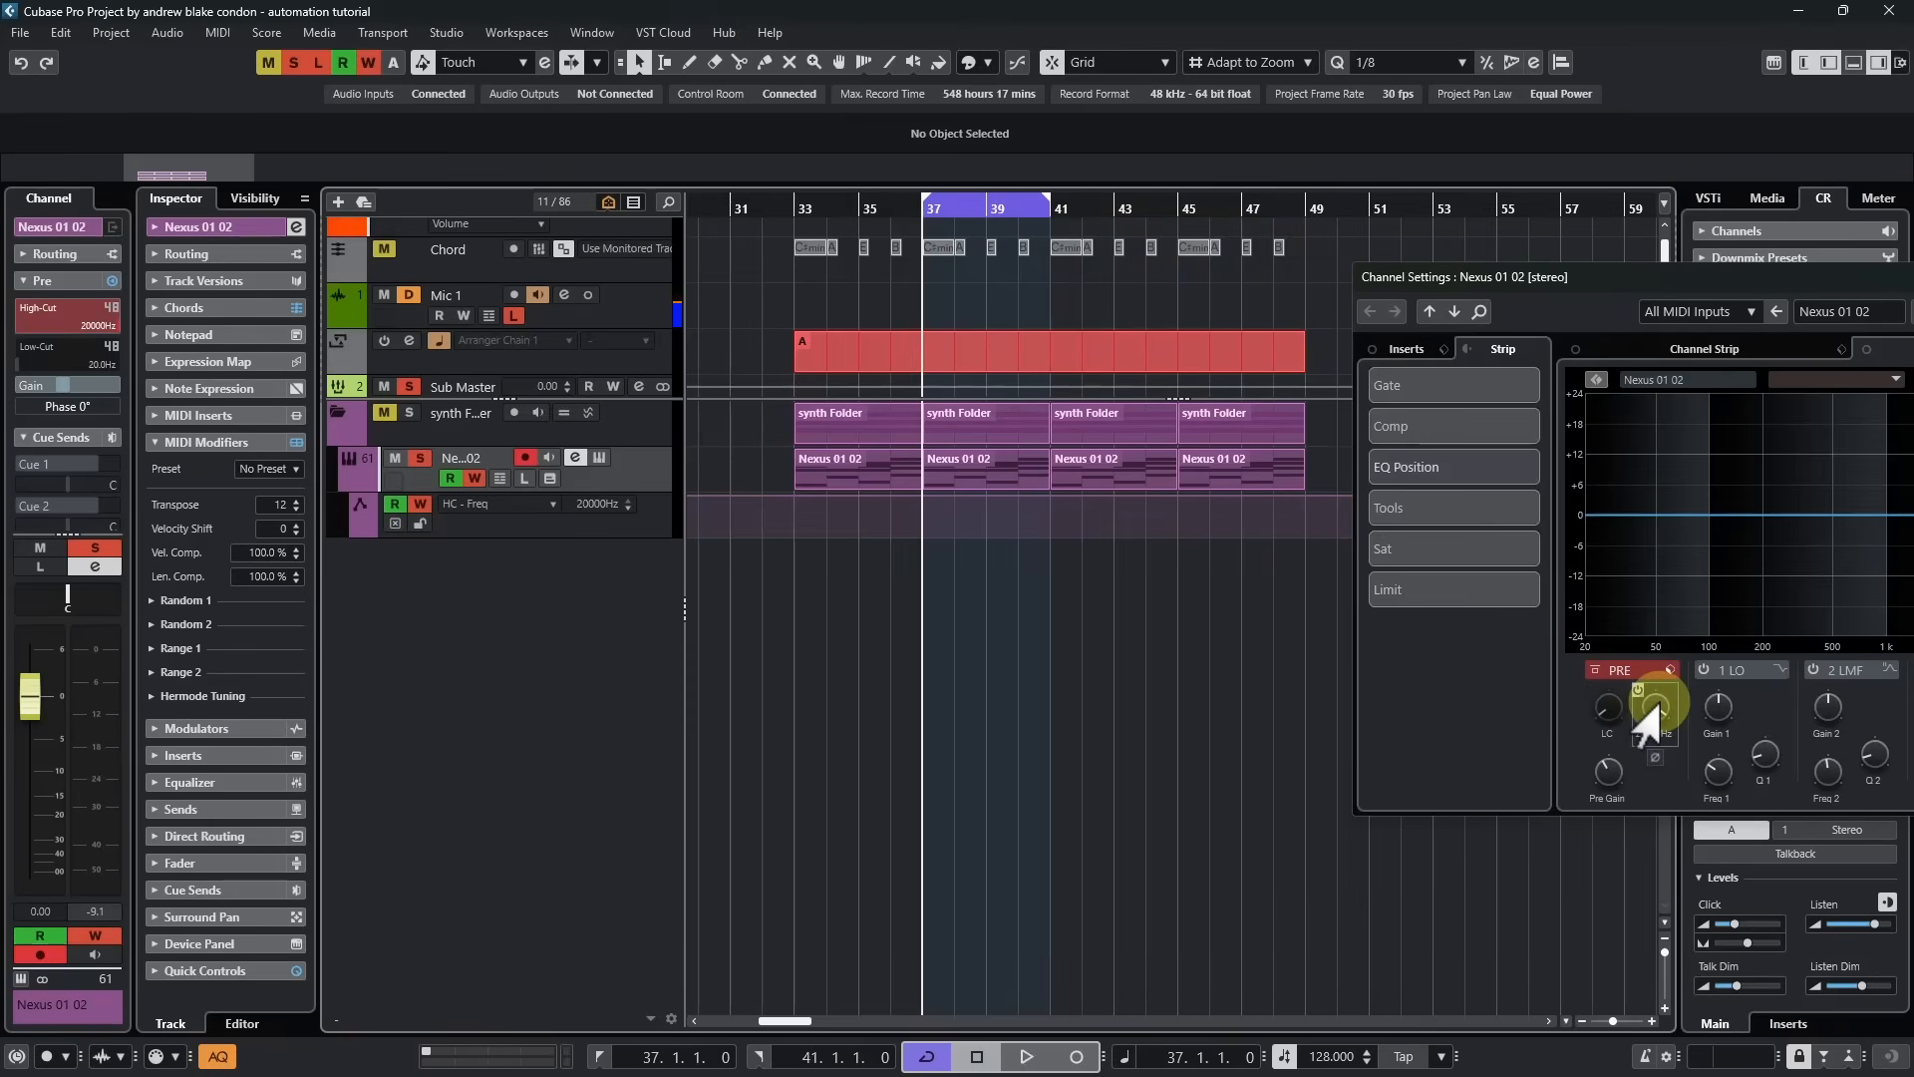
# Step: Write a rising and falling high-cut curve across bars 37 to 41 by turning the HC knob during playback
pyautogui.click(1027, 1056)
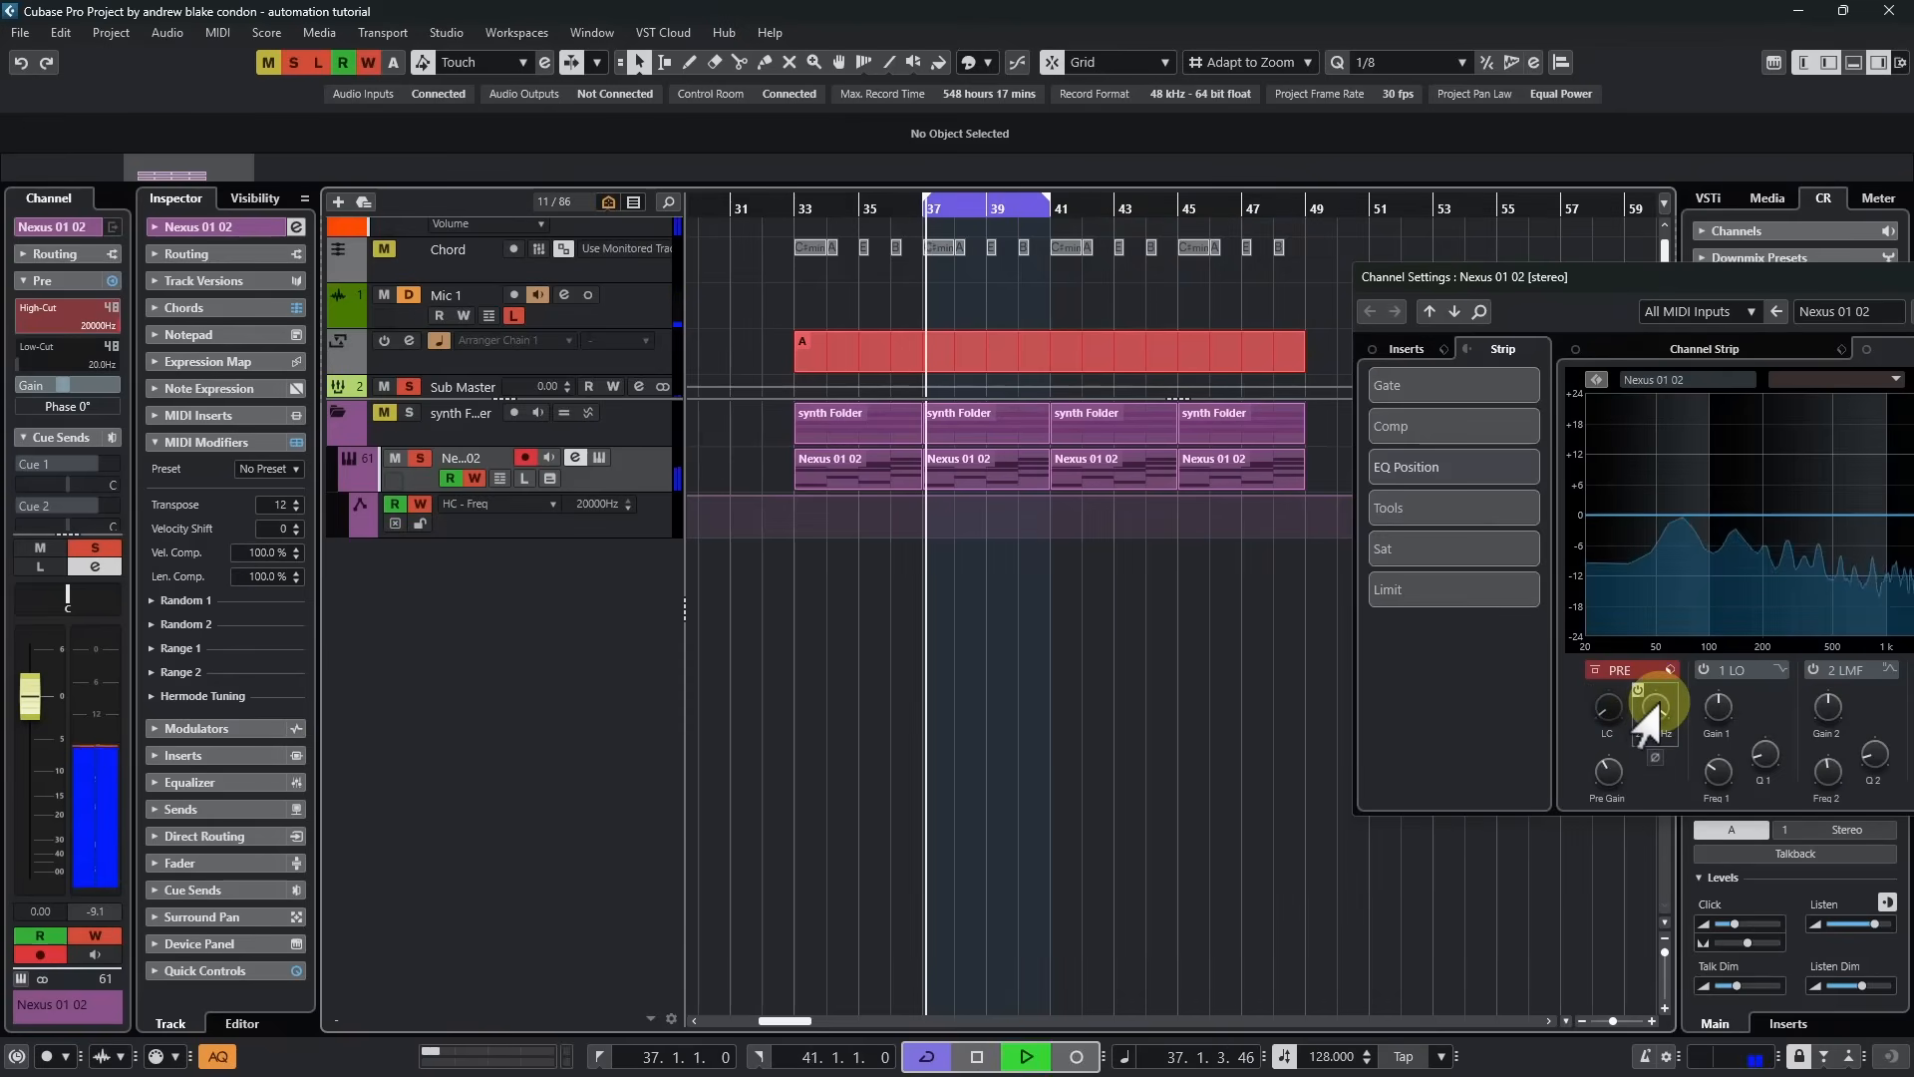
pyautogui.moveTo(1652, 714); pyautogui.dragTo(1648, 751)
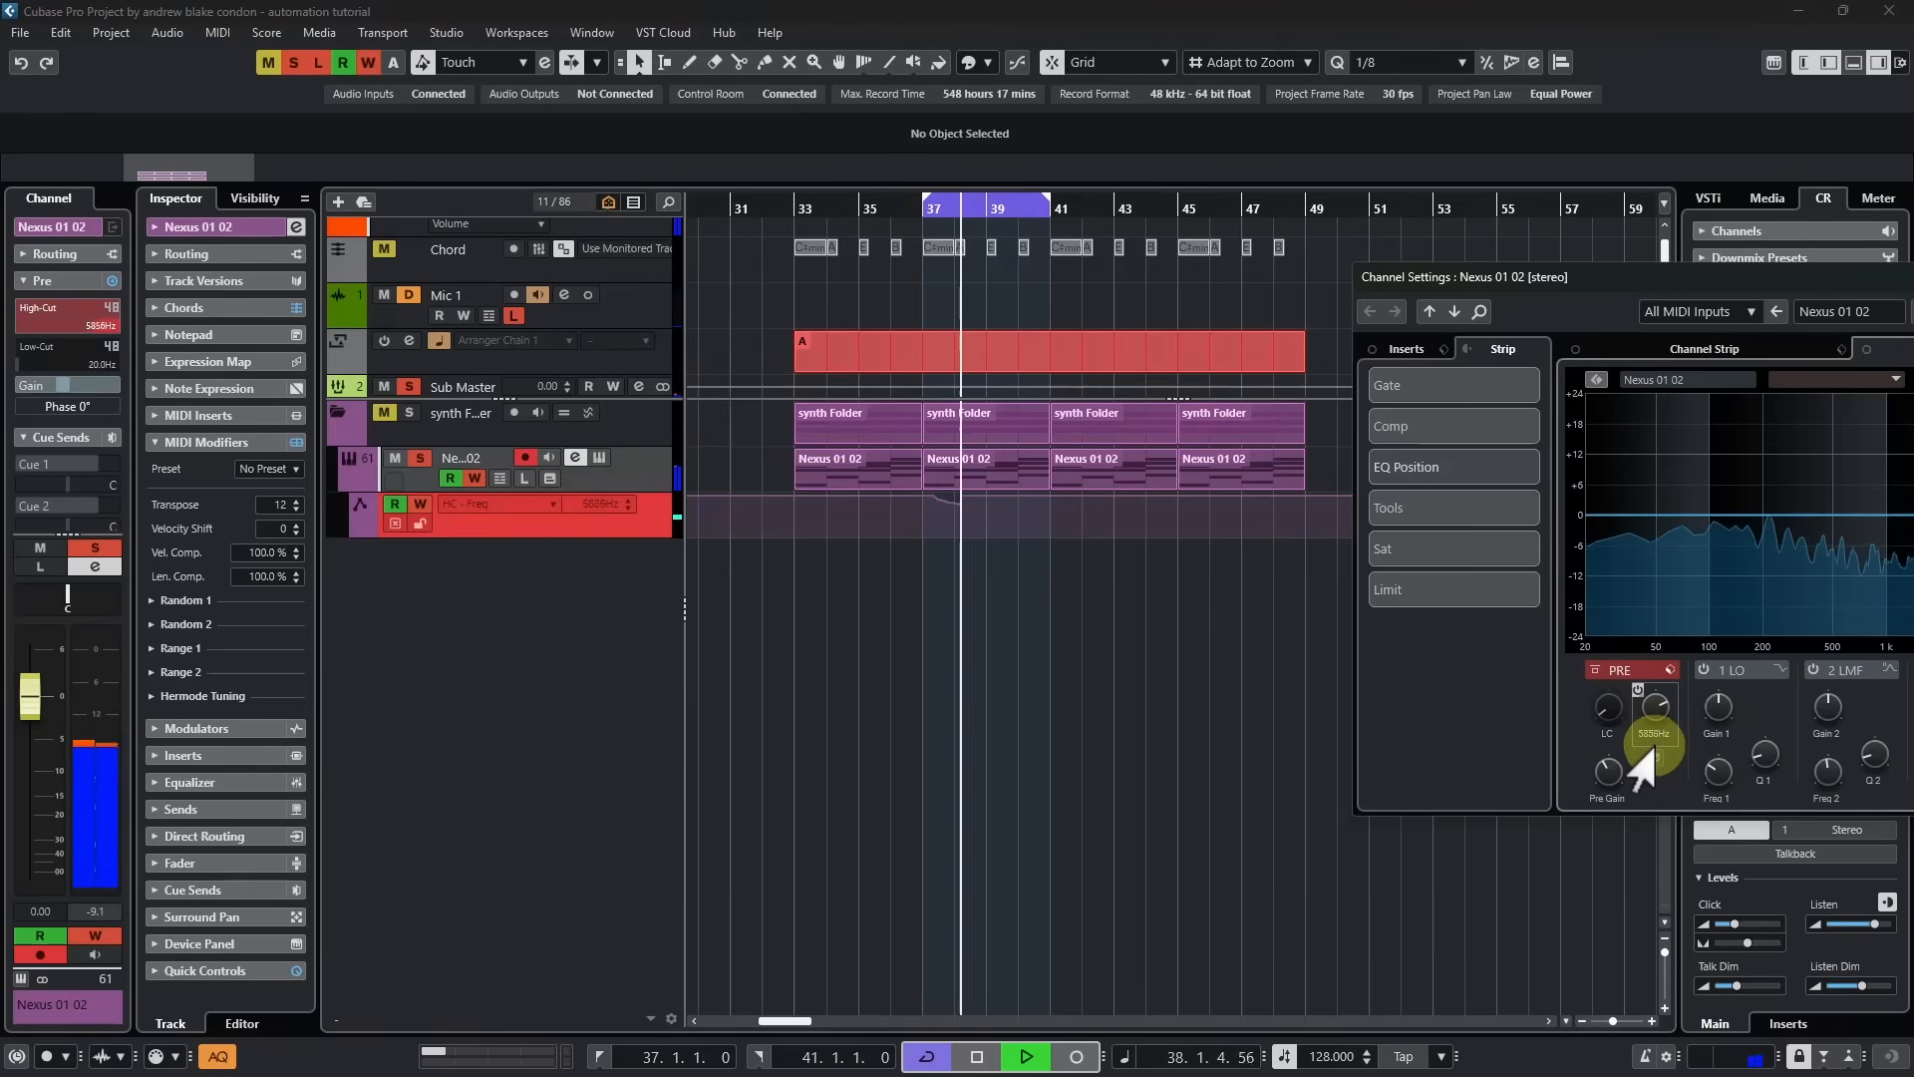
pyautogui.moveTo(1652, 702); pyautogui.dragTo(1646, 776)
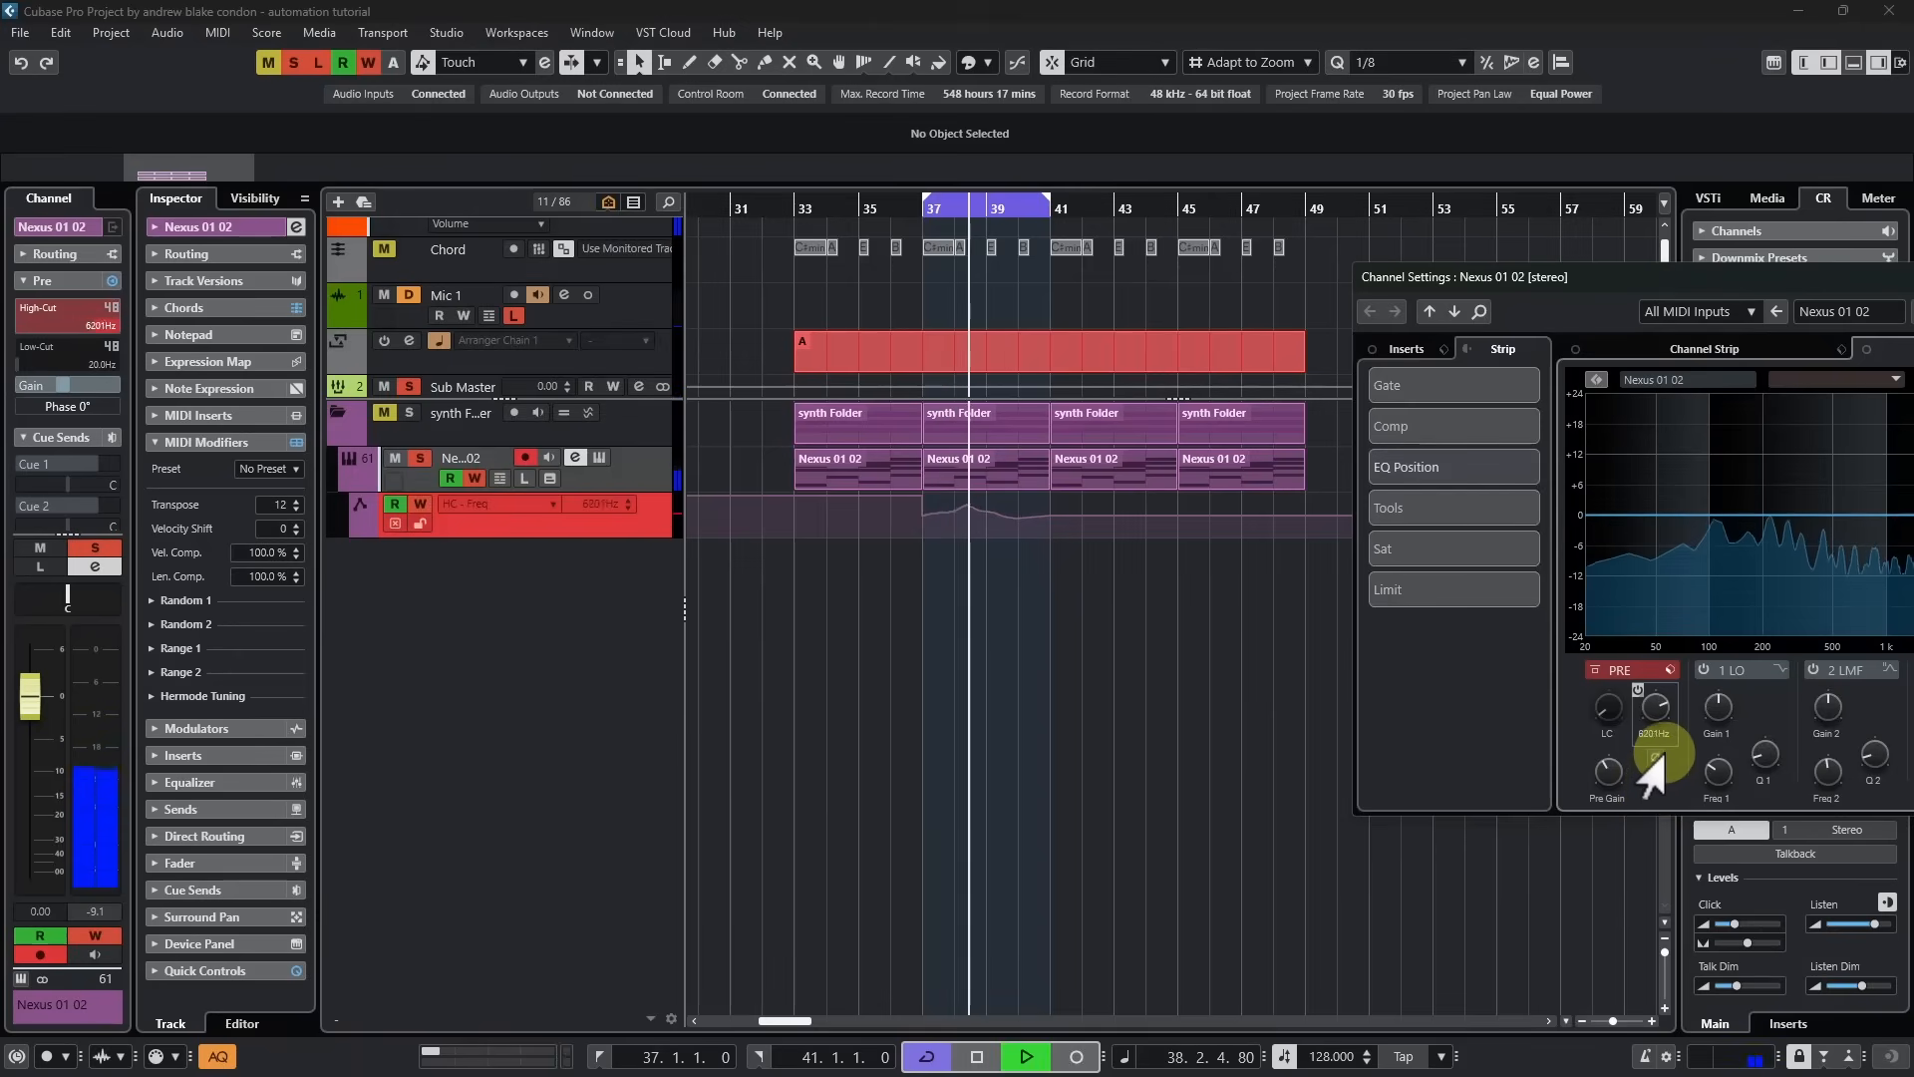
pyautogui.moveTo(1663, 757); pyautogui.dragTo(1670, 781)
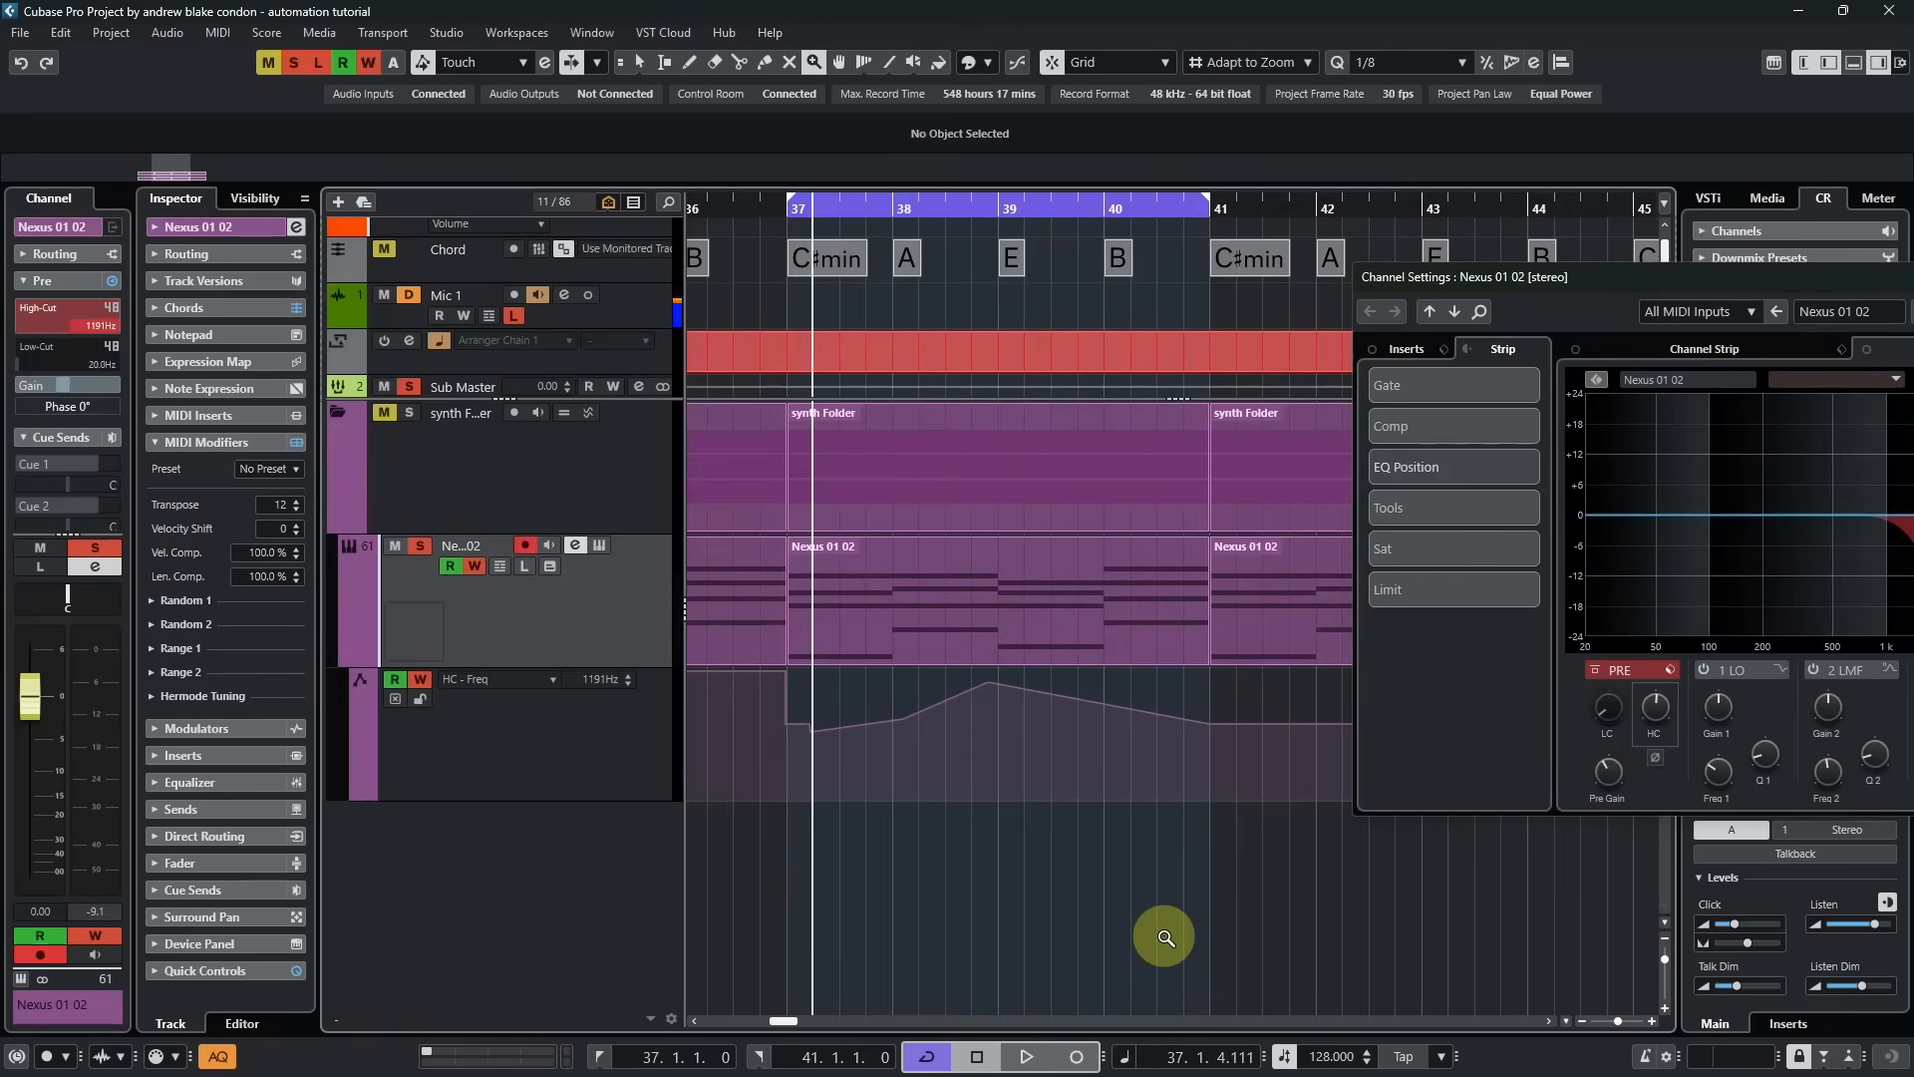
pyautogui.moveTo(1176, 958)
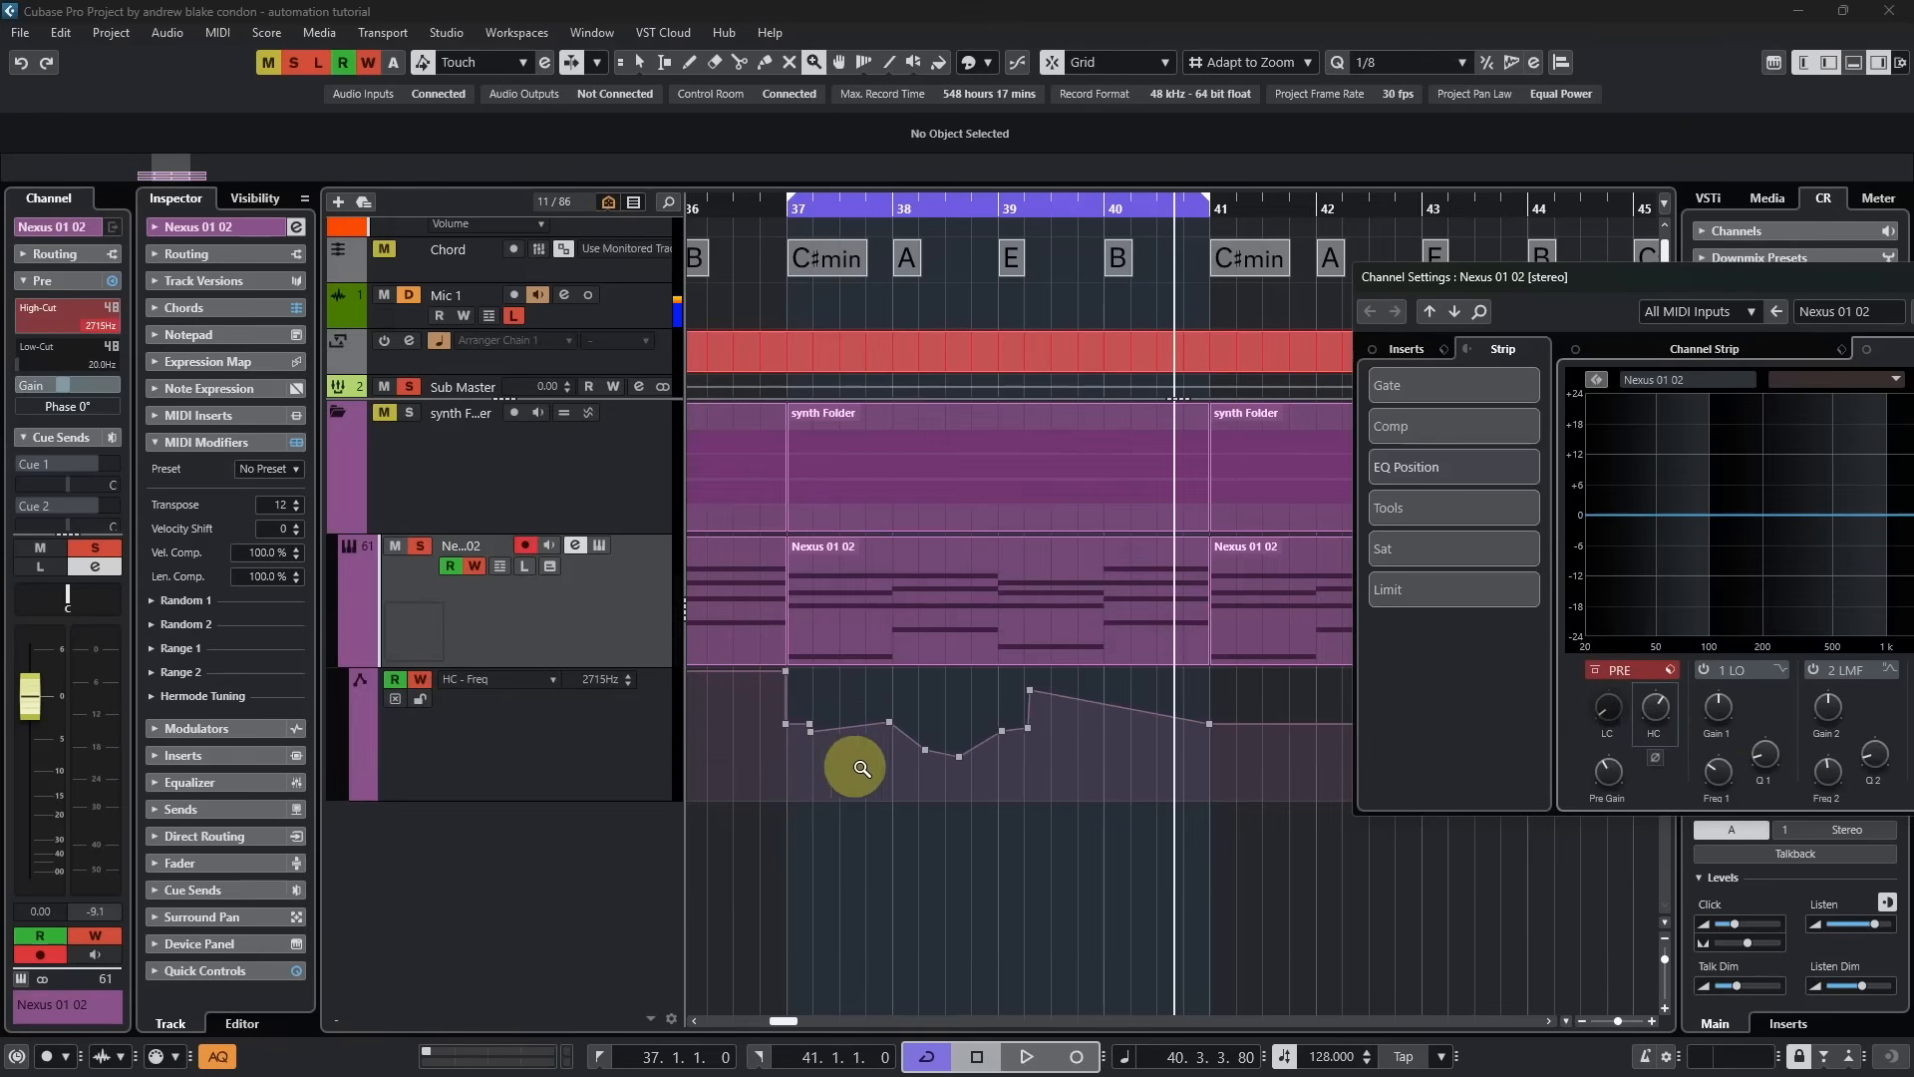
pyautogui.moveTo(1083, 714)
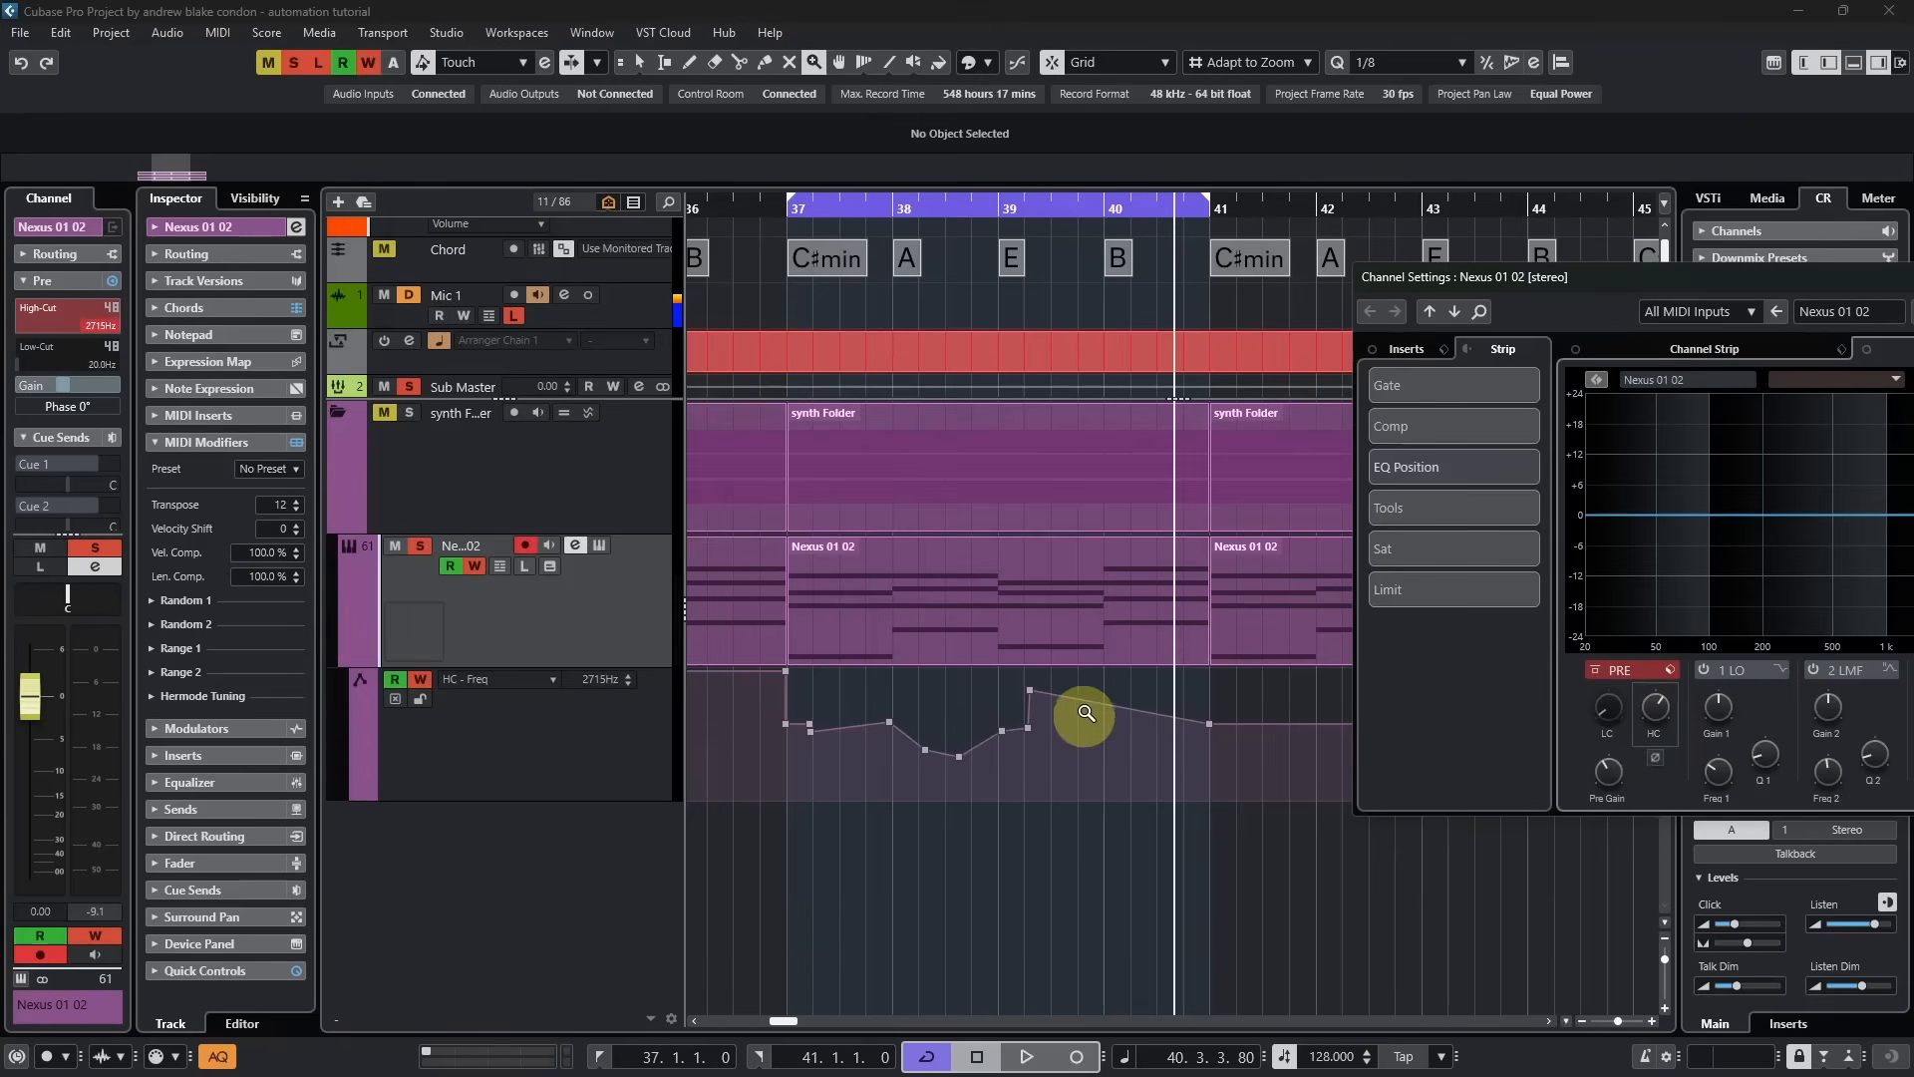
pyautogui.moveTo(1103, 733)
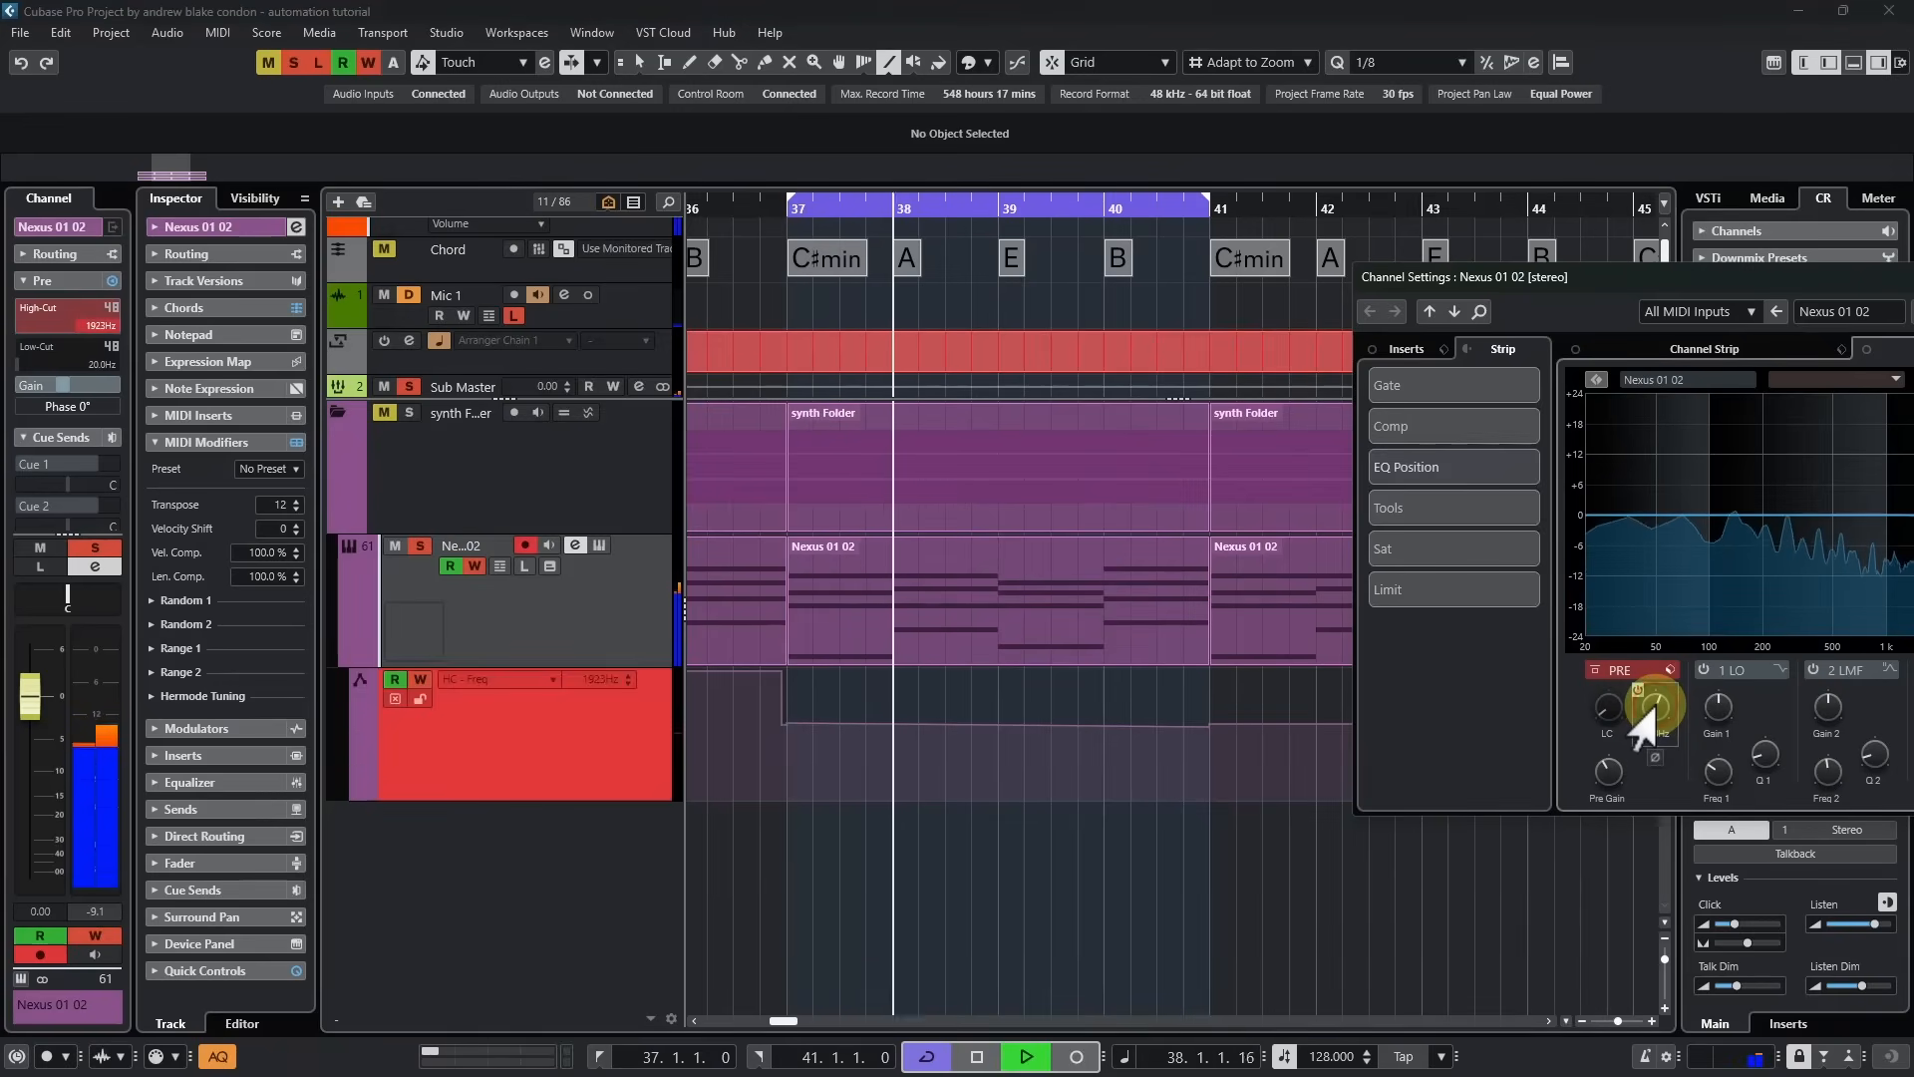
# Step: Overwrite the curve with a dip around bar 38 rising before bar 40, adjusting the low point
pyautogui.moveTo(1654, 702); pyautogui.dragTo(1648, 727)
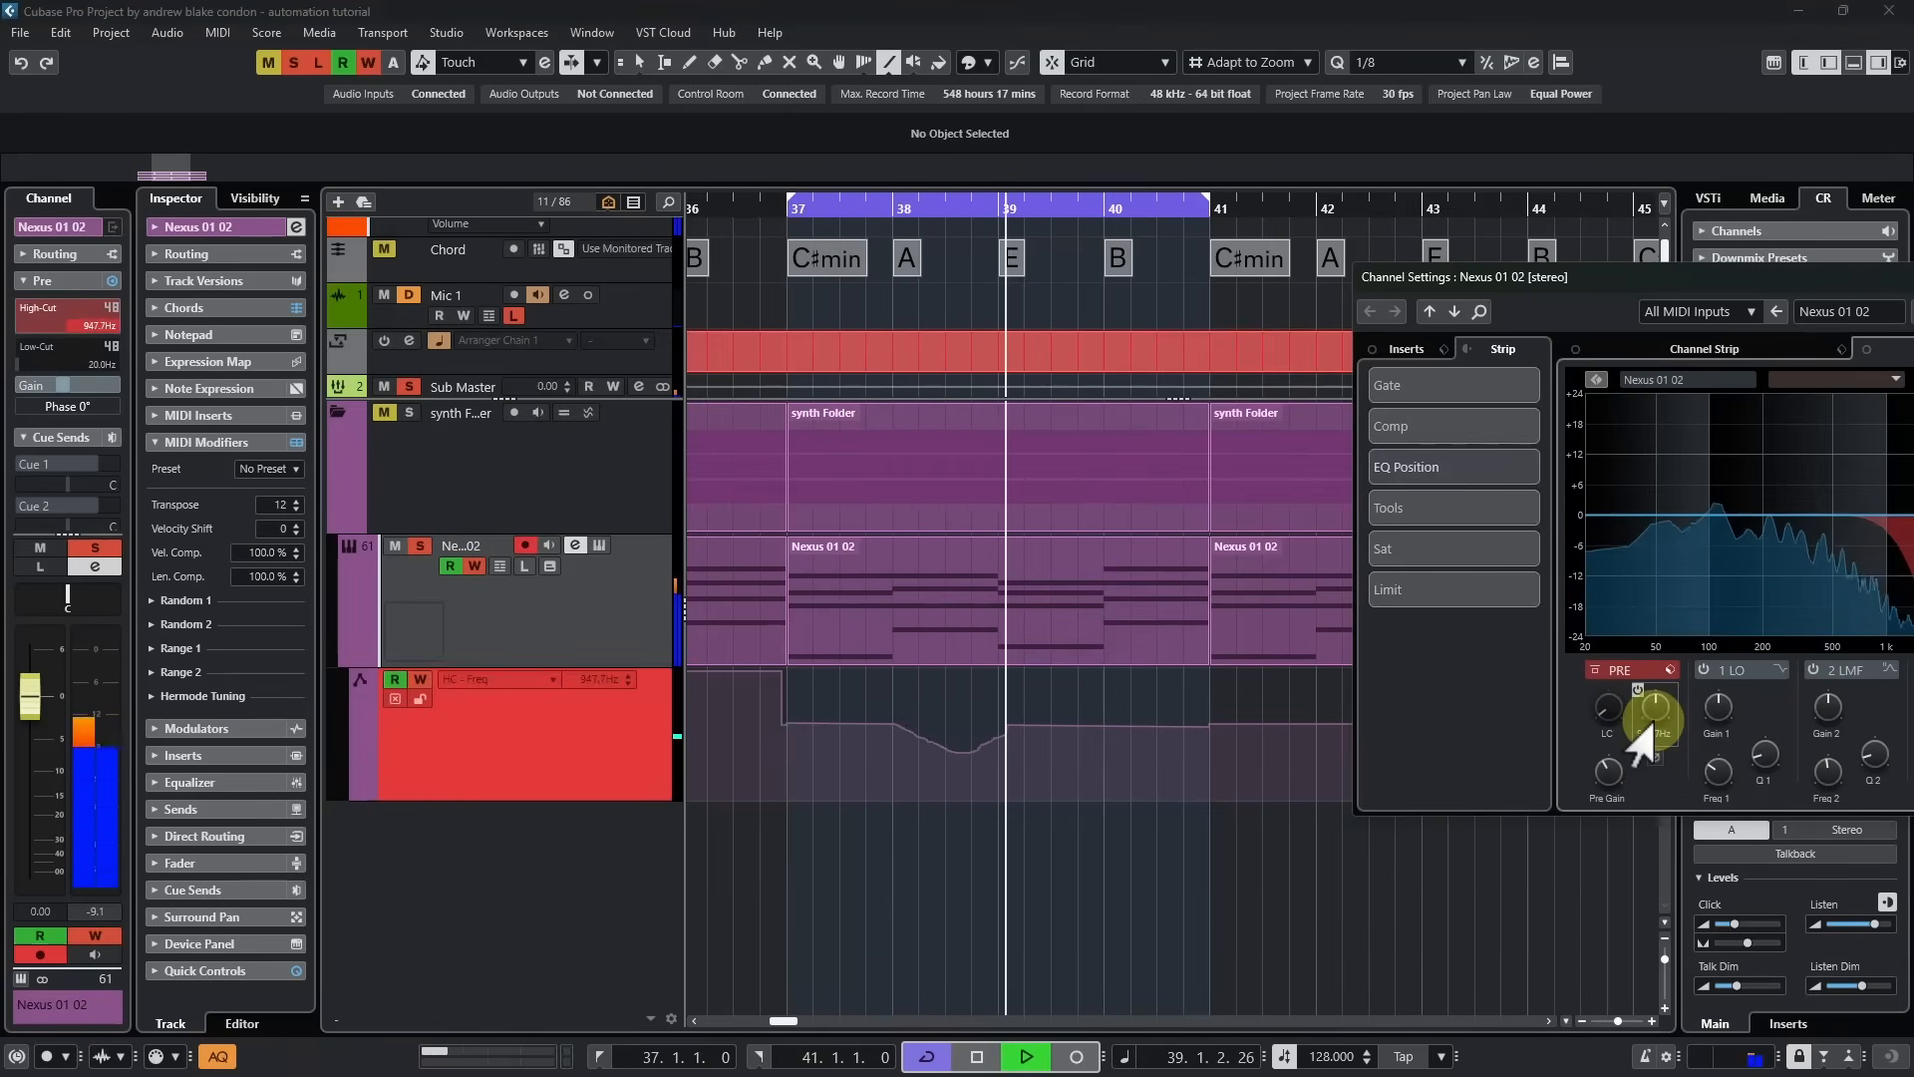
pyautogui.moveTo(1654, 702); pyautogui.dragTo(1624, 702)
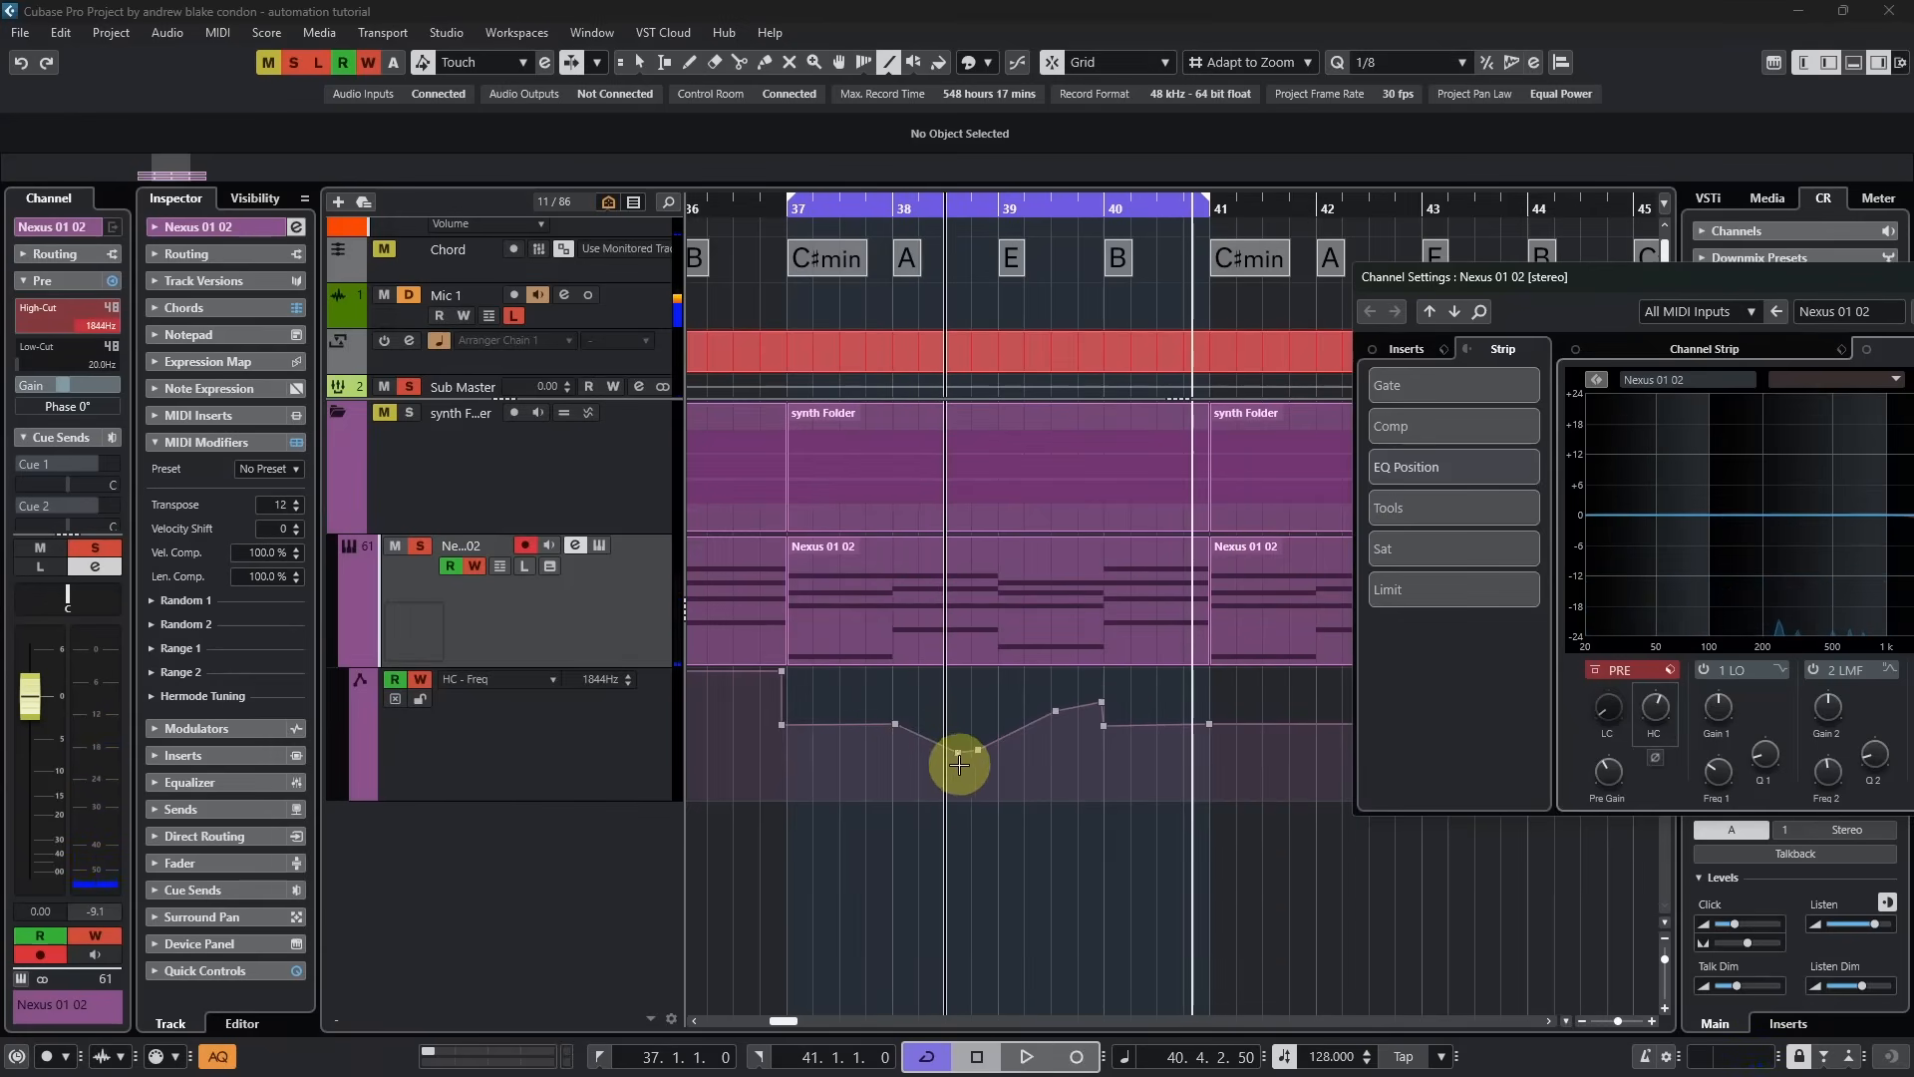
pyautogui.moveTo(958, 766); pyautogui.dragTo(1074, 700)
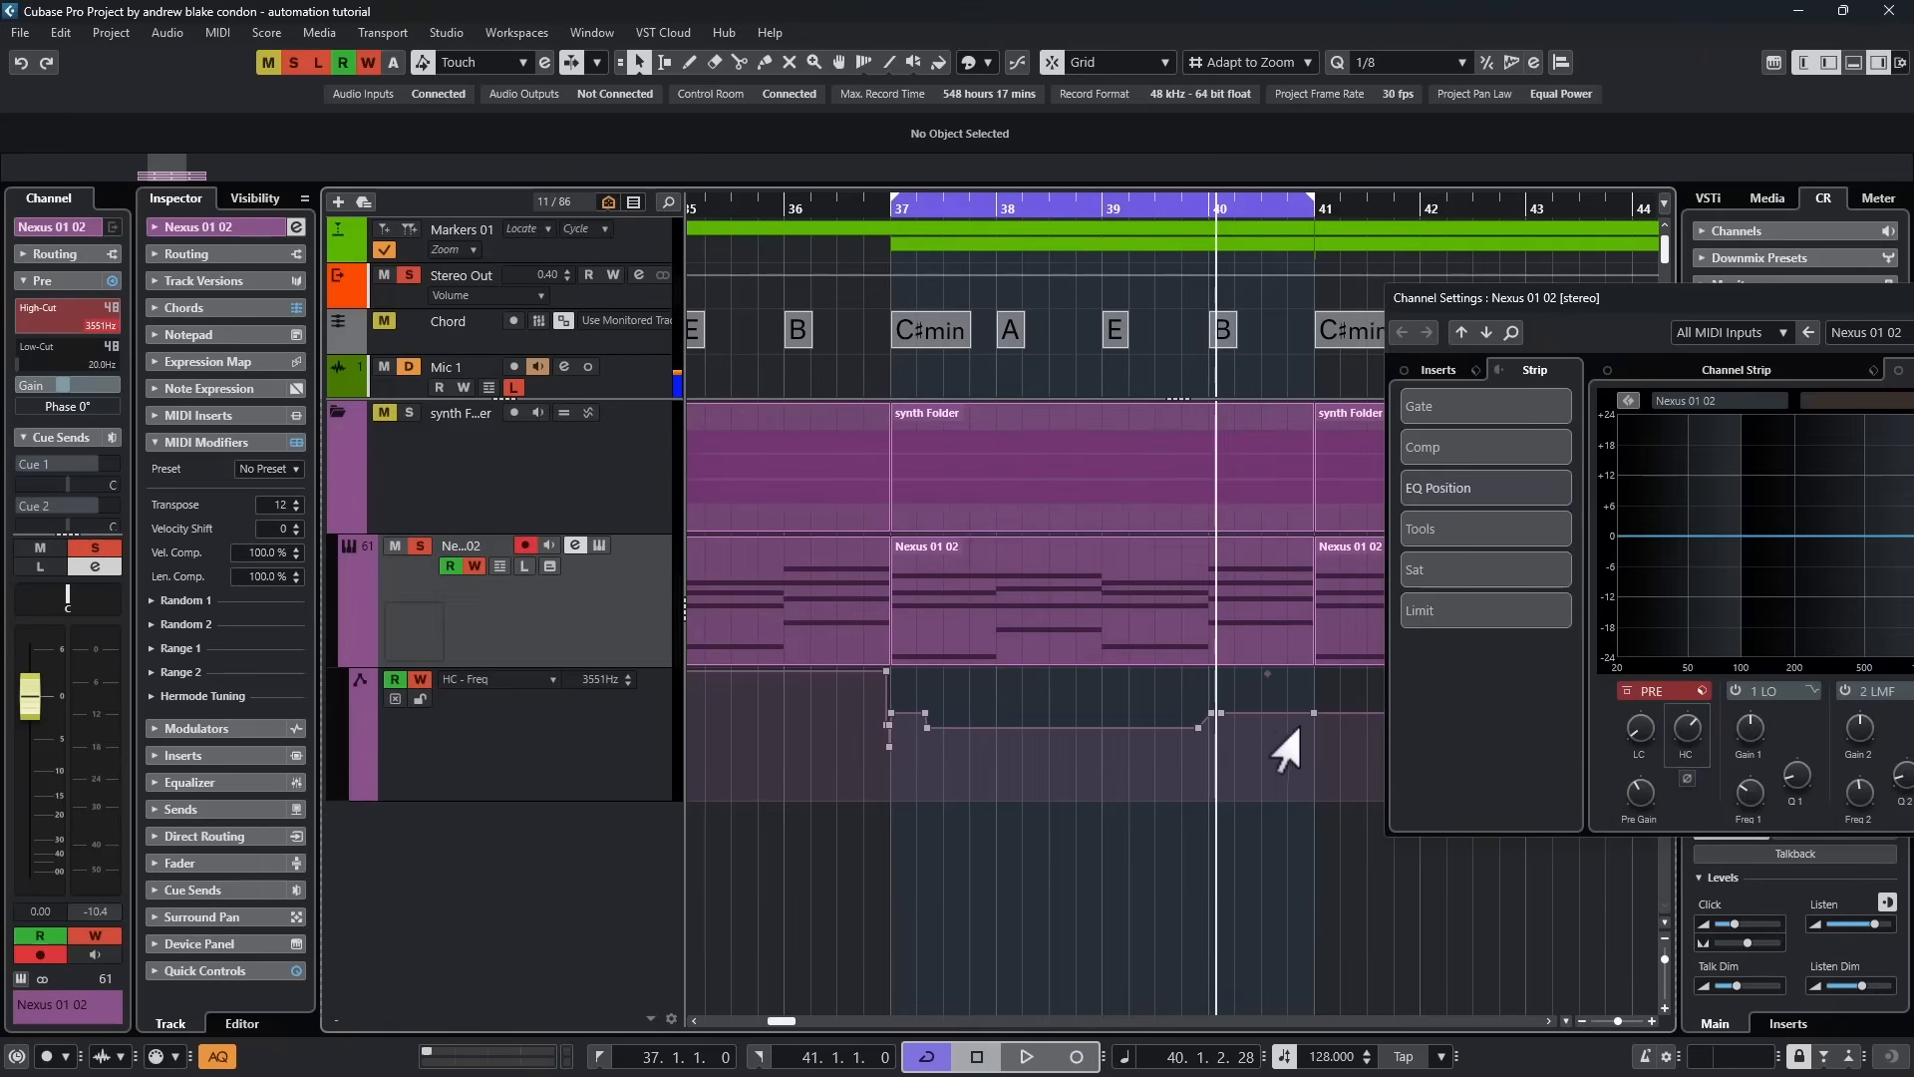
pyautogui.moveTo(1017, 763)
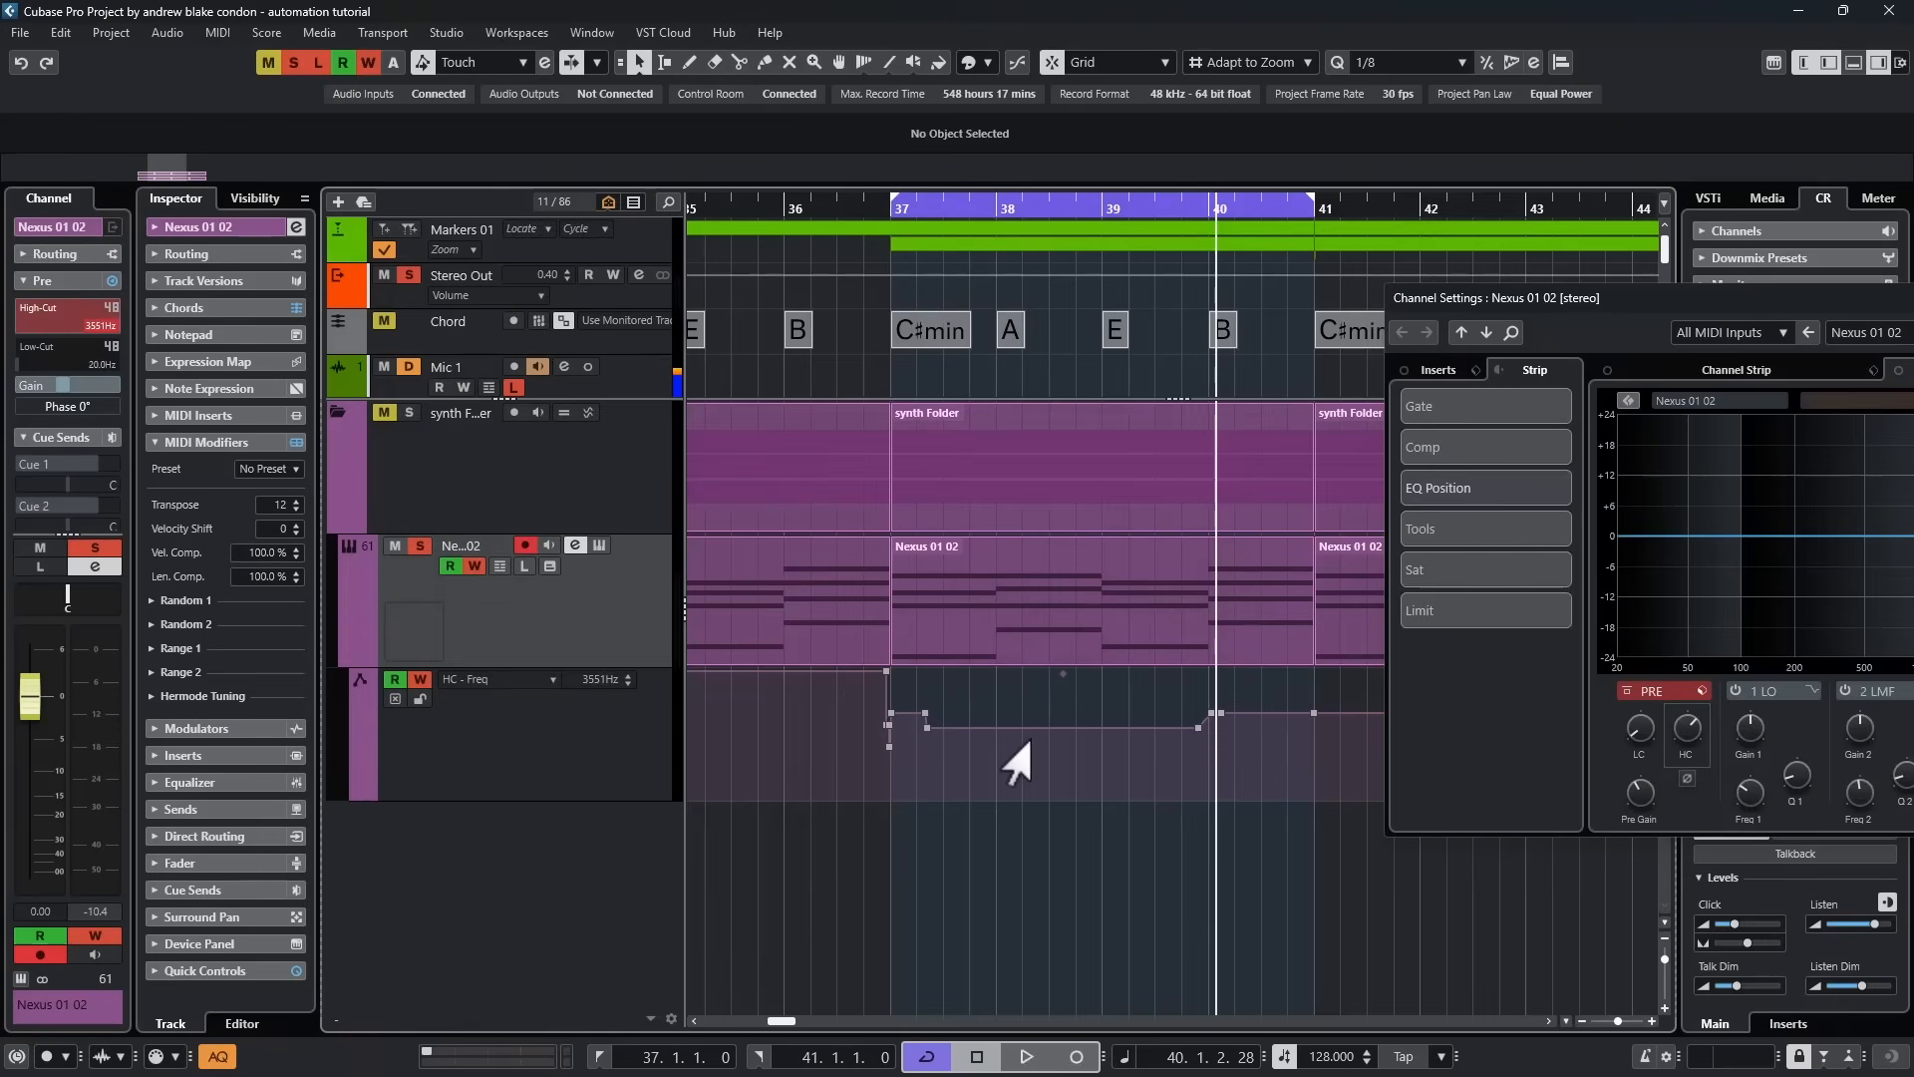
# Step: Replace the old automation with a sharp drop after bar 37 and a gradual climb toward bar 41
pyautogui.moveTo(1686, 727); pyautogui.dragTo(1679, 751)
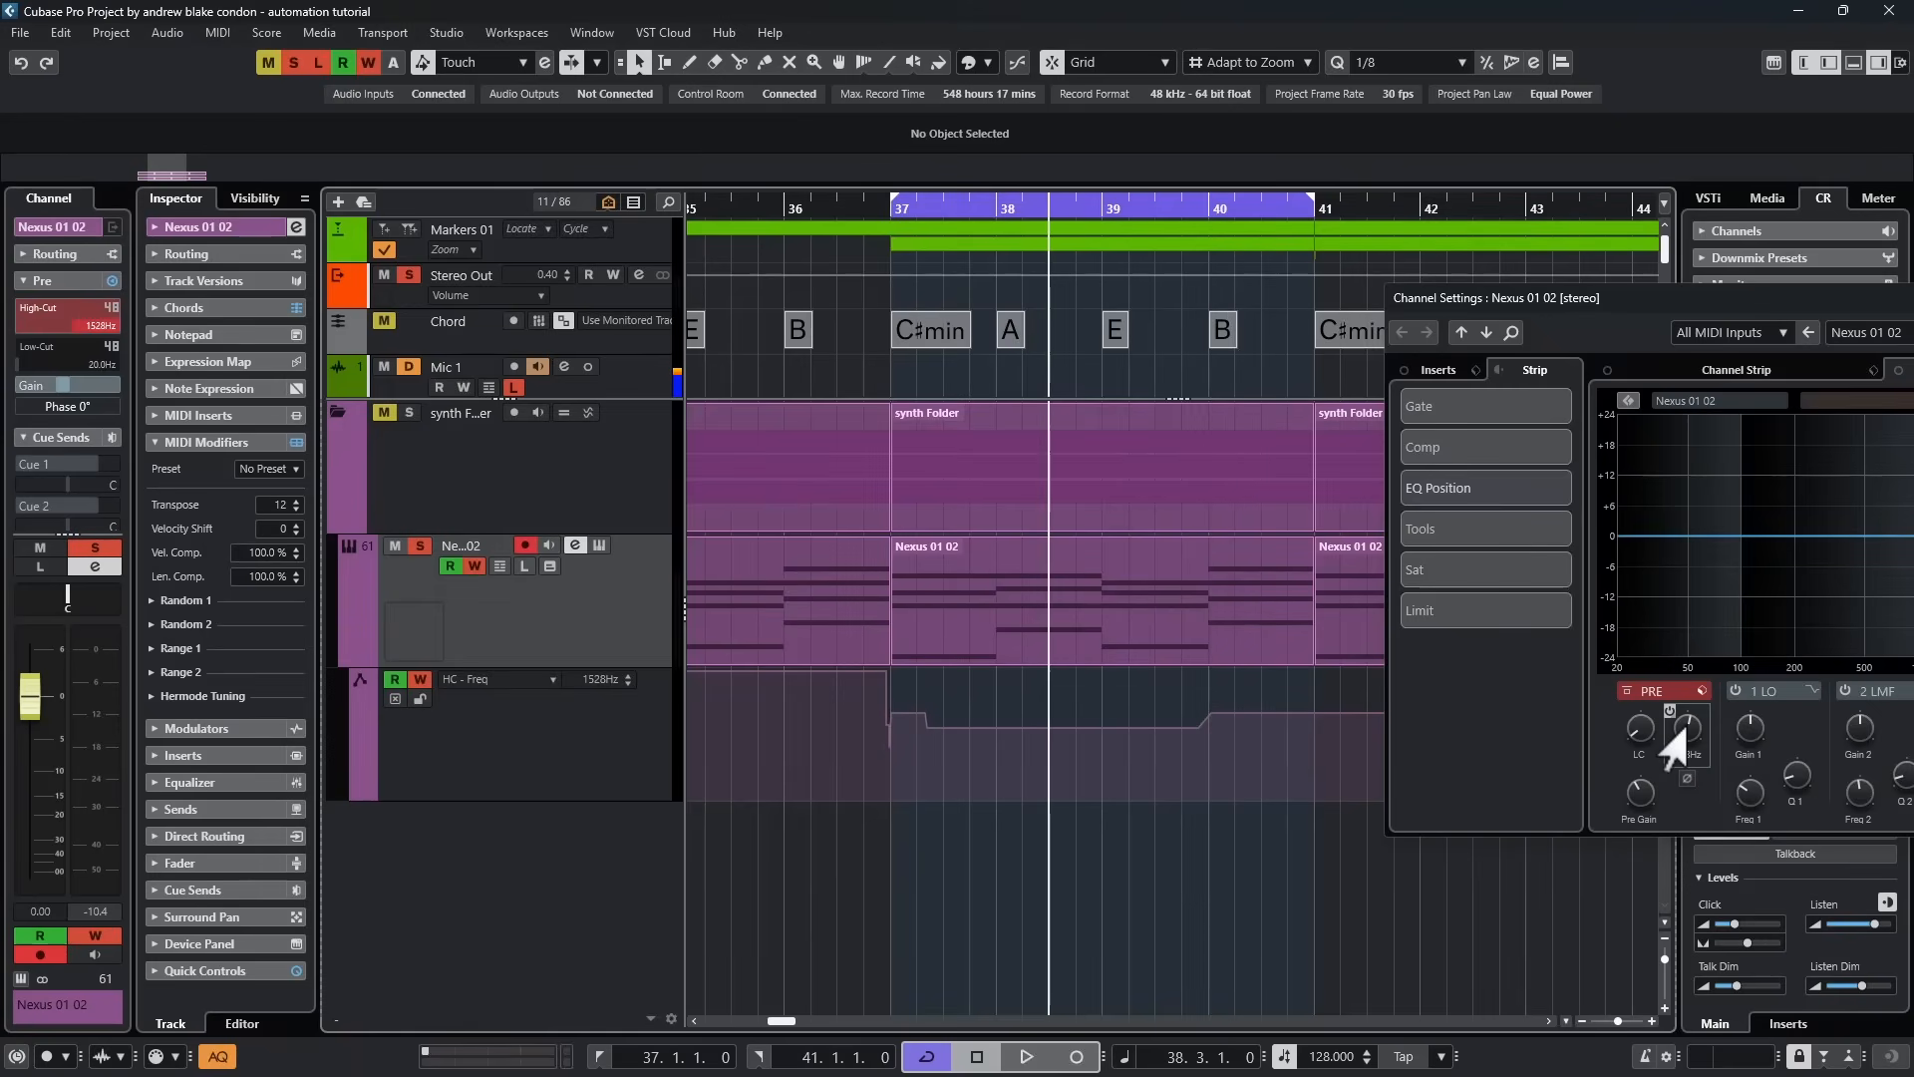
pyautogui.click(1027, 1056)
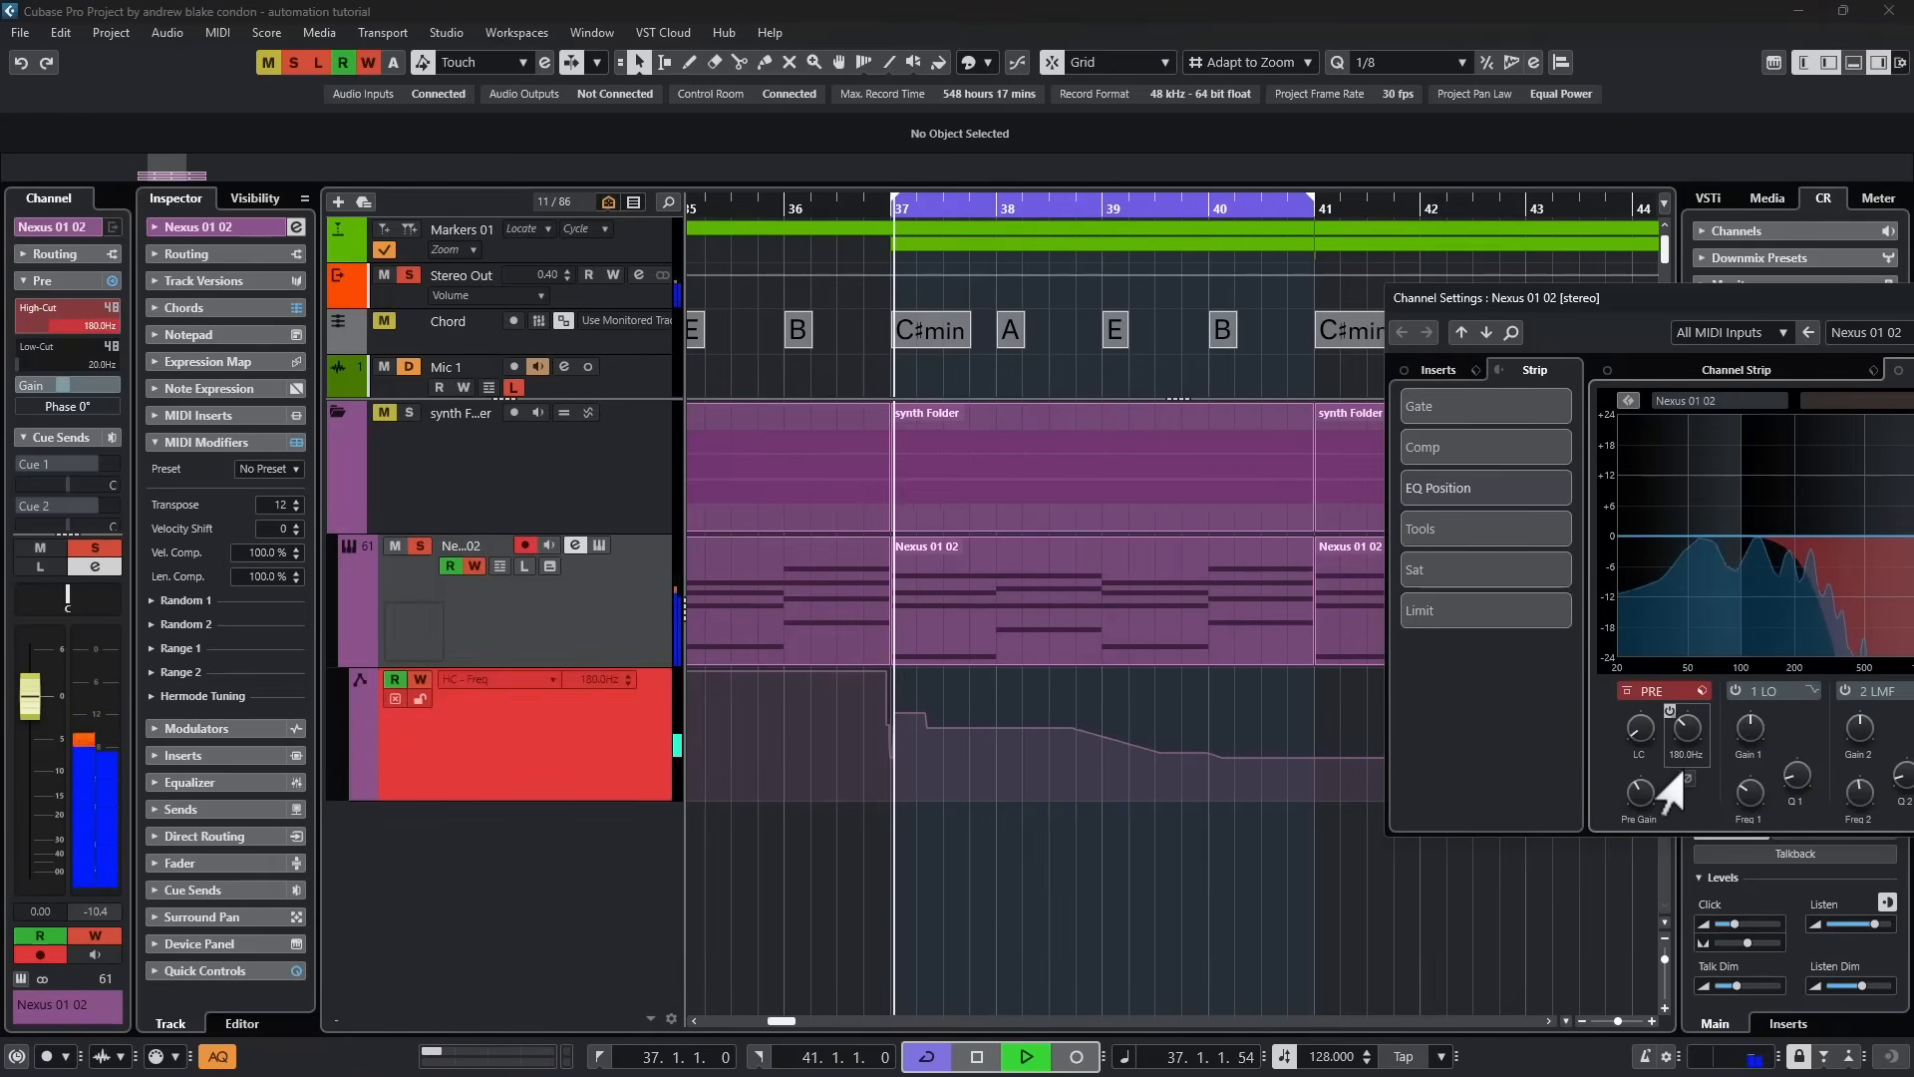
pyautogui.click(1024, 1055)
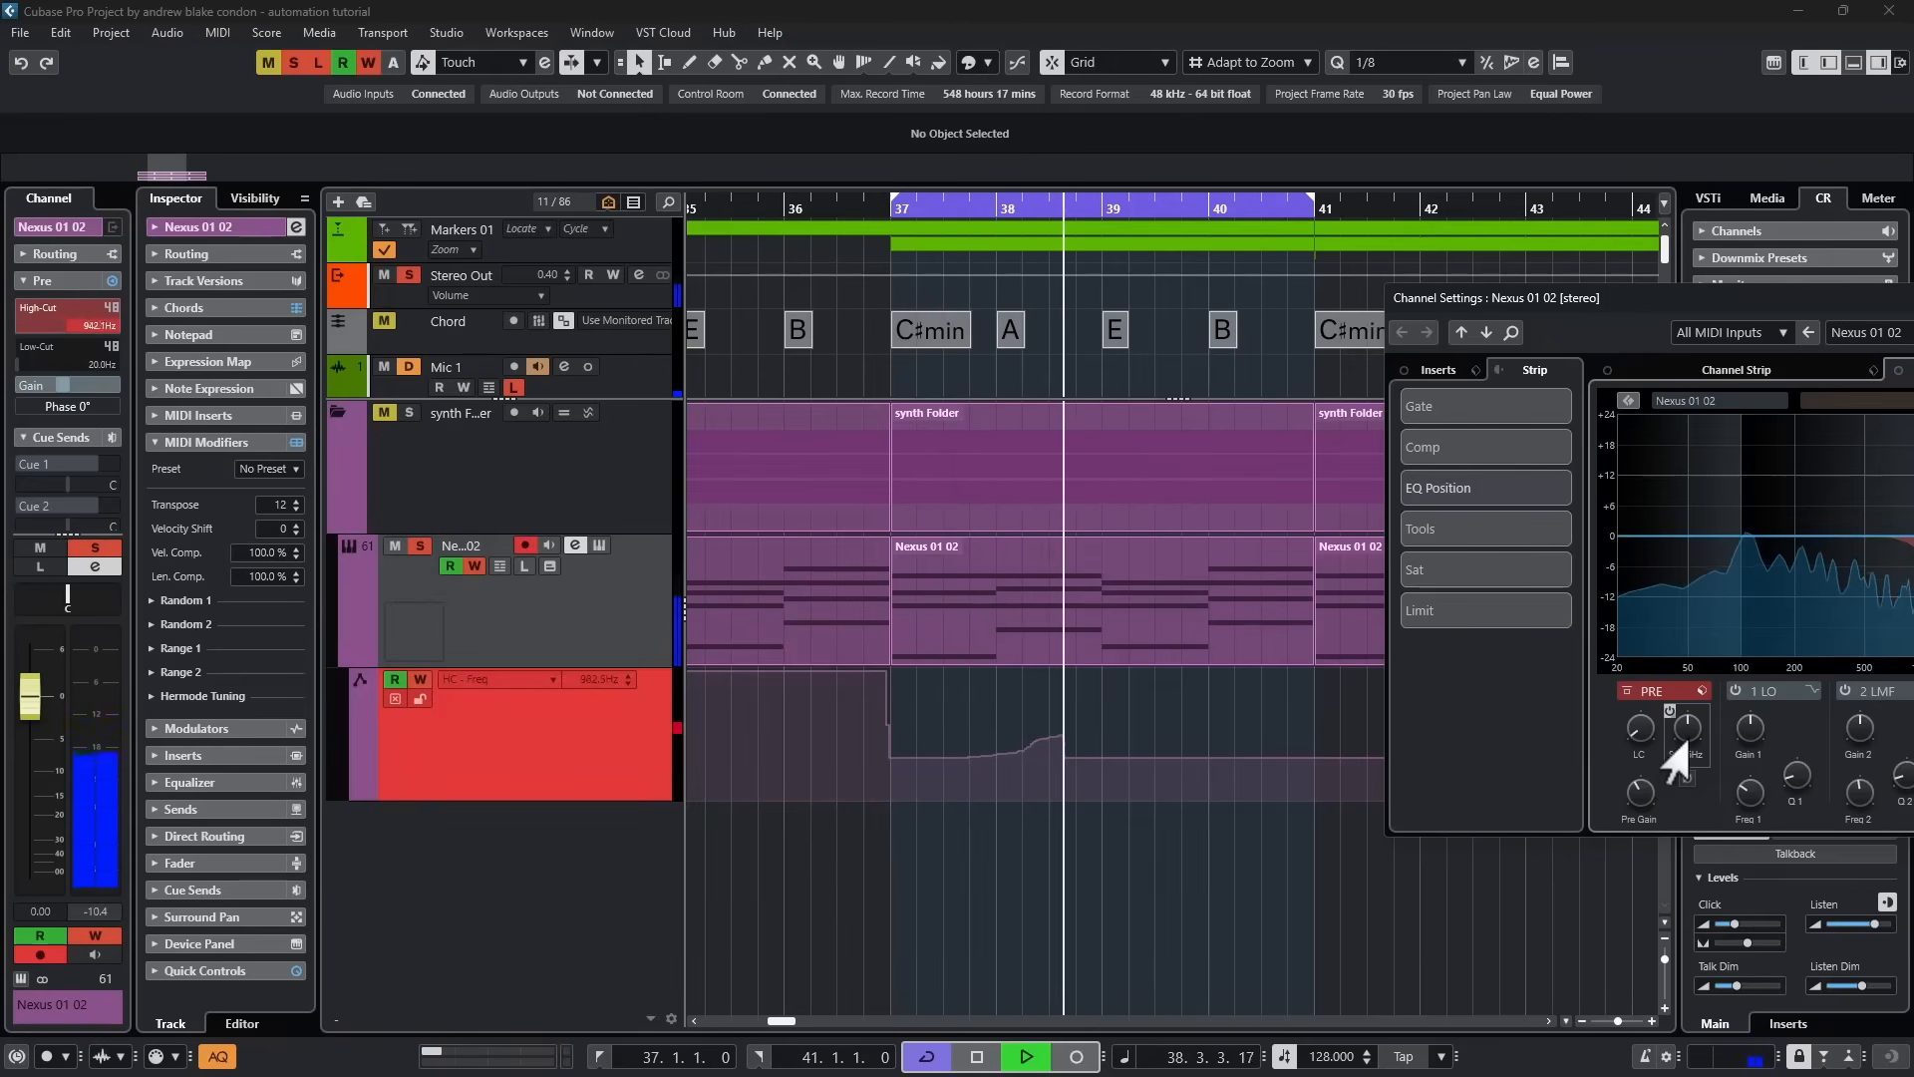
pyautogui.moveTo(1685, 733); pyautogui.dragTo(1691, 708)
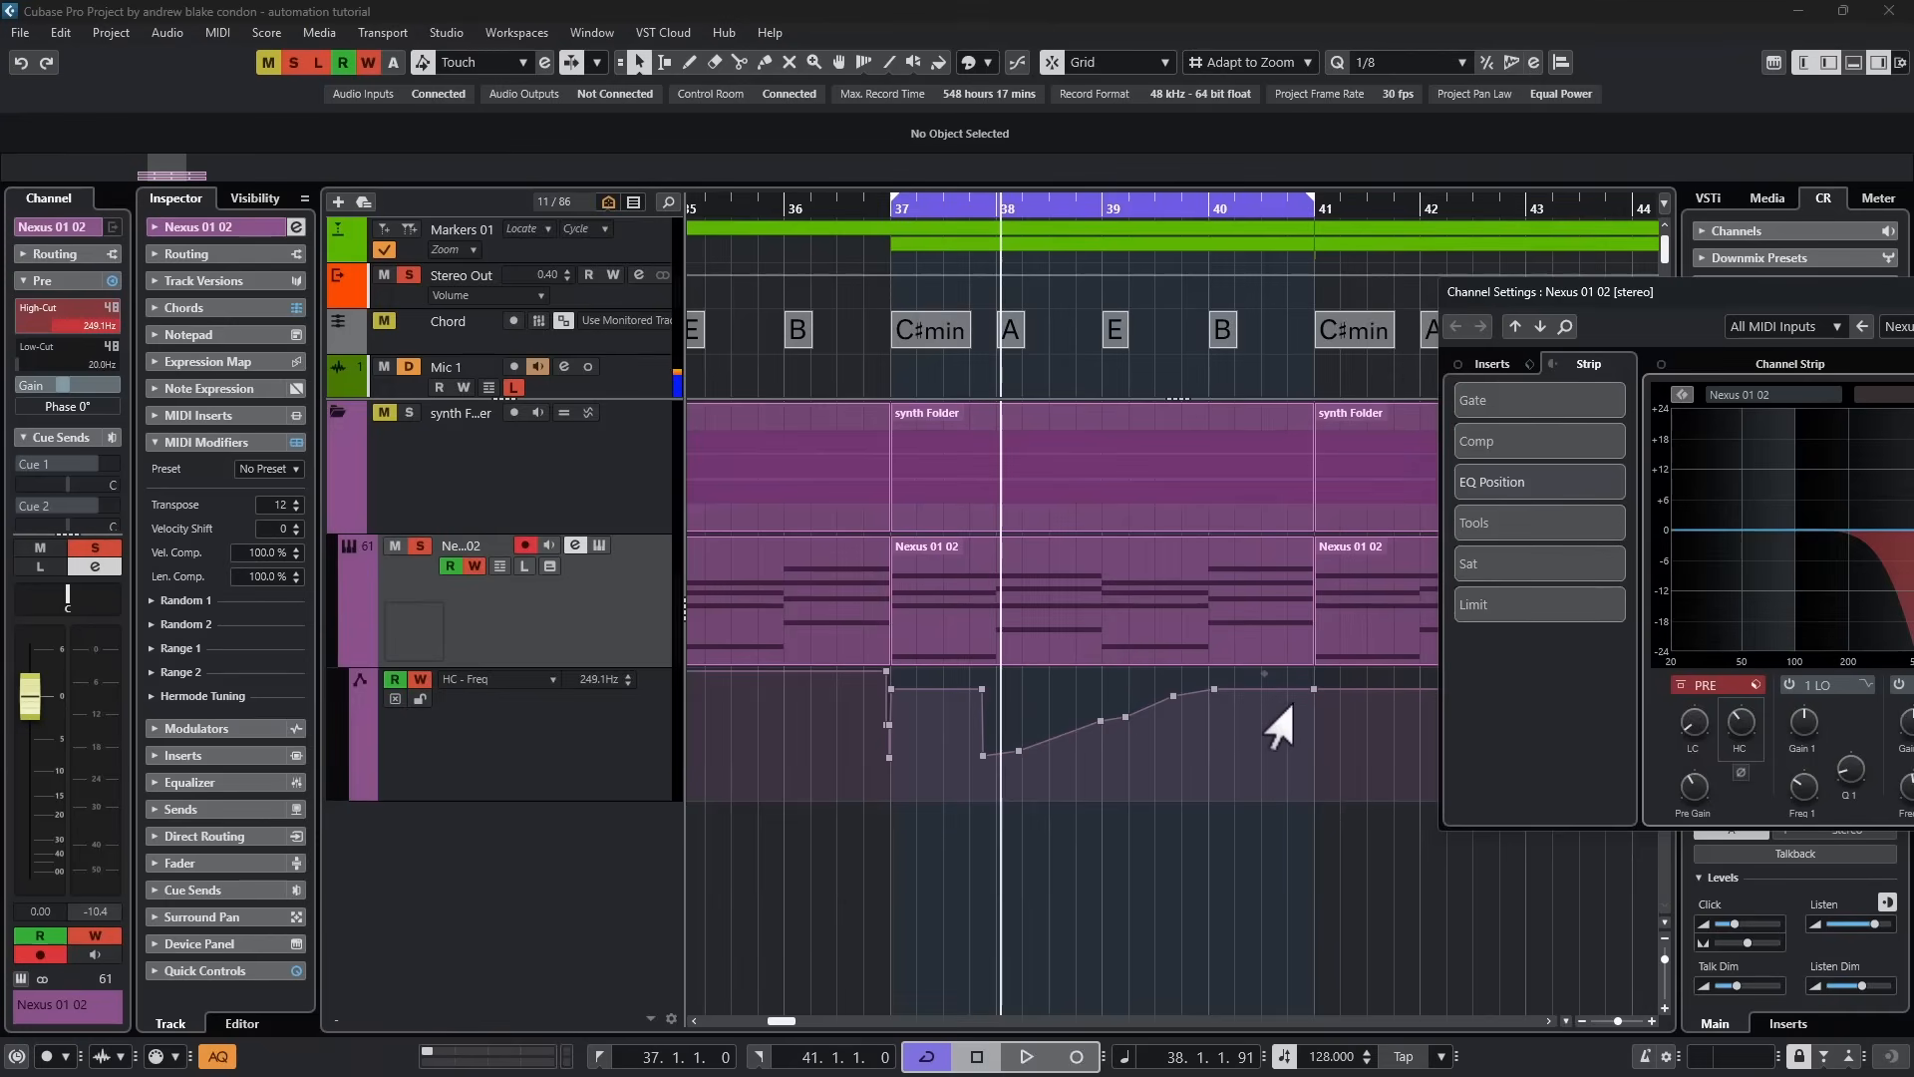
pyautogui.moveTo(1327, 692)
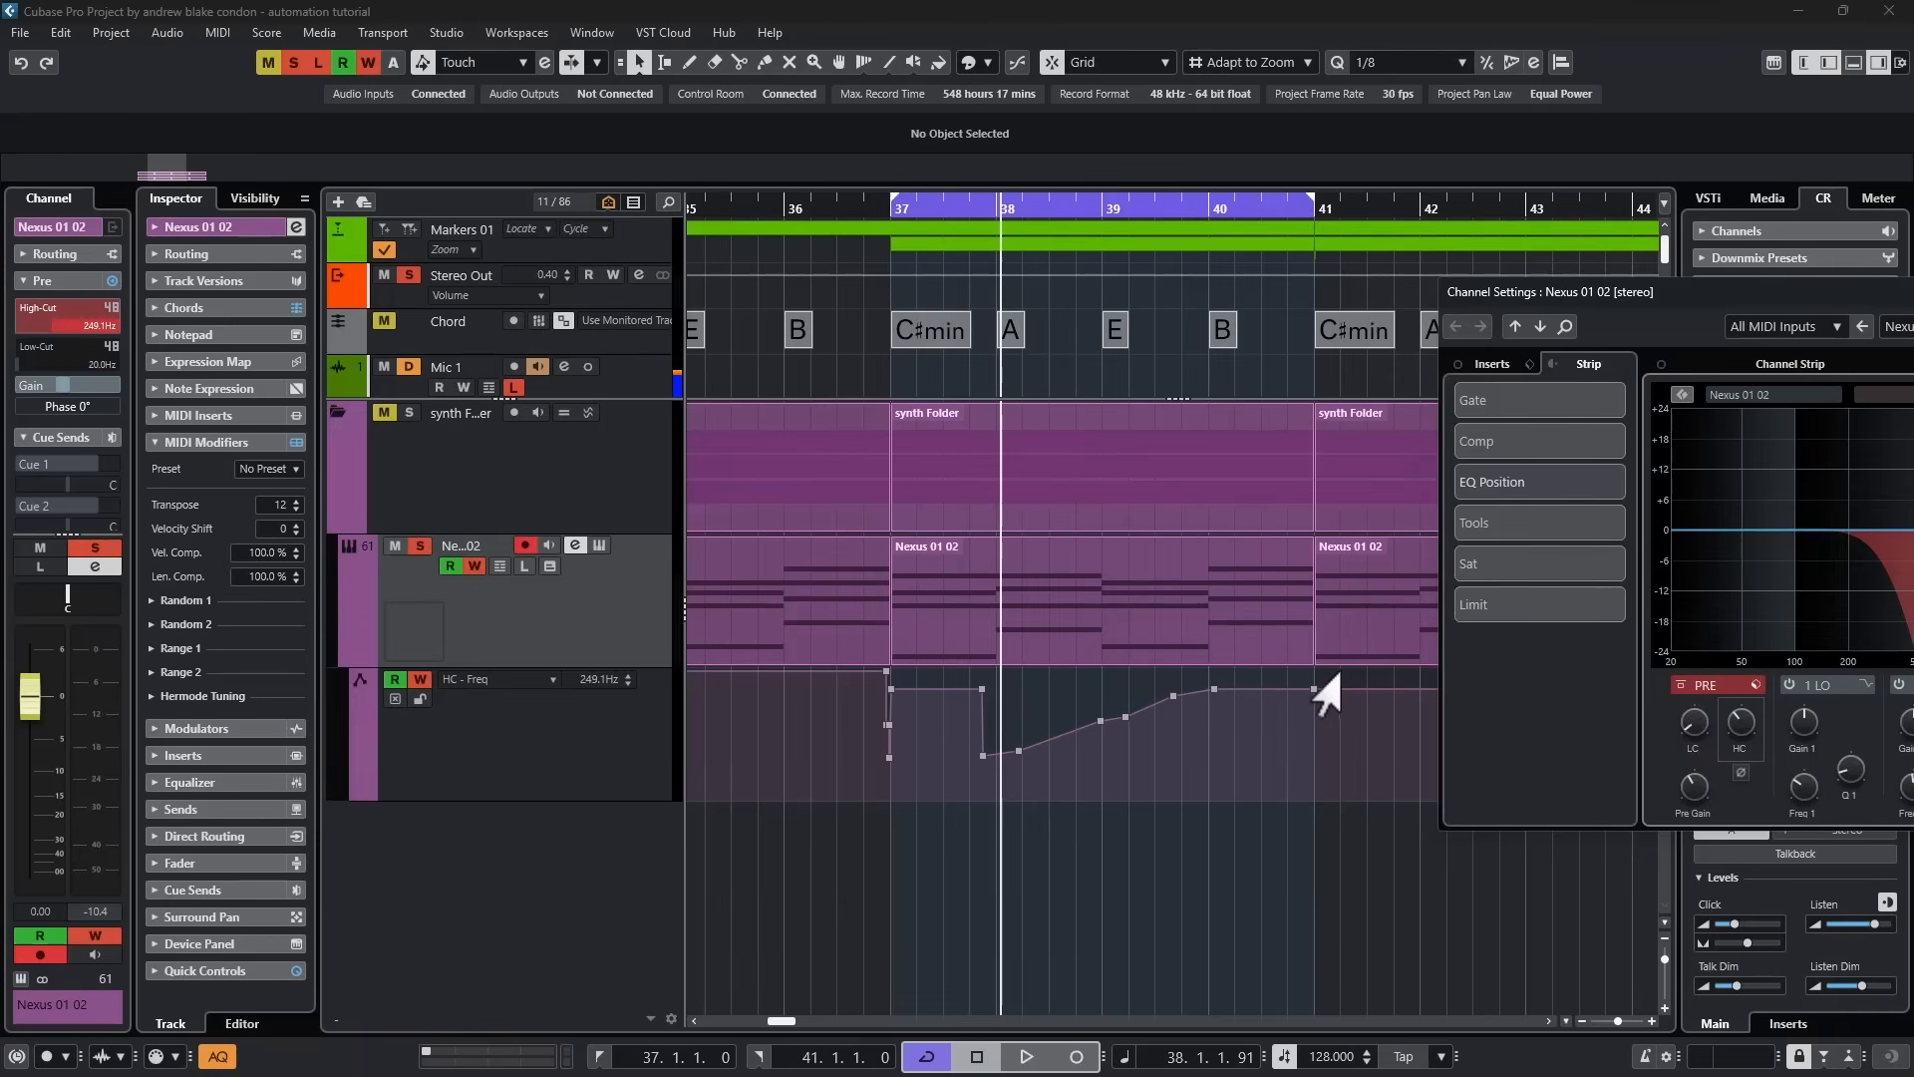
pyautogui.moveTo(1379, 745)
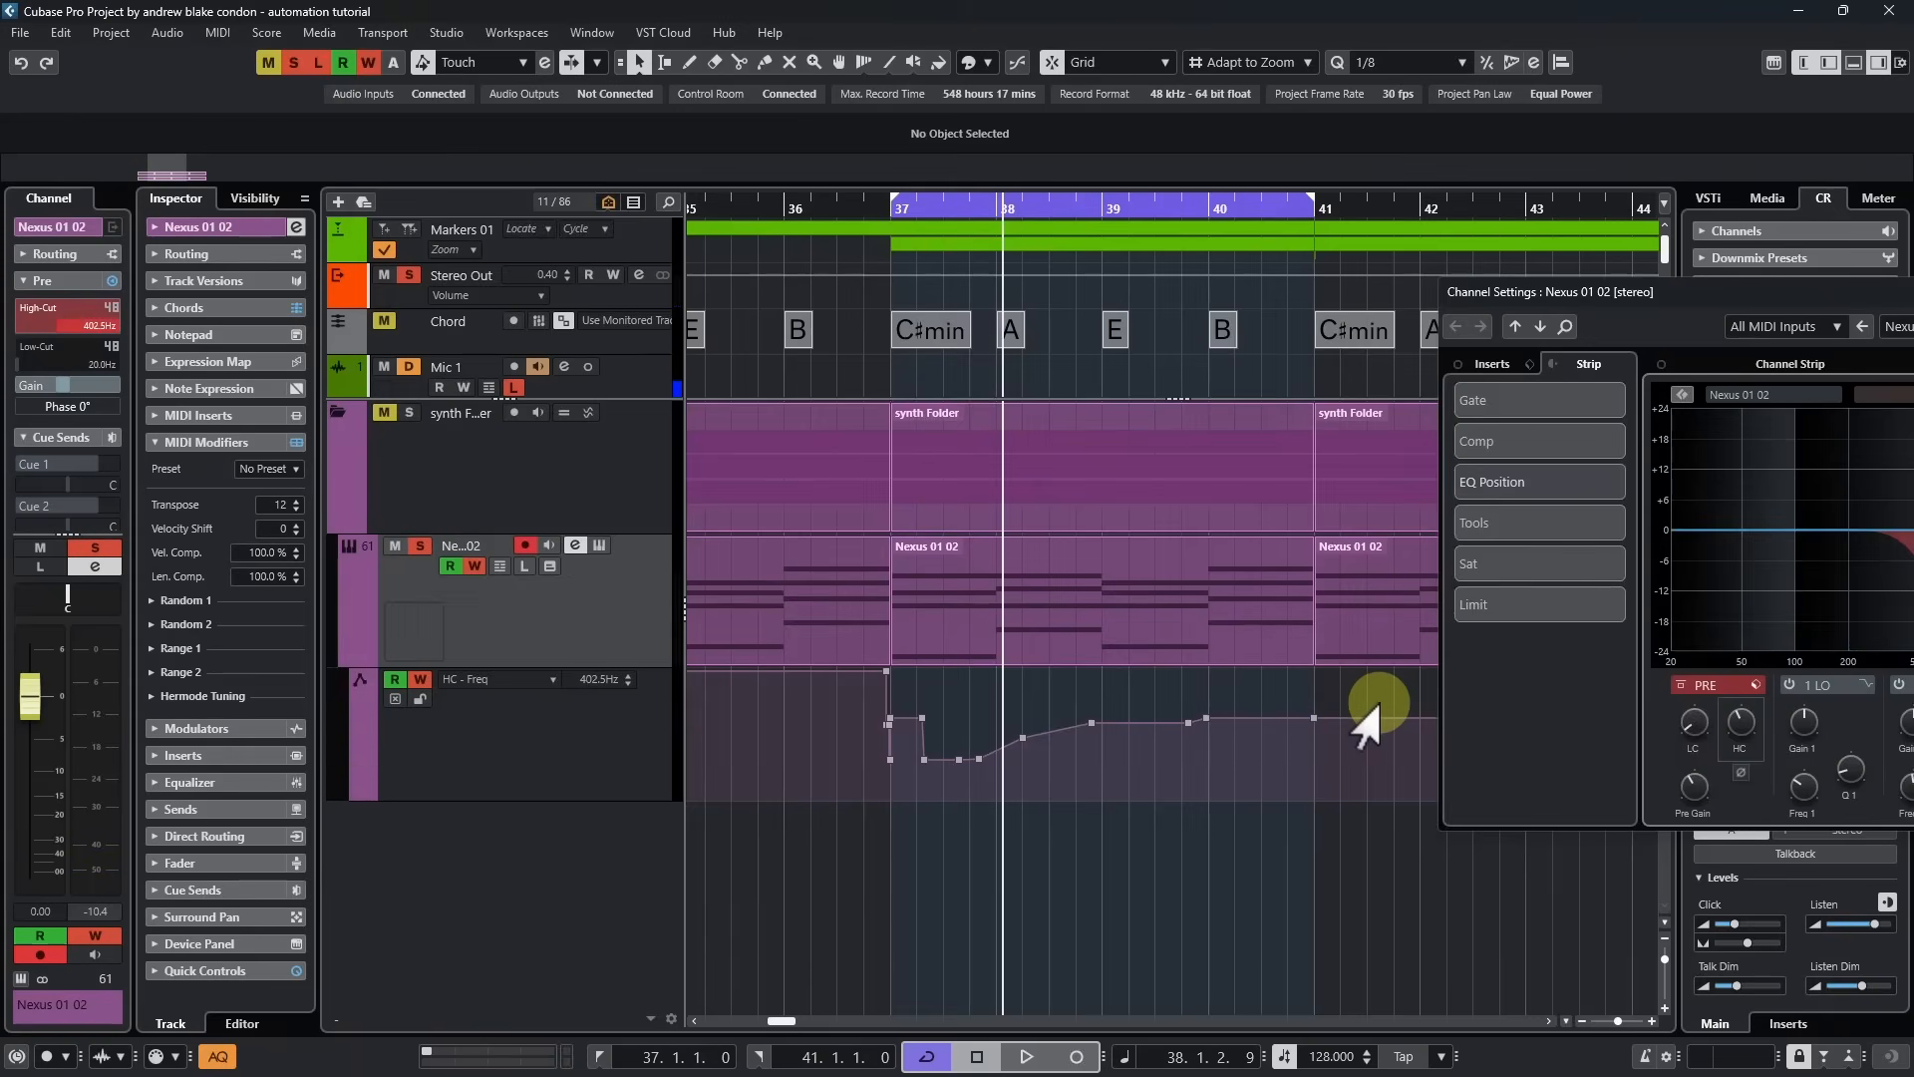
# Step: Change the automation mode from the toolbar and reshape the dip after bar 37
pyautogui.click(473, 61)
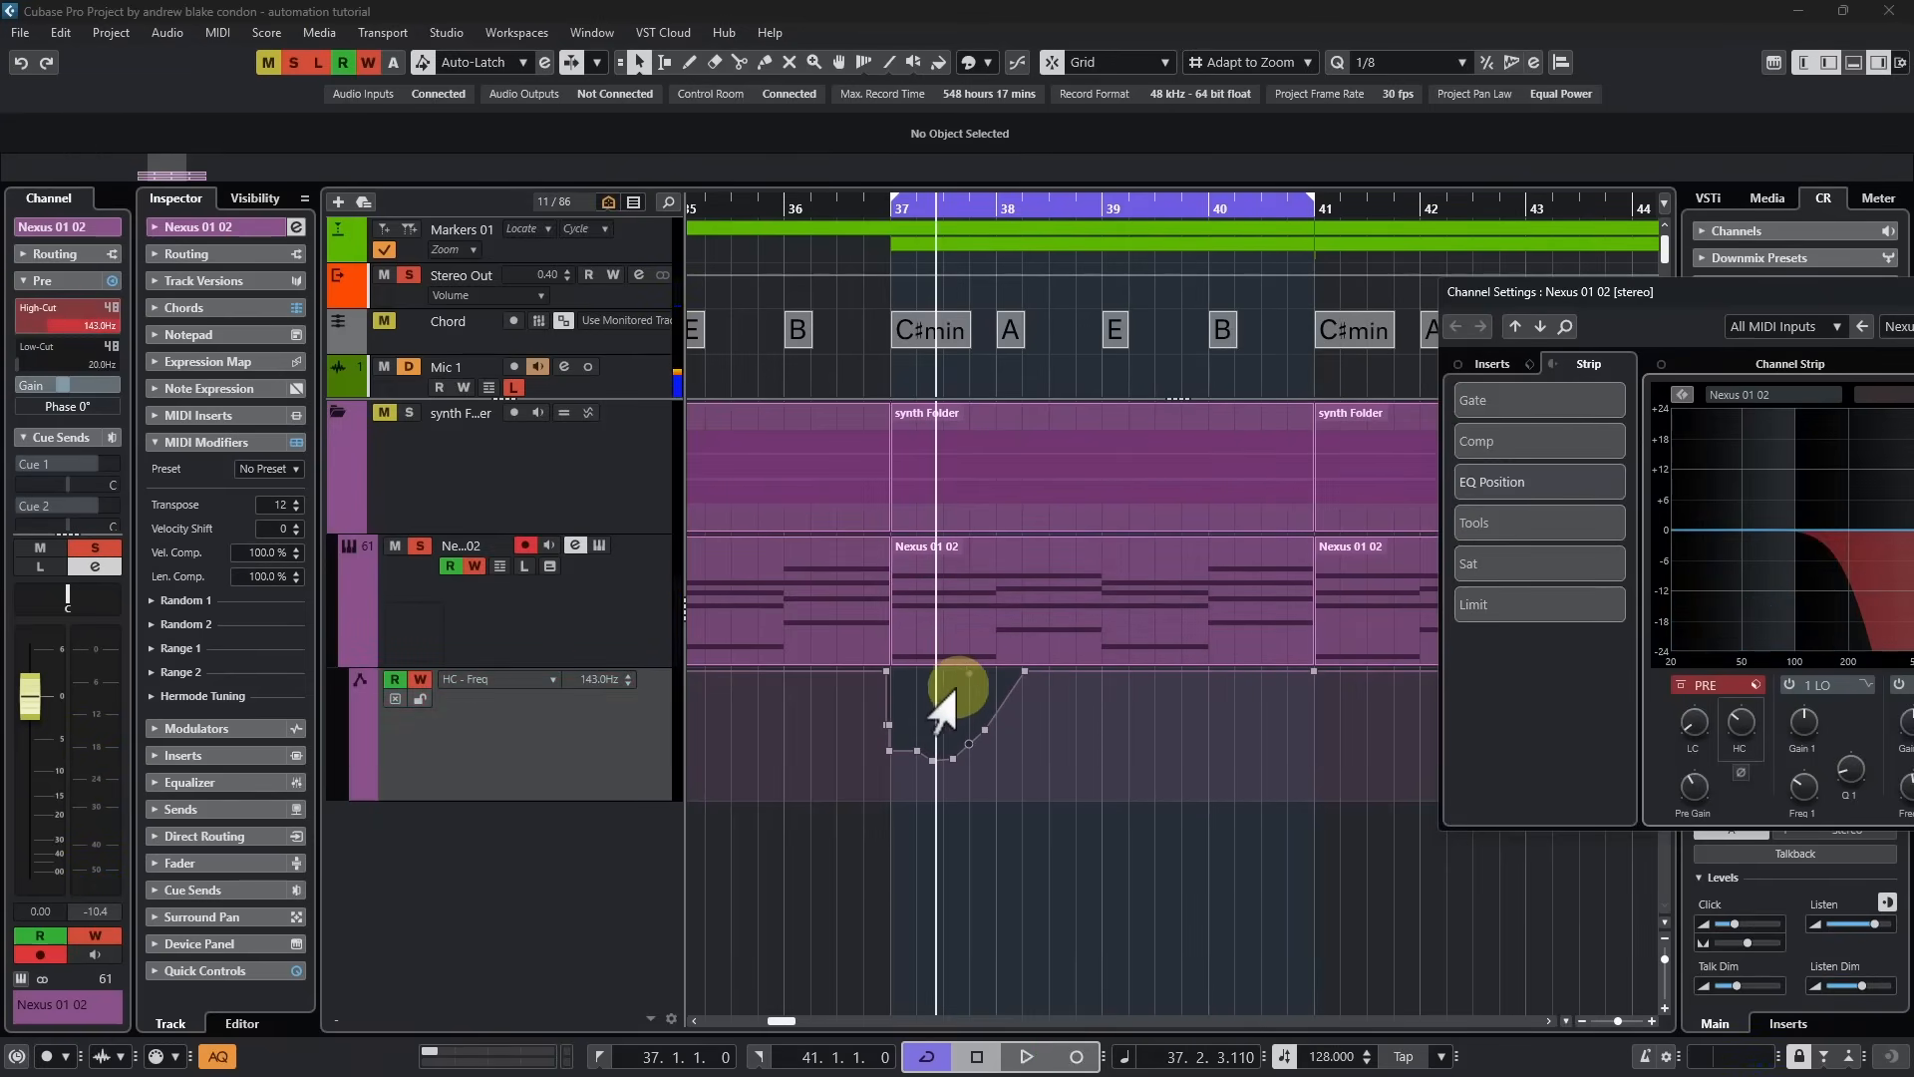
pyautogui.moveTo(959, 684); pyautogui.dragTo(964, 732)
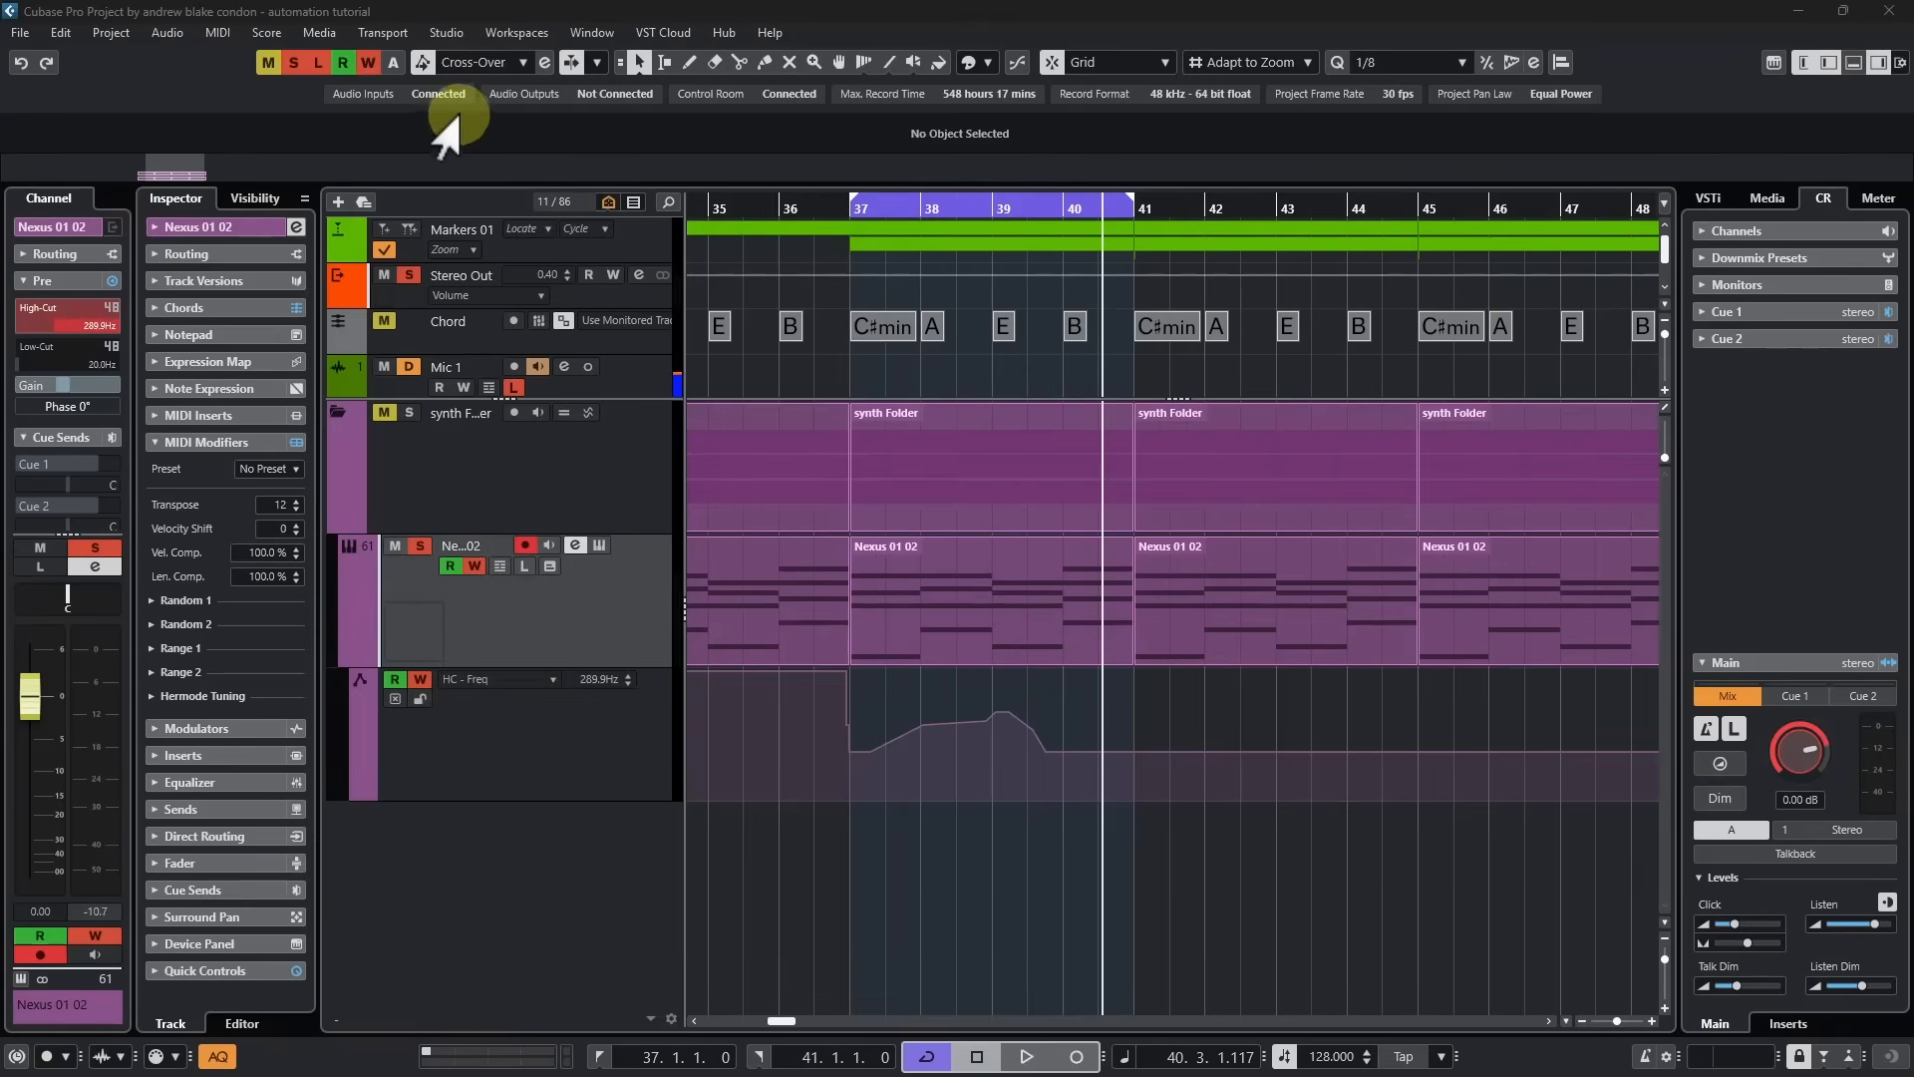
# Step: With Nexus 01 02 channel settings open, write a lower, flatter high-cut level from bar 37
pyautogui.click(474, 62)
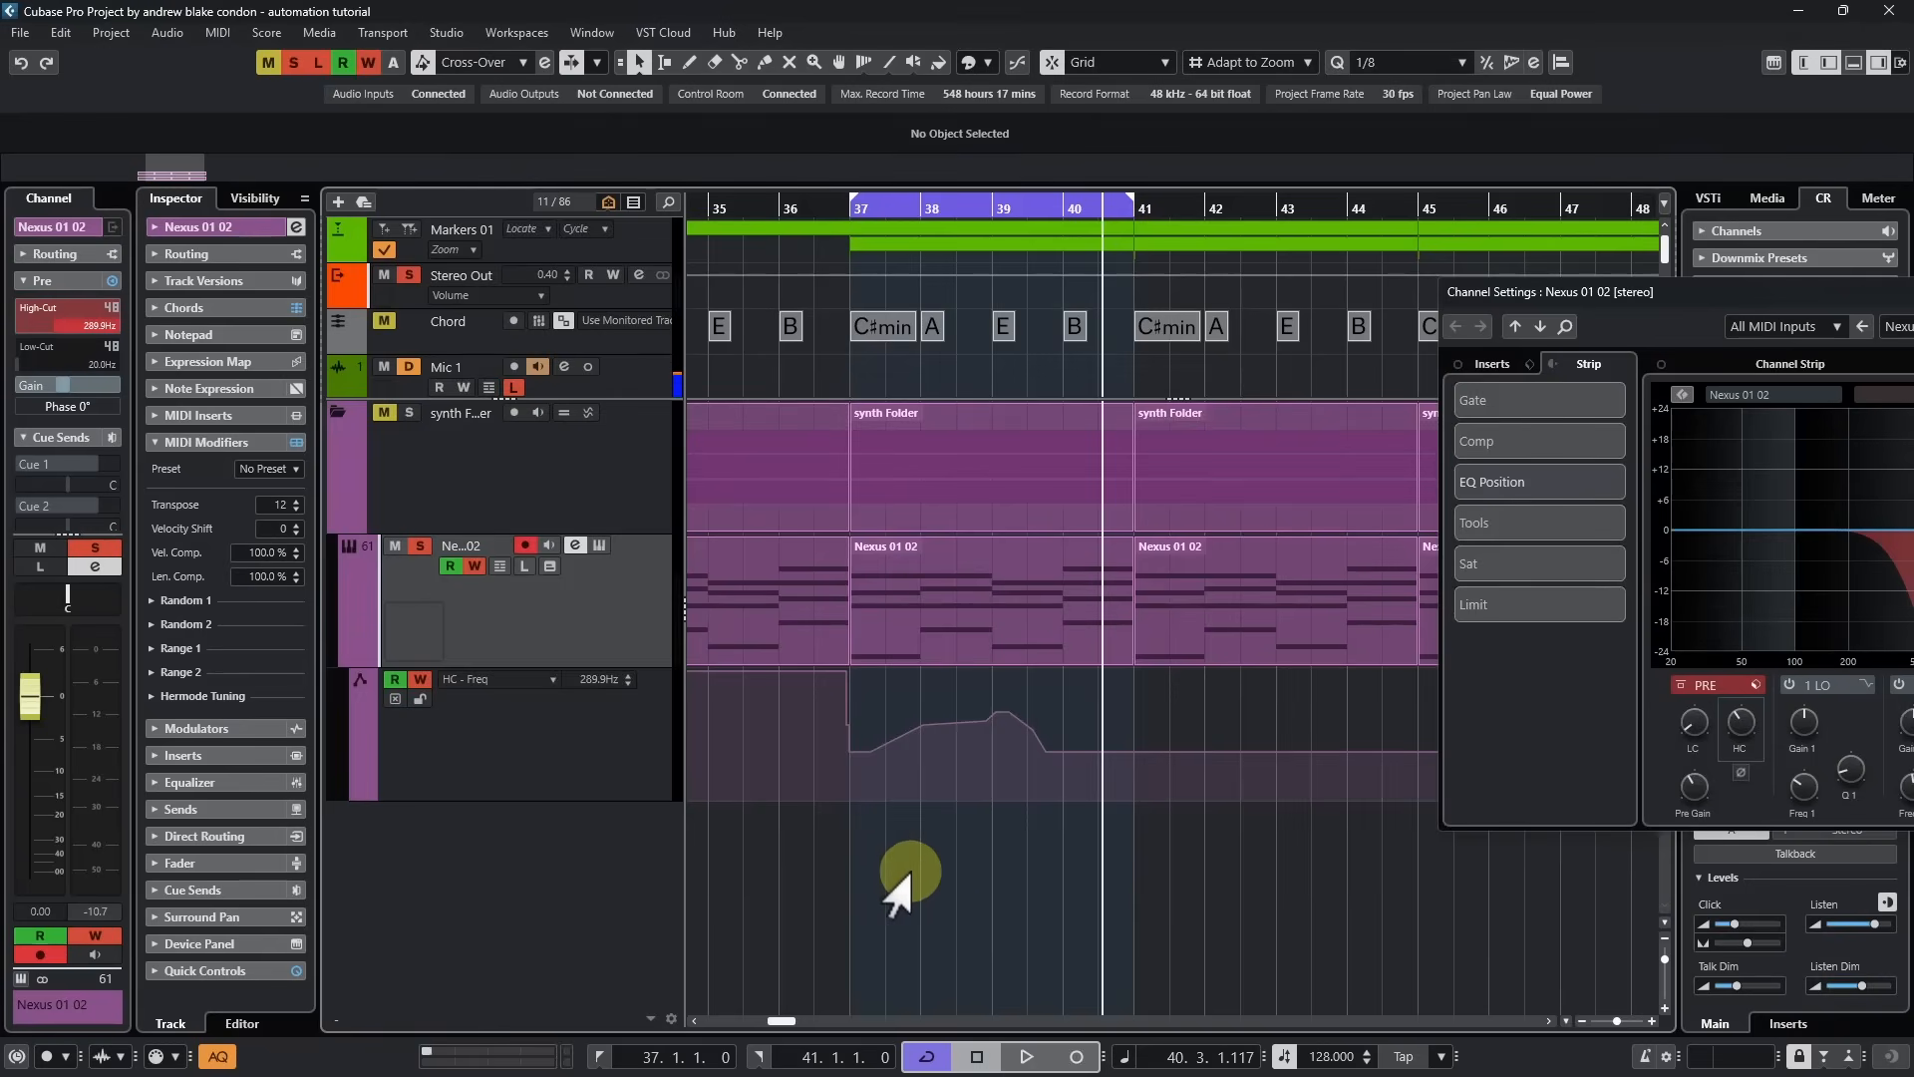
pyautogui.moveTo(895, 887)
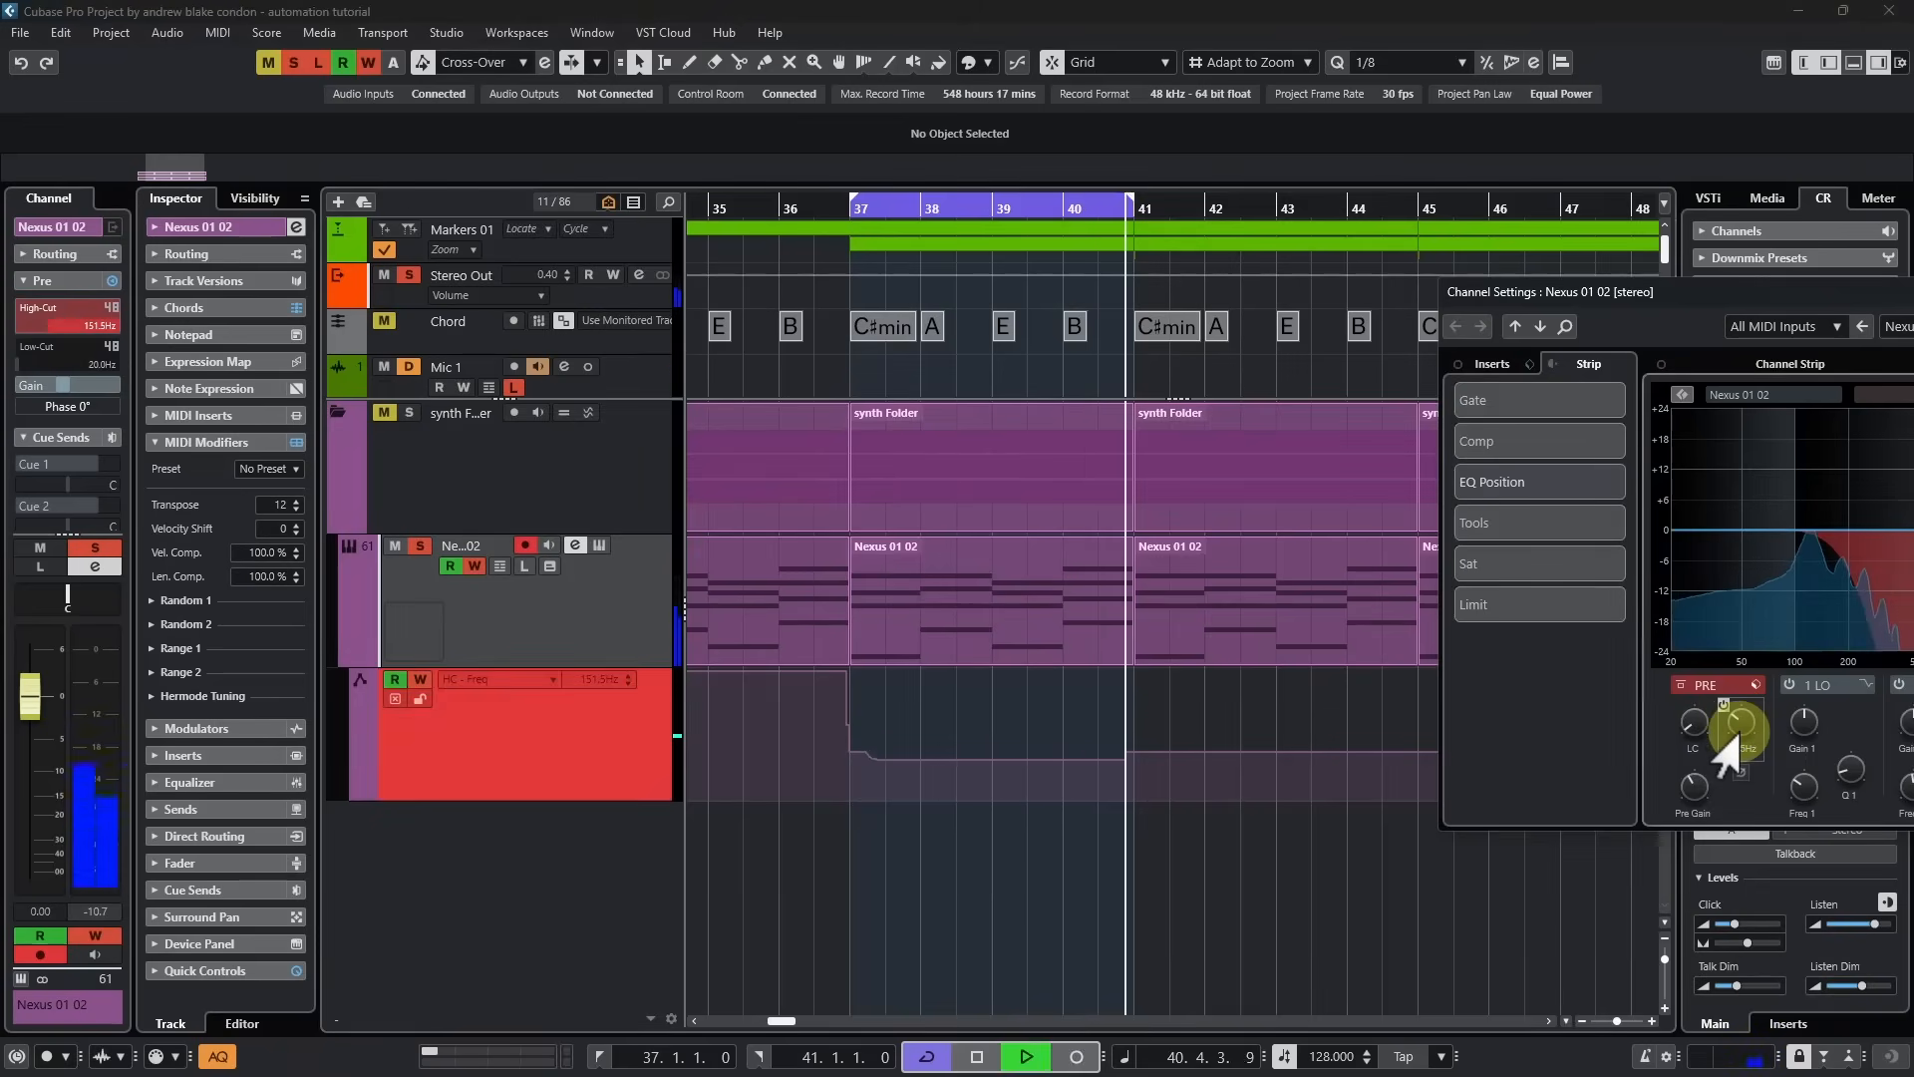
pyautogui.moveTo(1739, 727); pyautogui.dragTo(1734, 702)
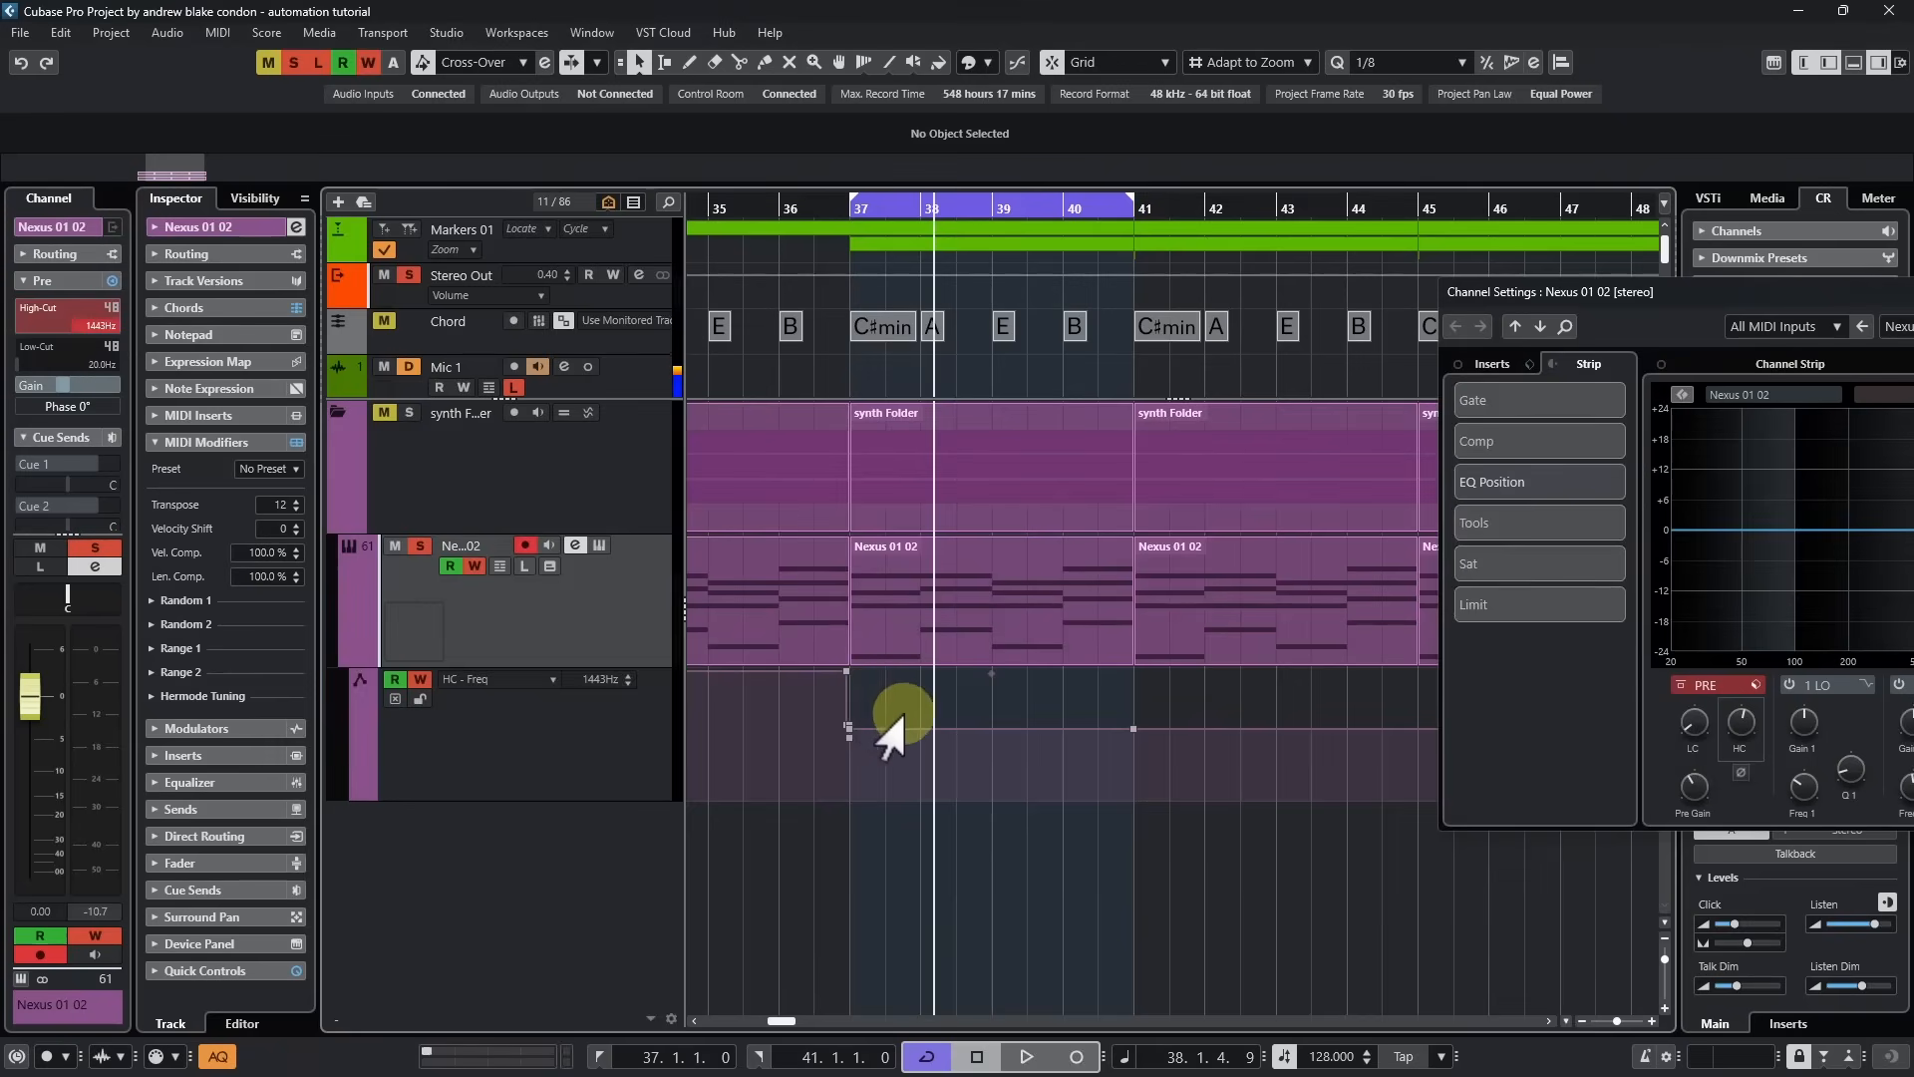
pyautogui.moveTo(995, 739)
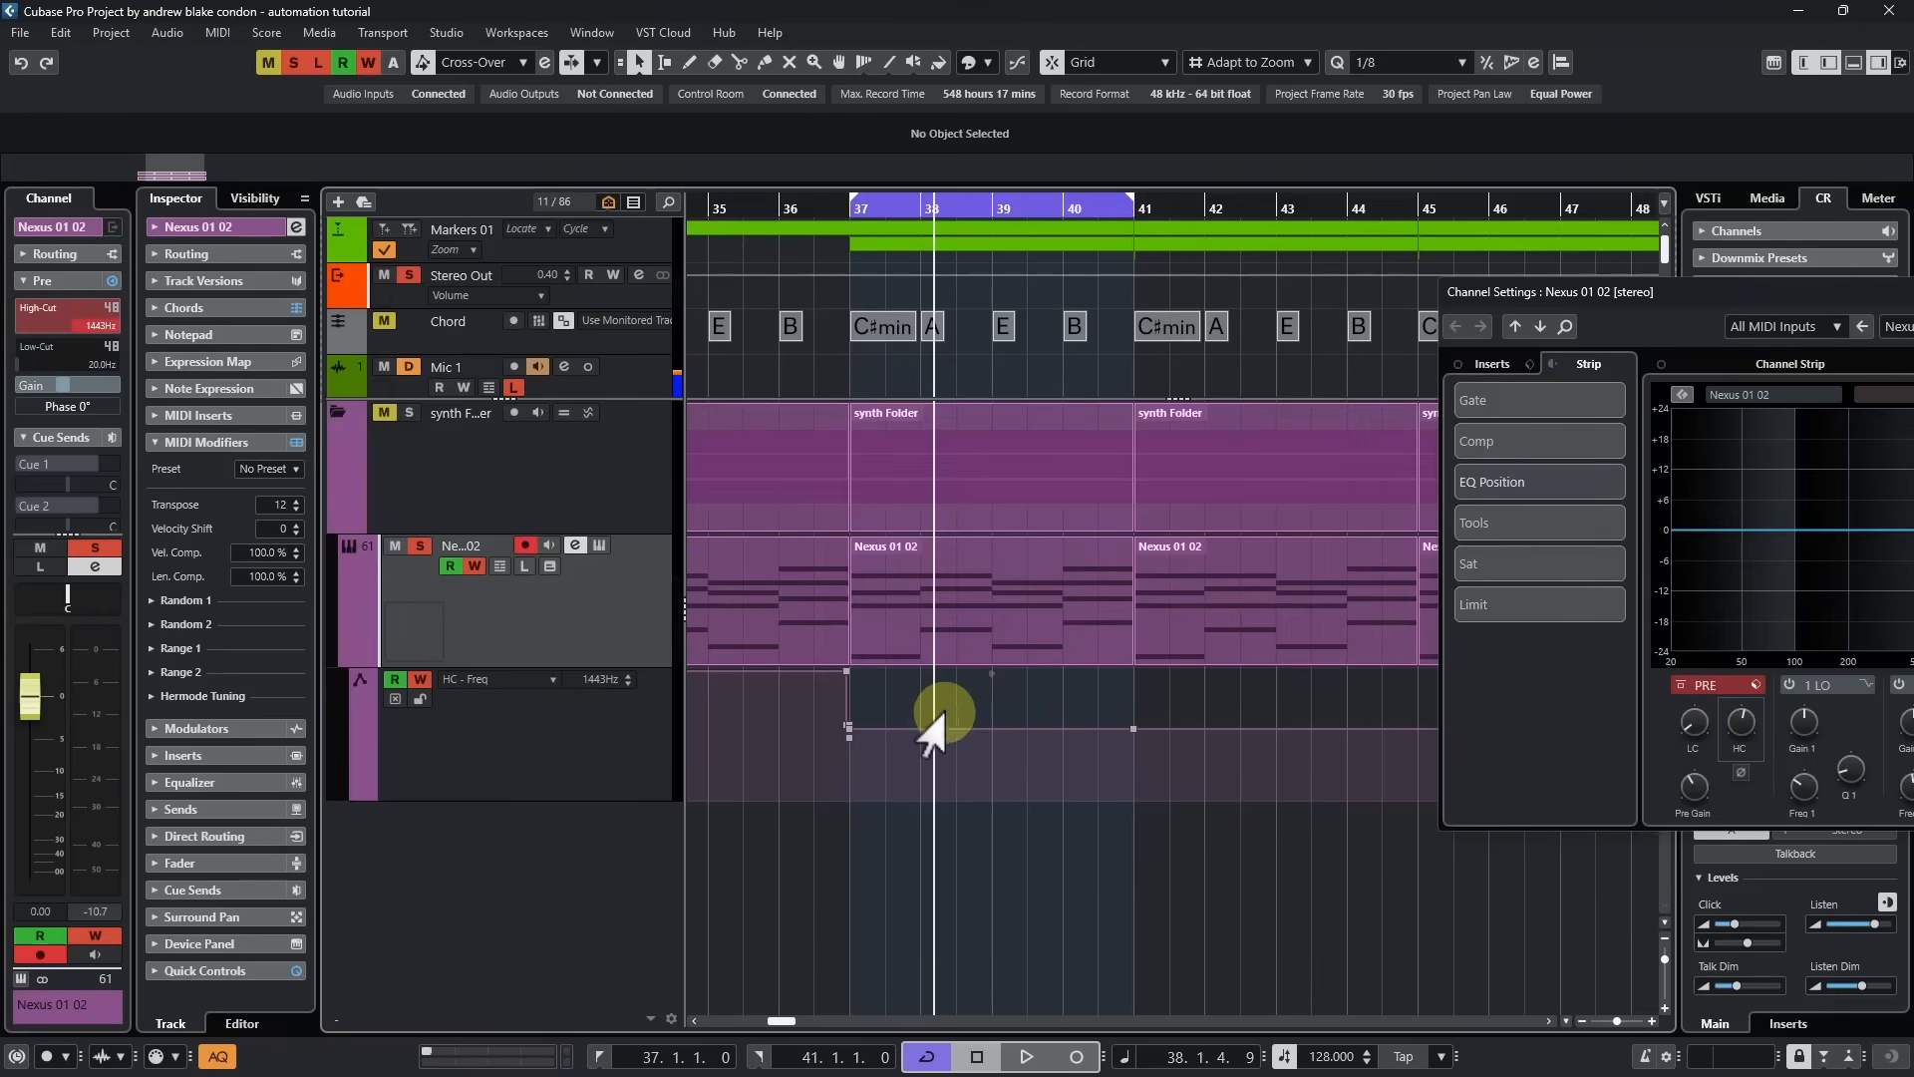
pyautogui.moveTo(970, 775)
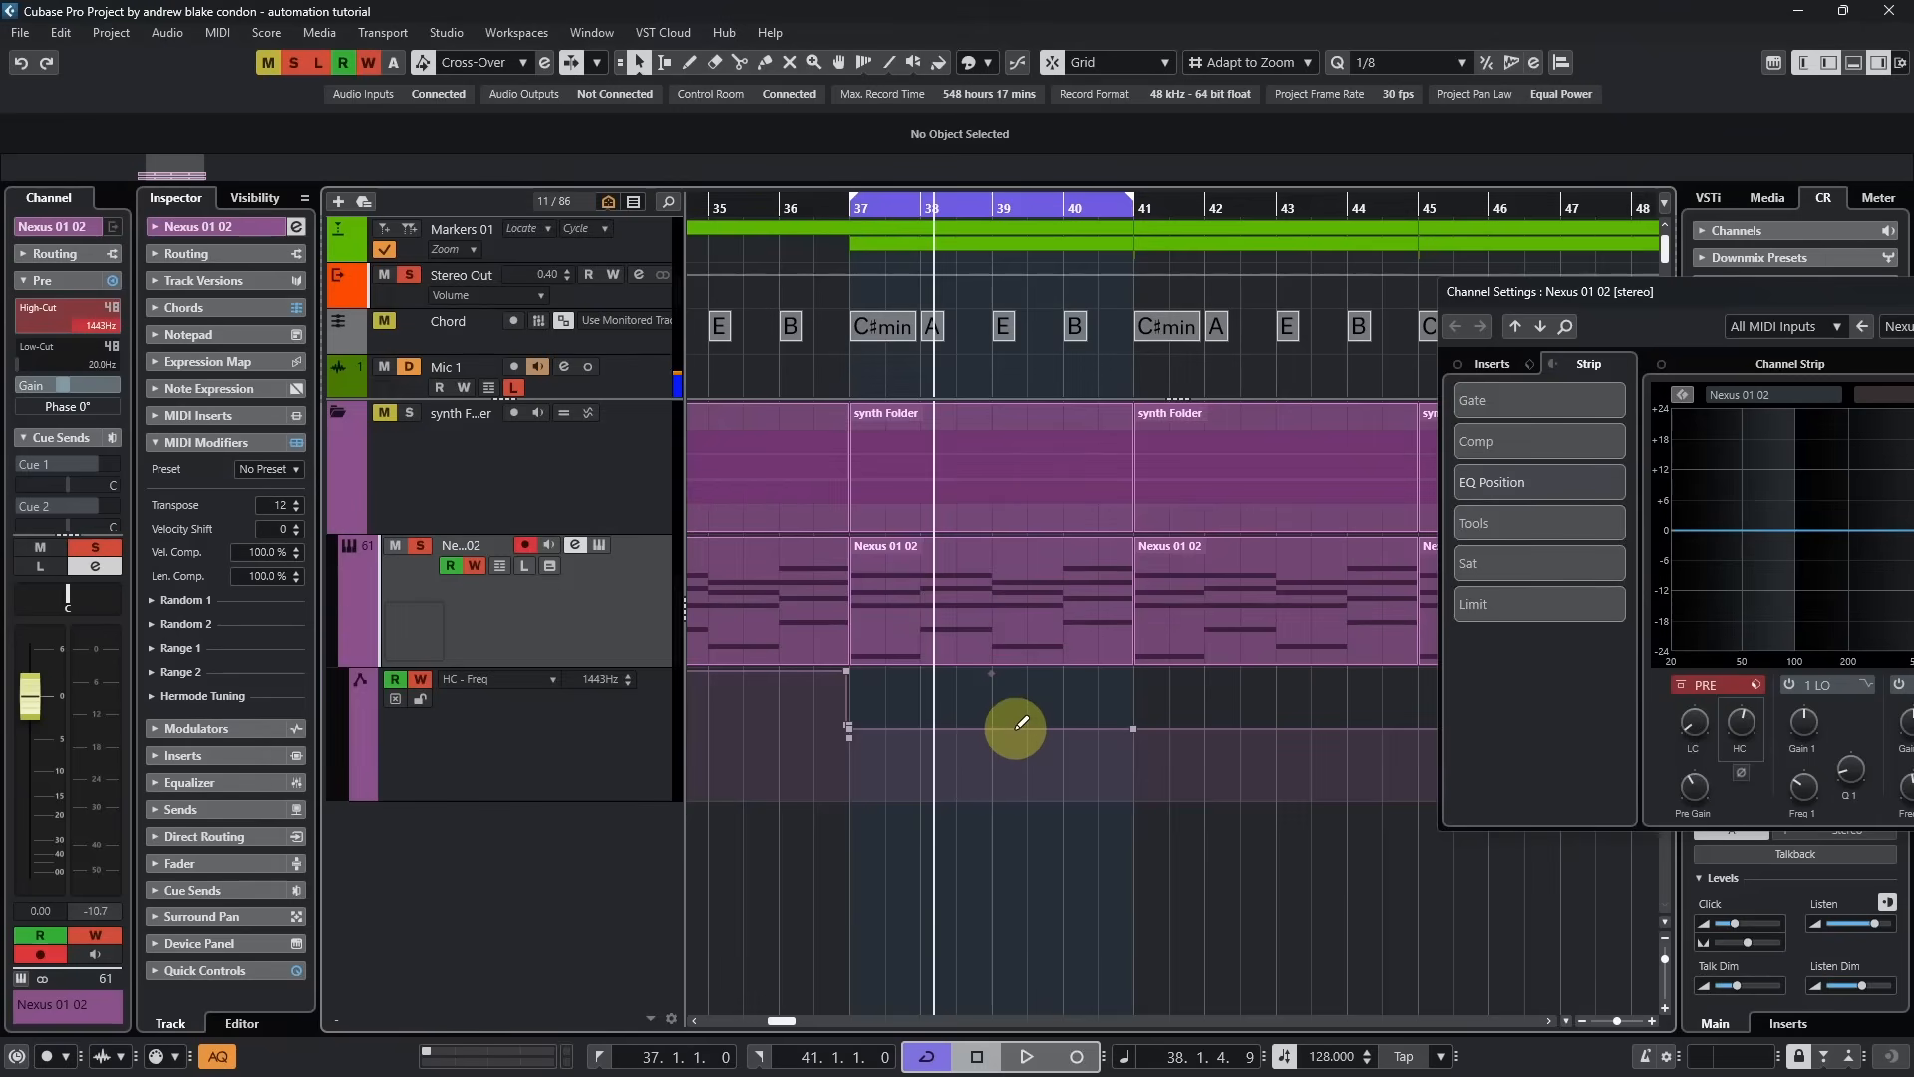
pyautogui.moveTo(1032, 728)
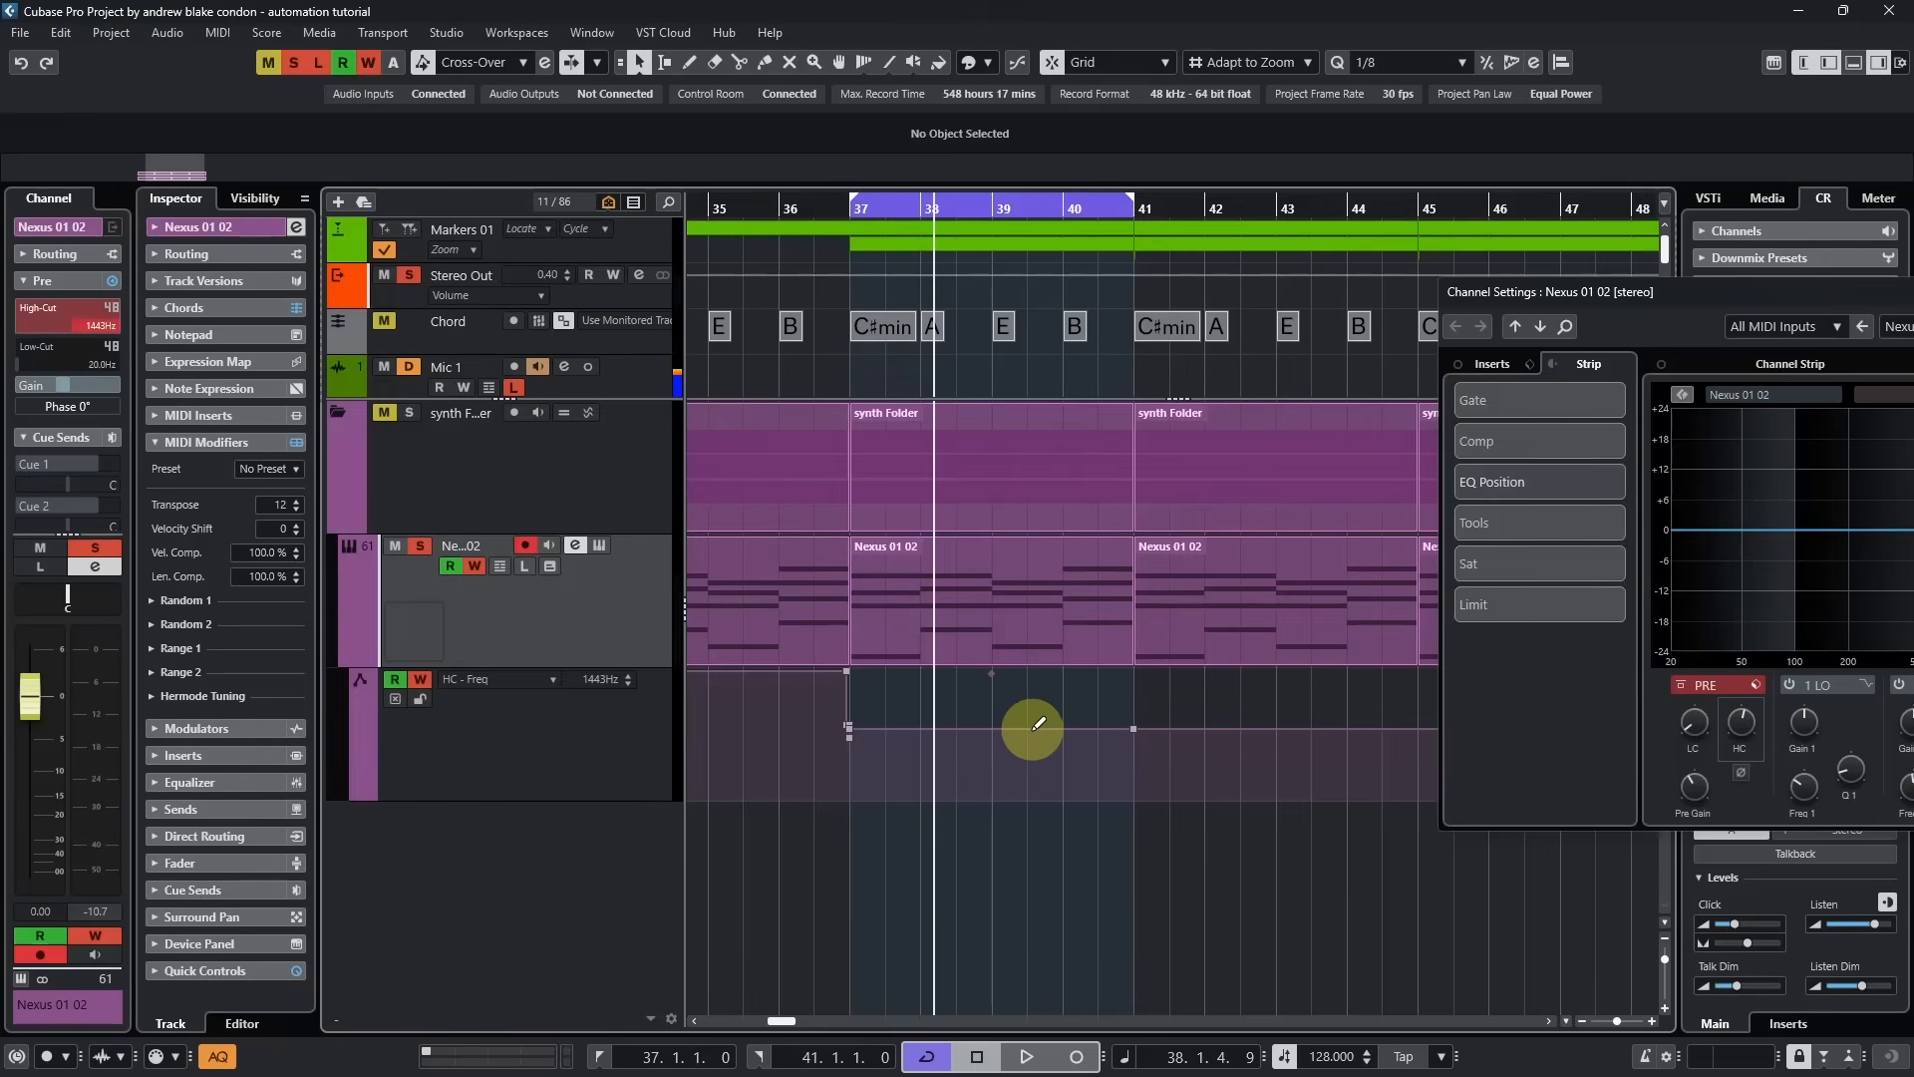
pyautogui.moveTo(1022, 729)
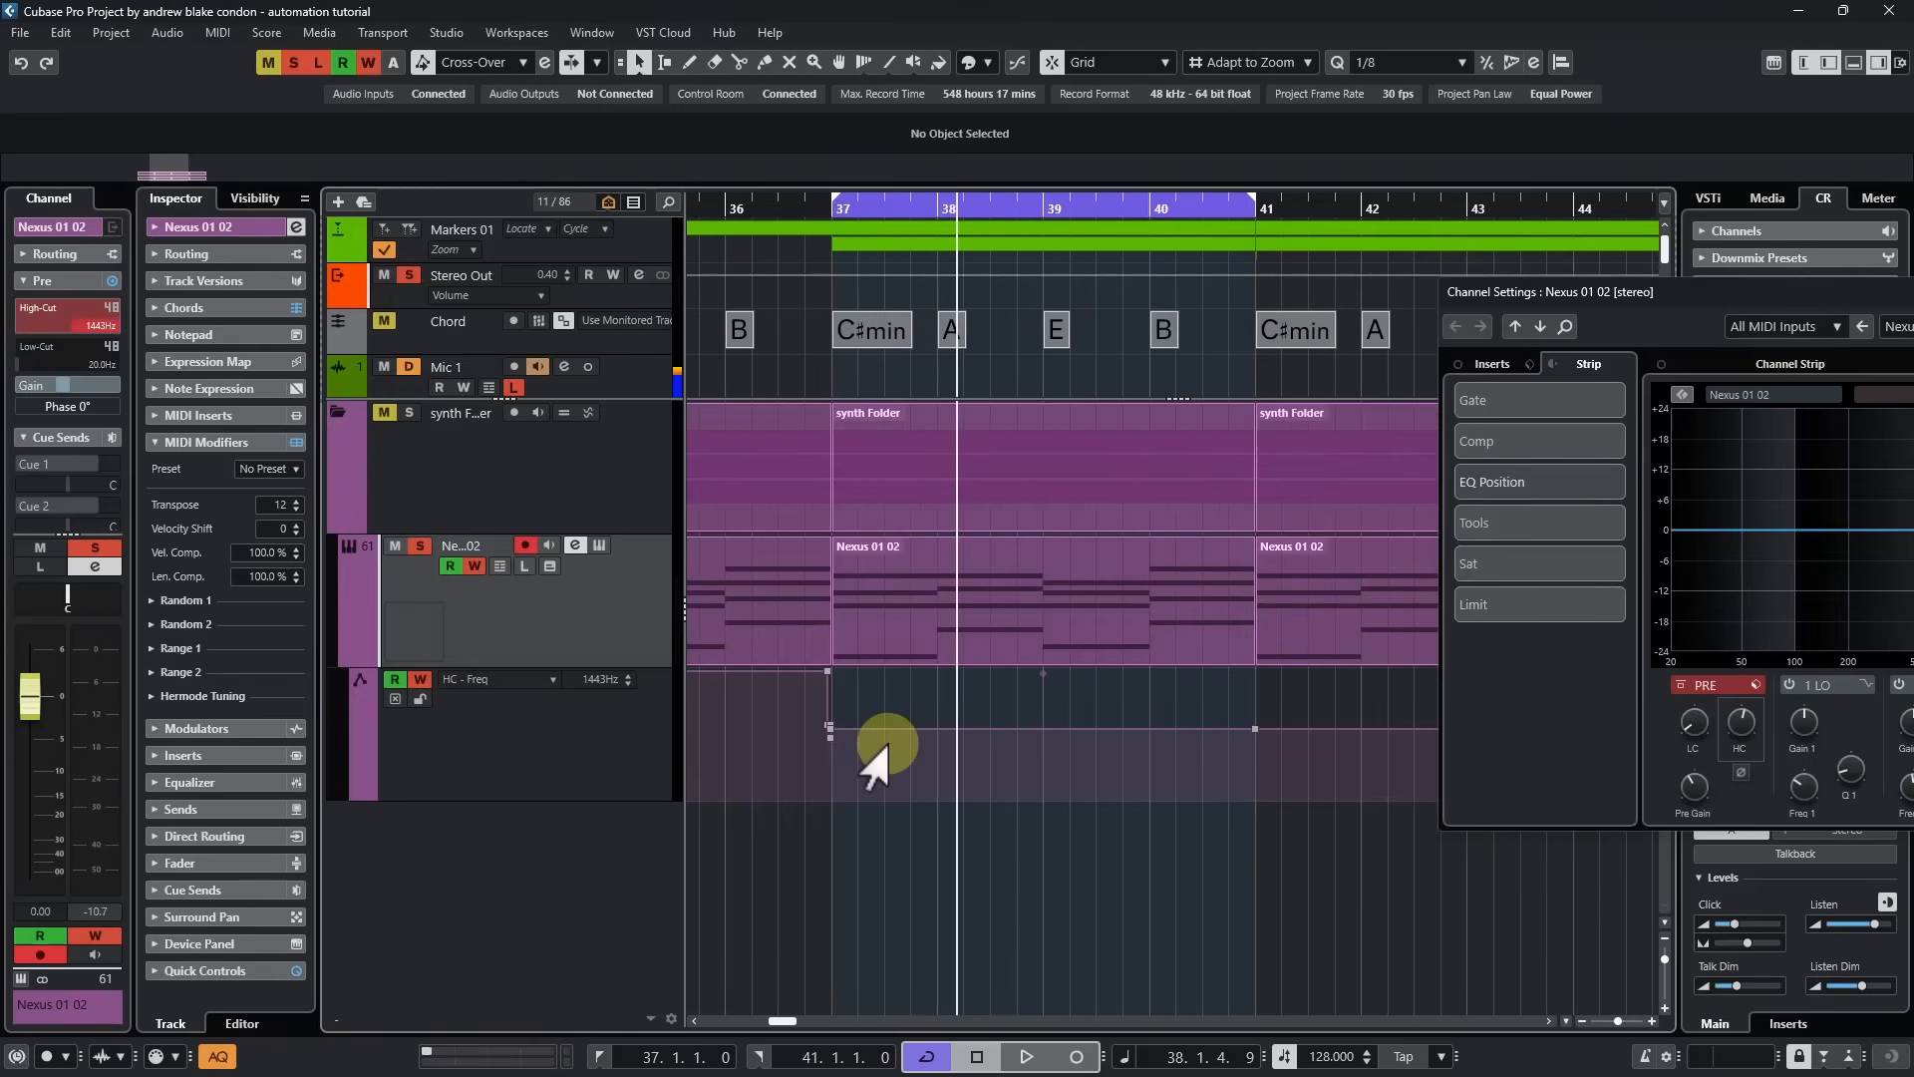
pyautogui.moveTo(811, 776)
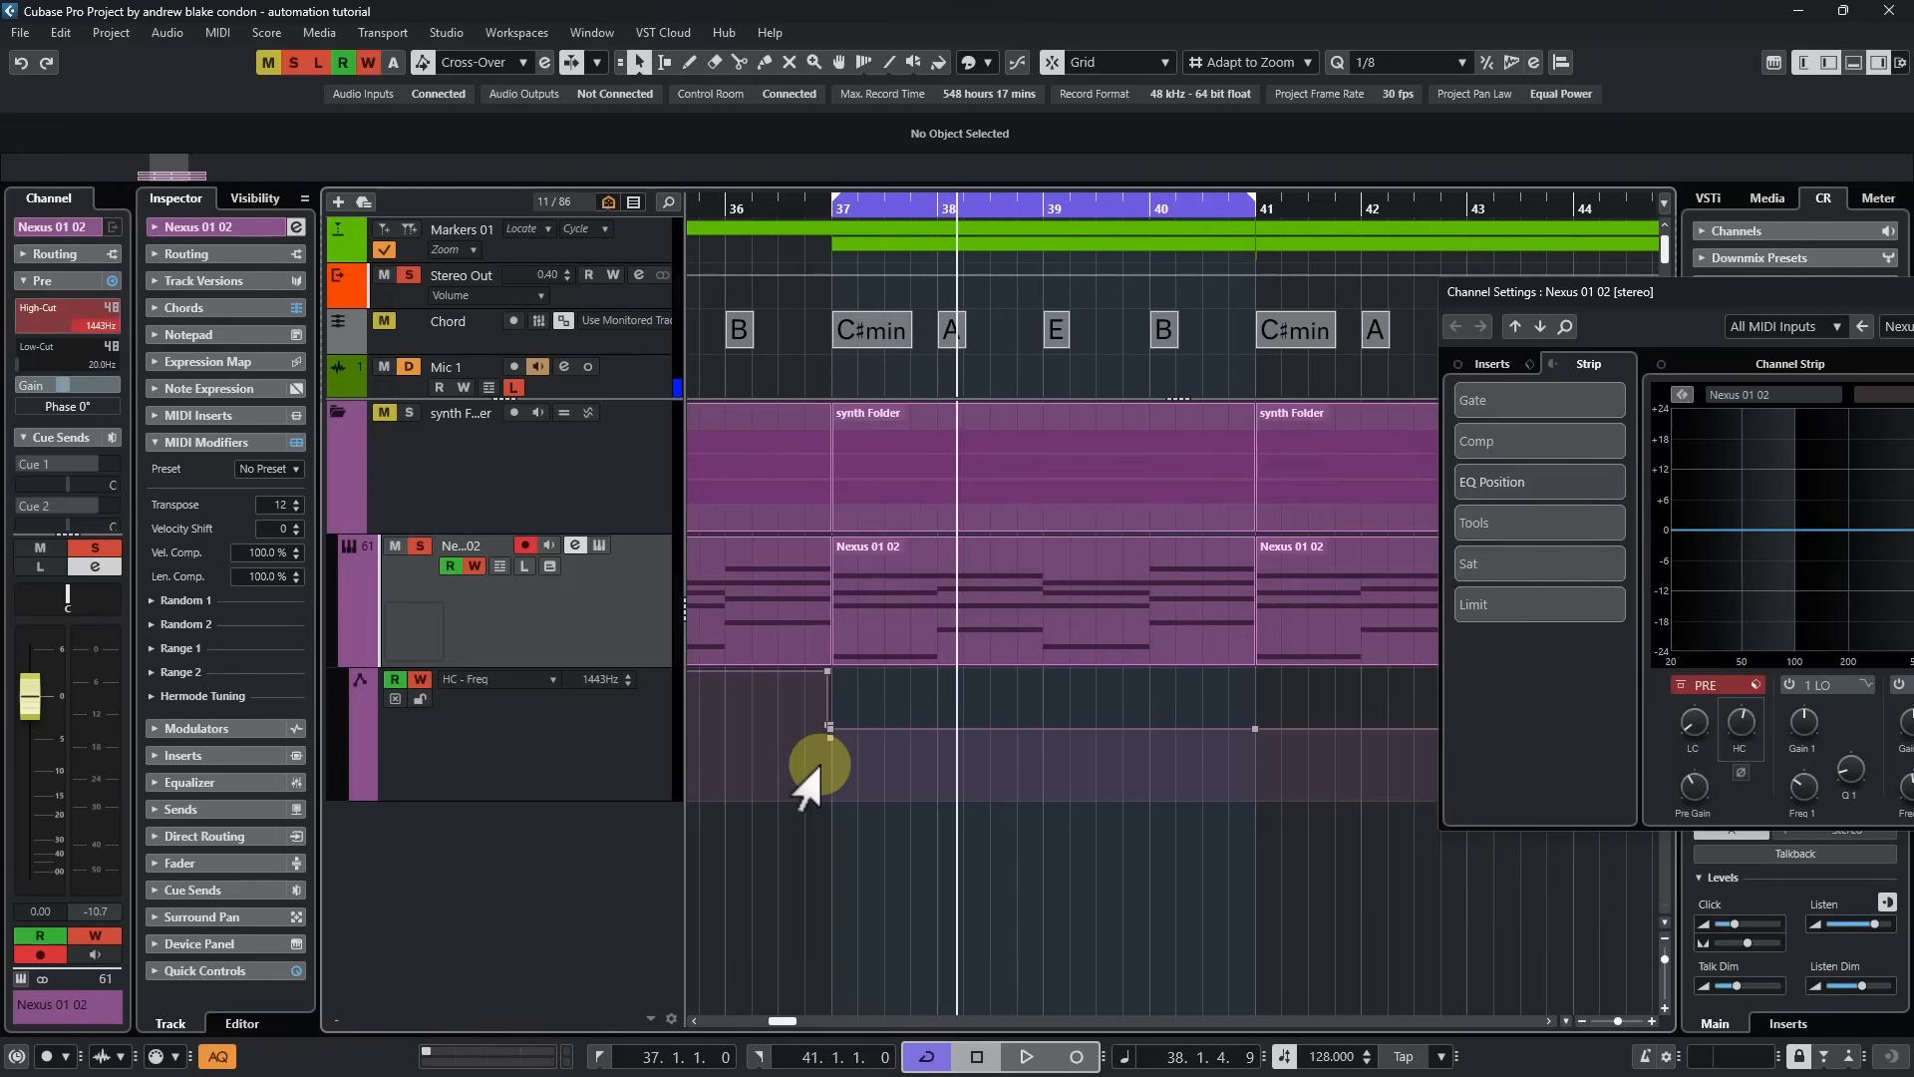
pyautogui.moveTo(879, 708)
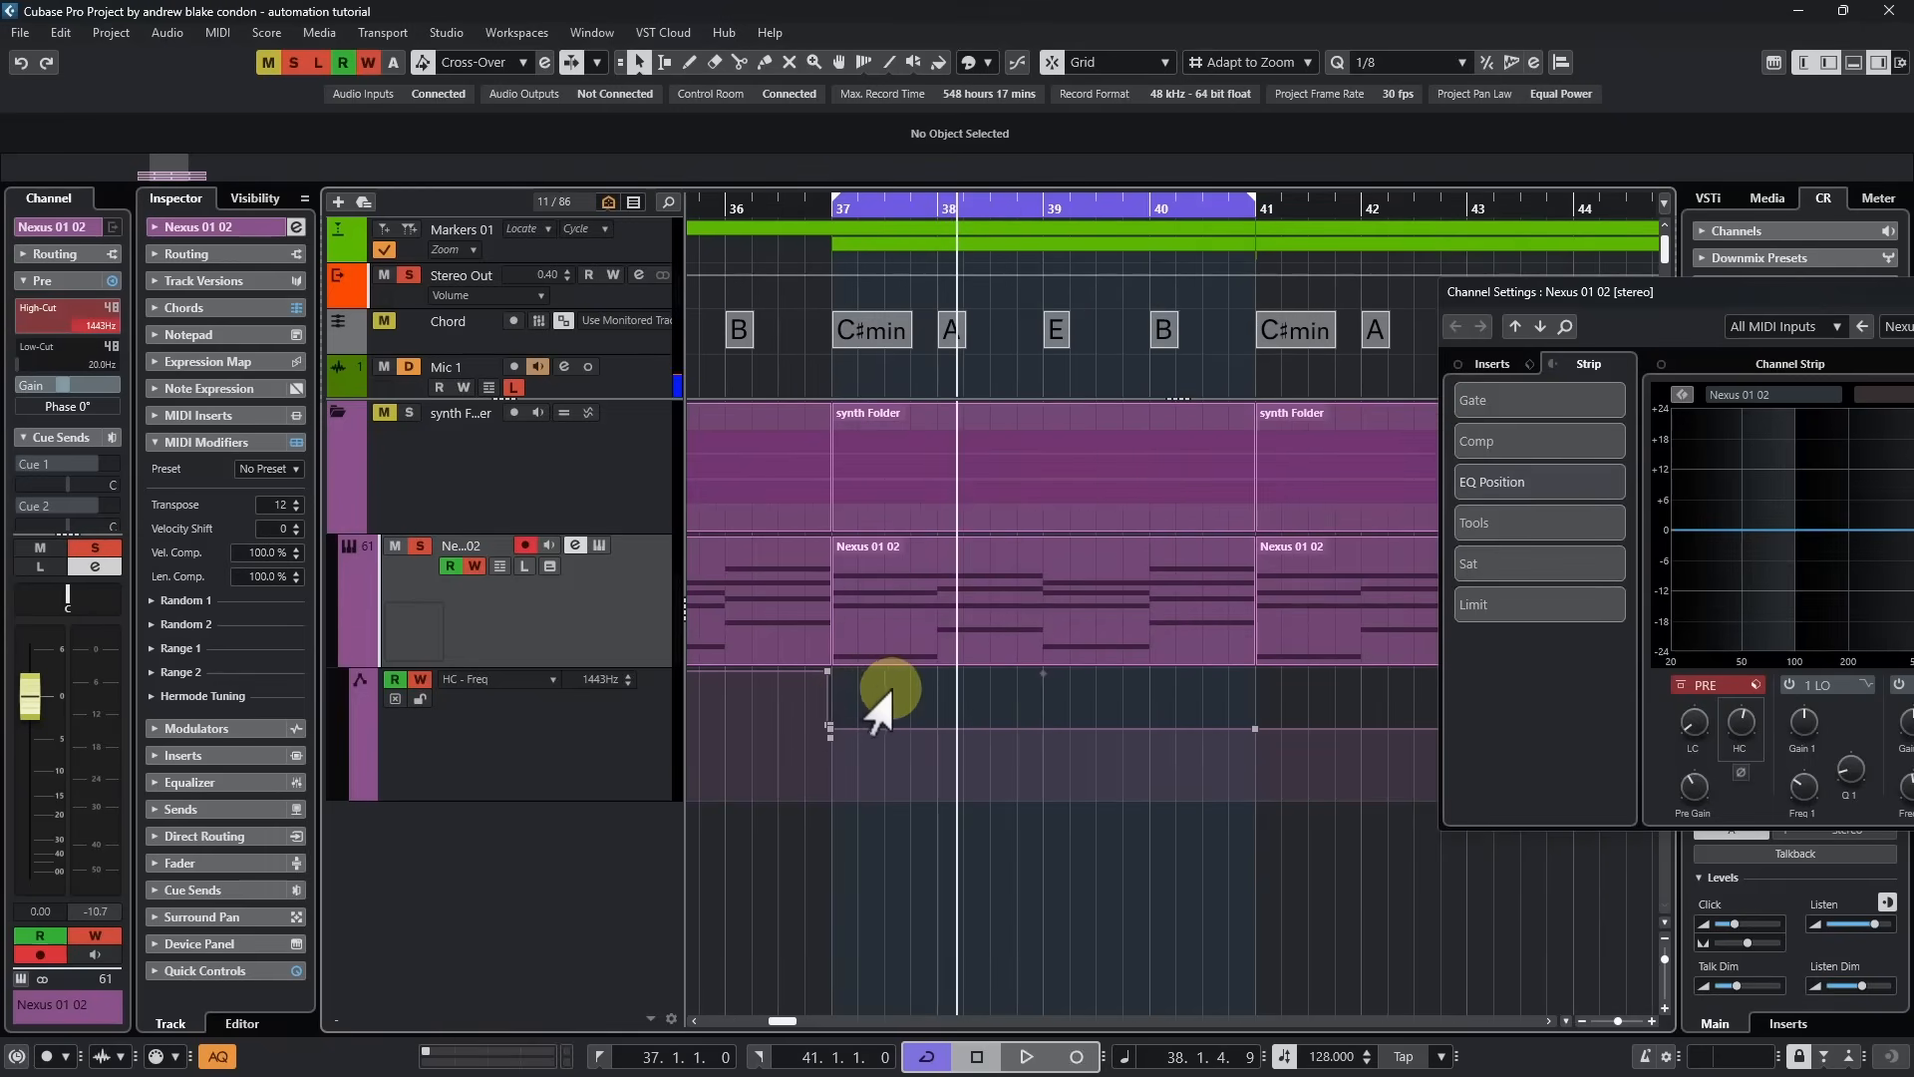
pyautogui.moveTo(958, 768)
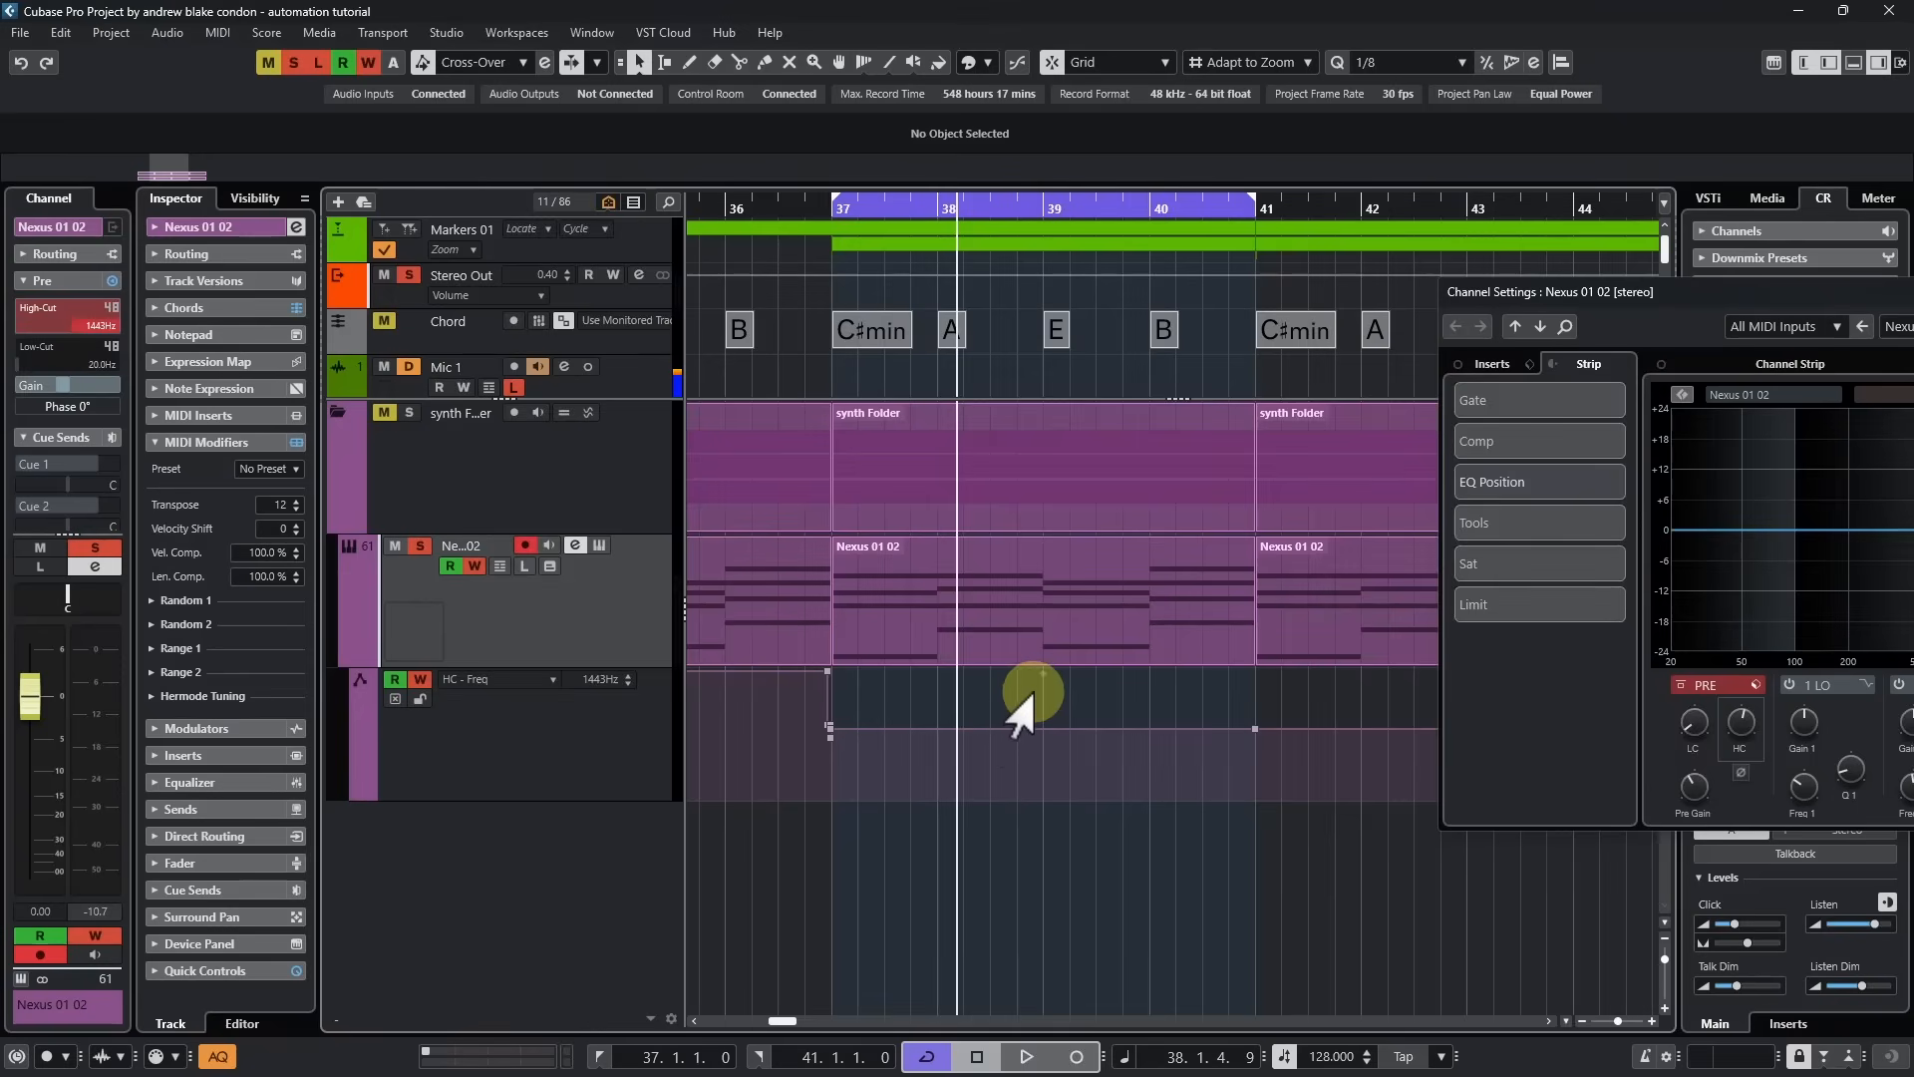
pyautogui.moveTo(973, 772)
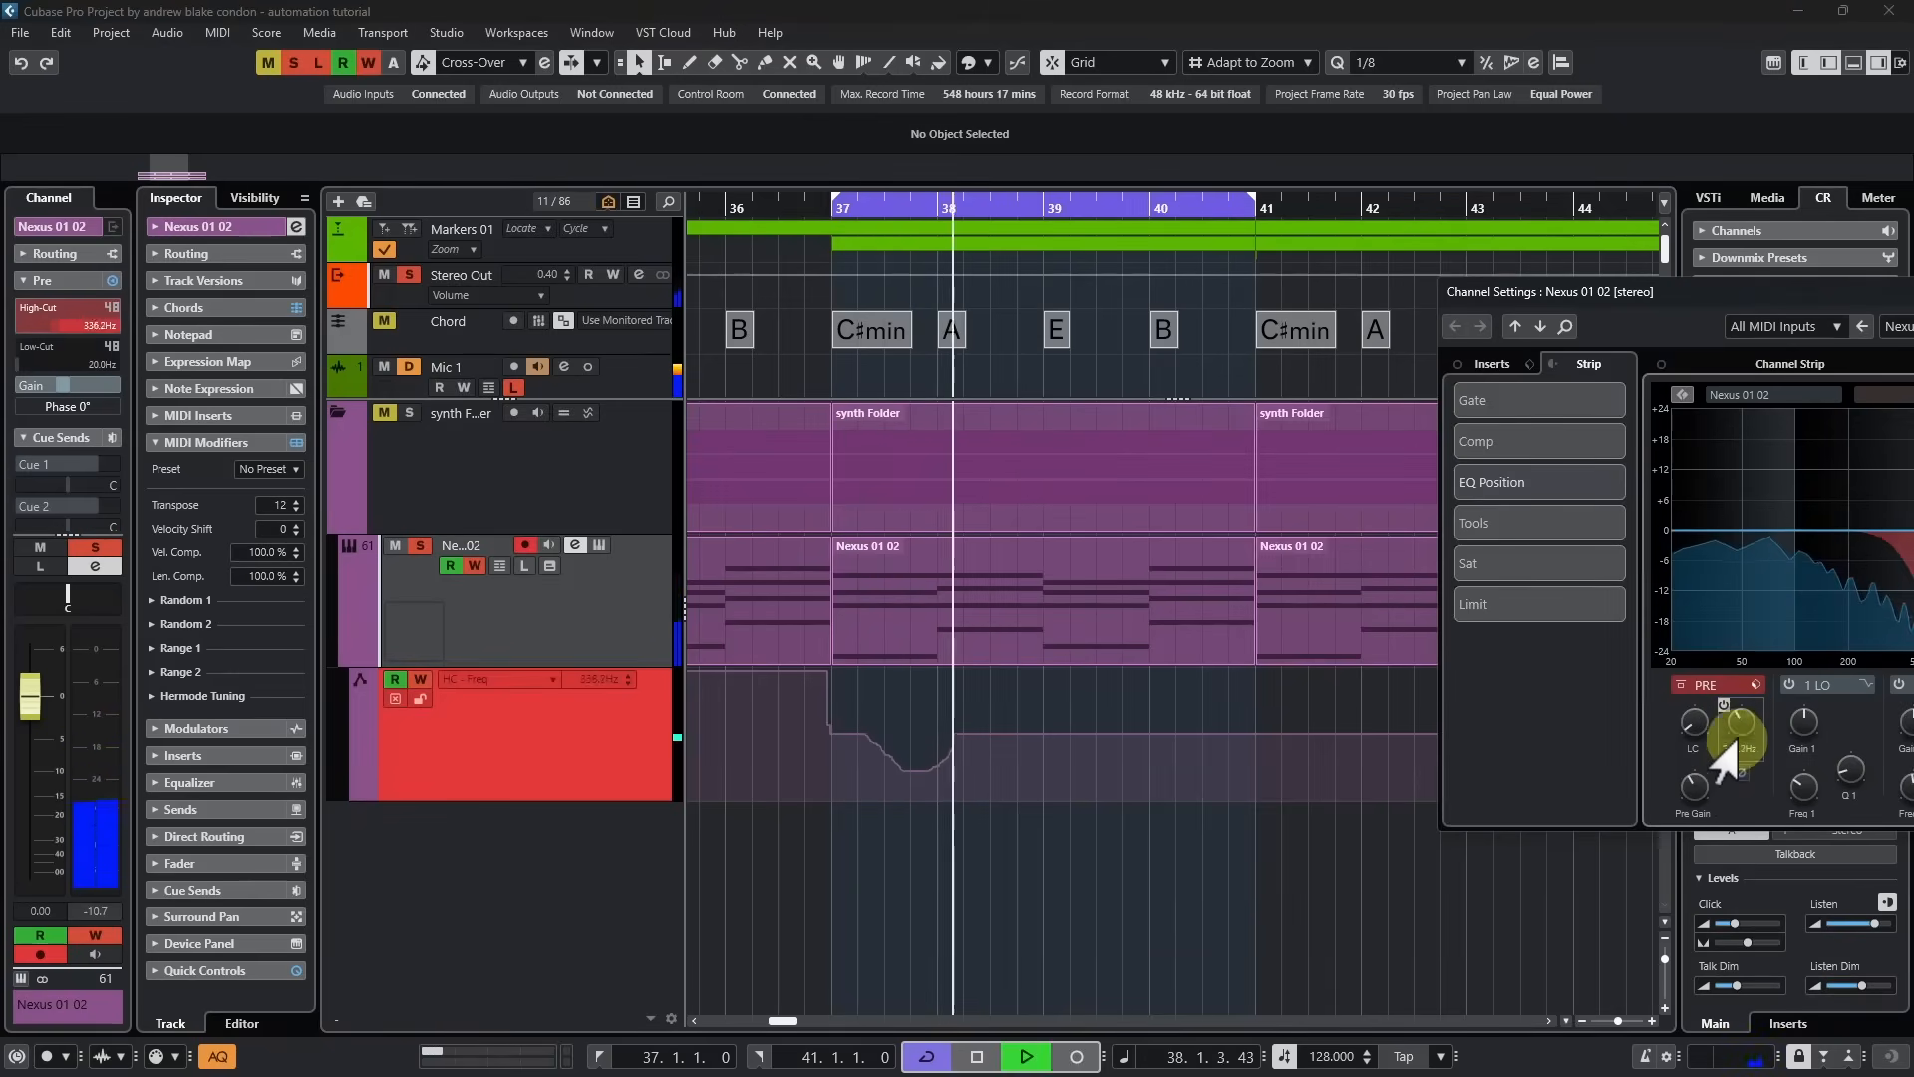
# Step: Write a high-cut dip around bar 38 that climbs back up toward bar 40
pyautogui.moveTo(1734, 751); pyautogui.dragTo(1739, 738)
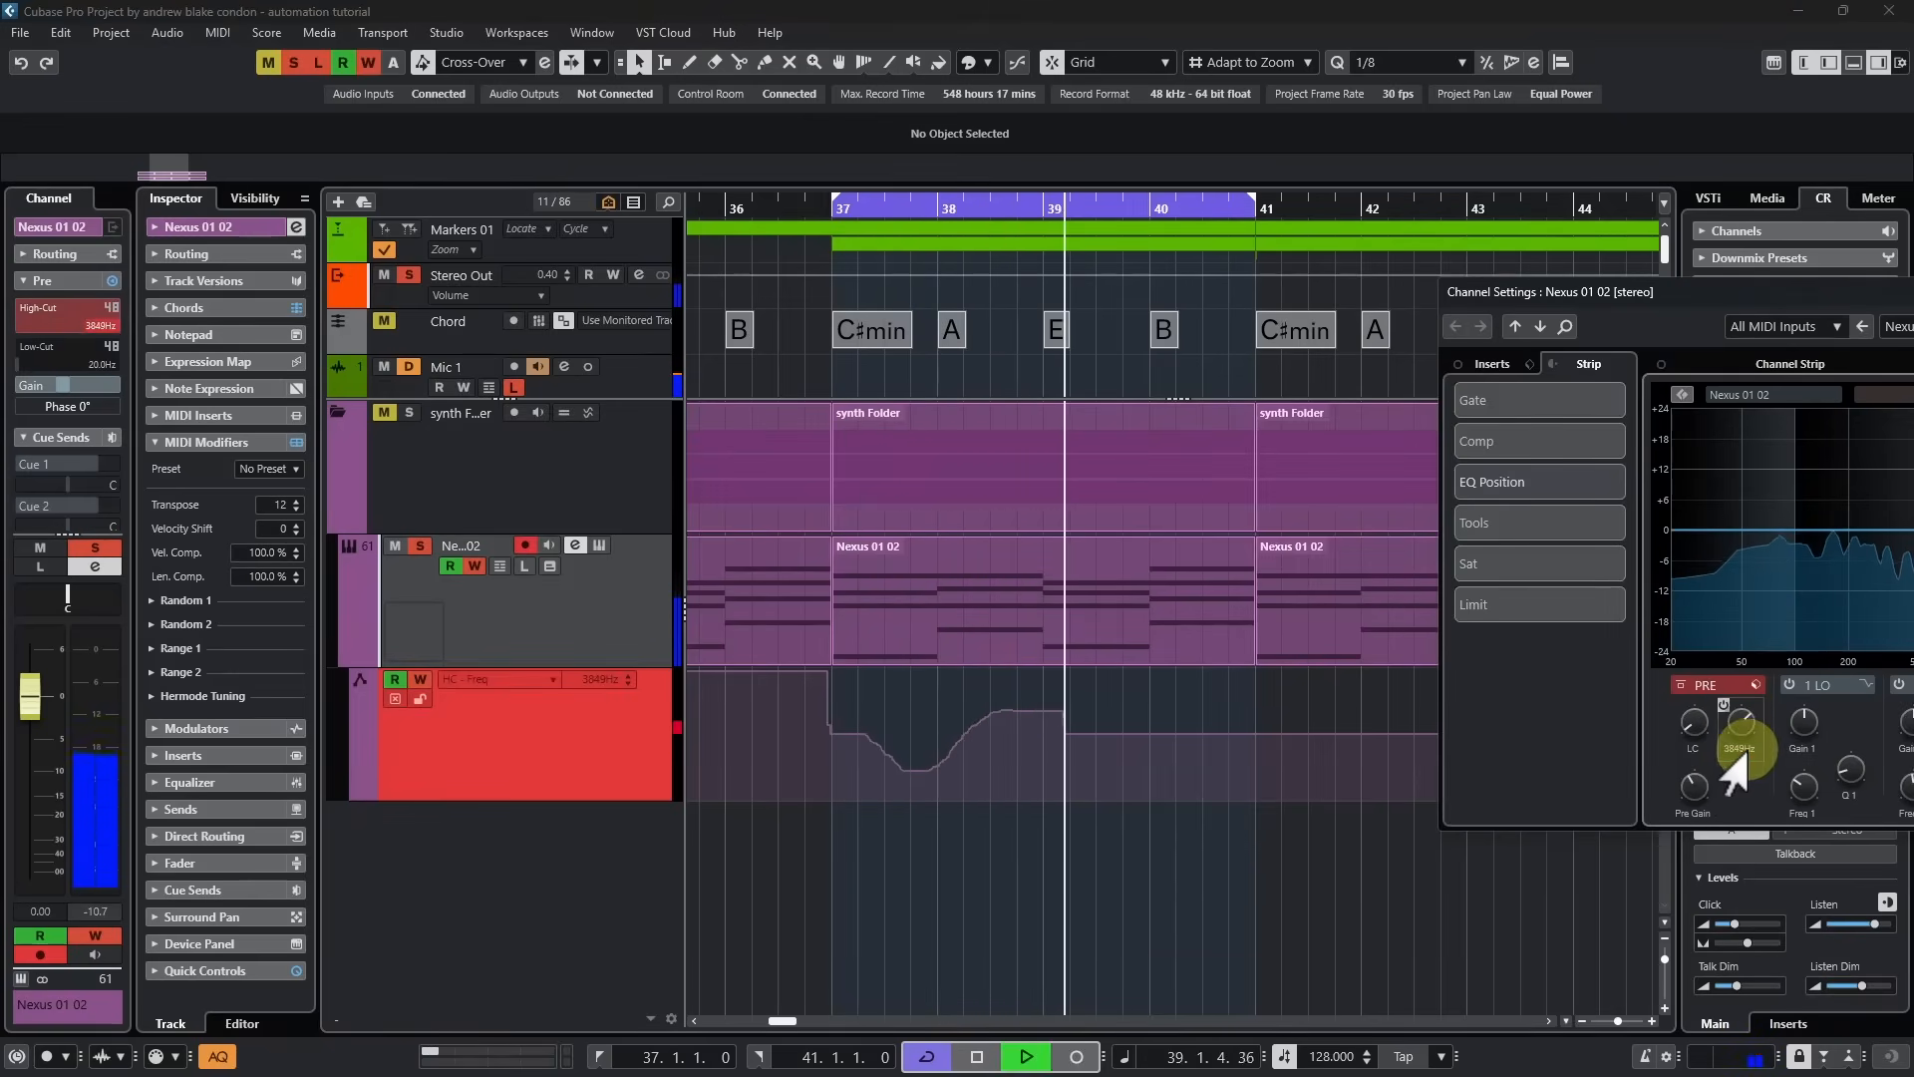
pyautogui.moveTo(1738, 757); pyautogui.dragTo(1738, 794)
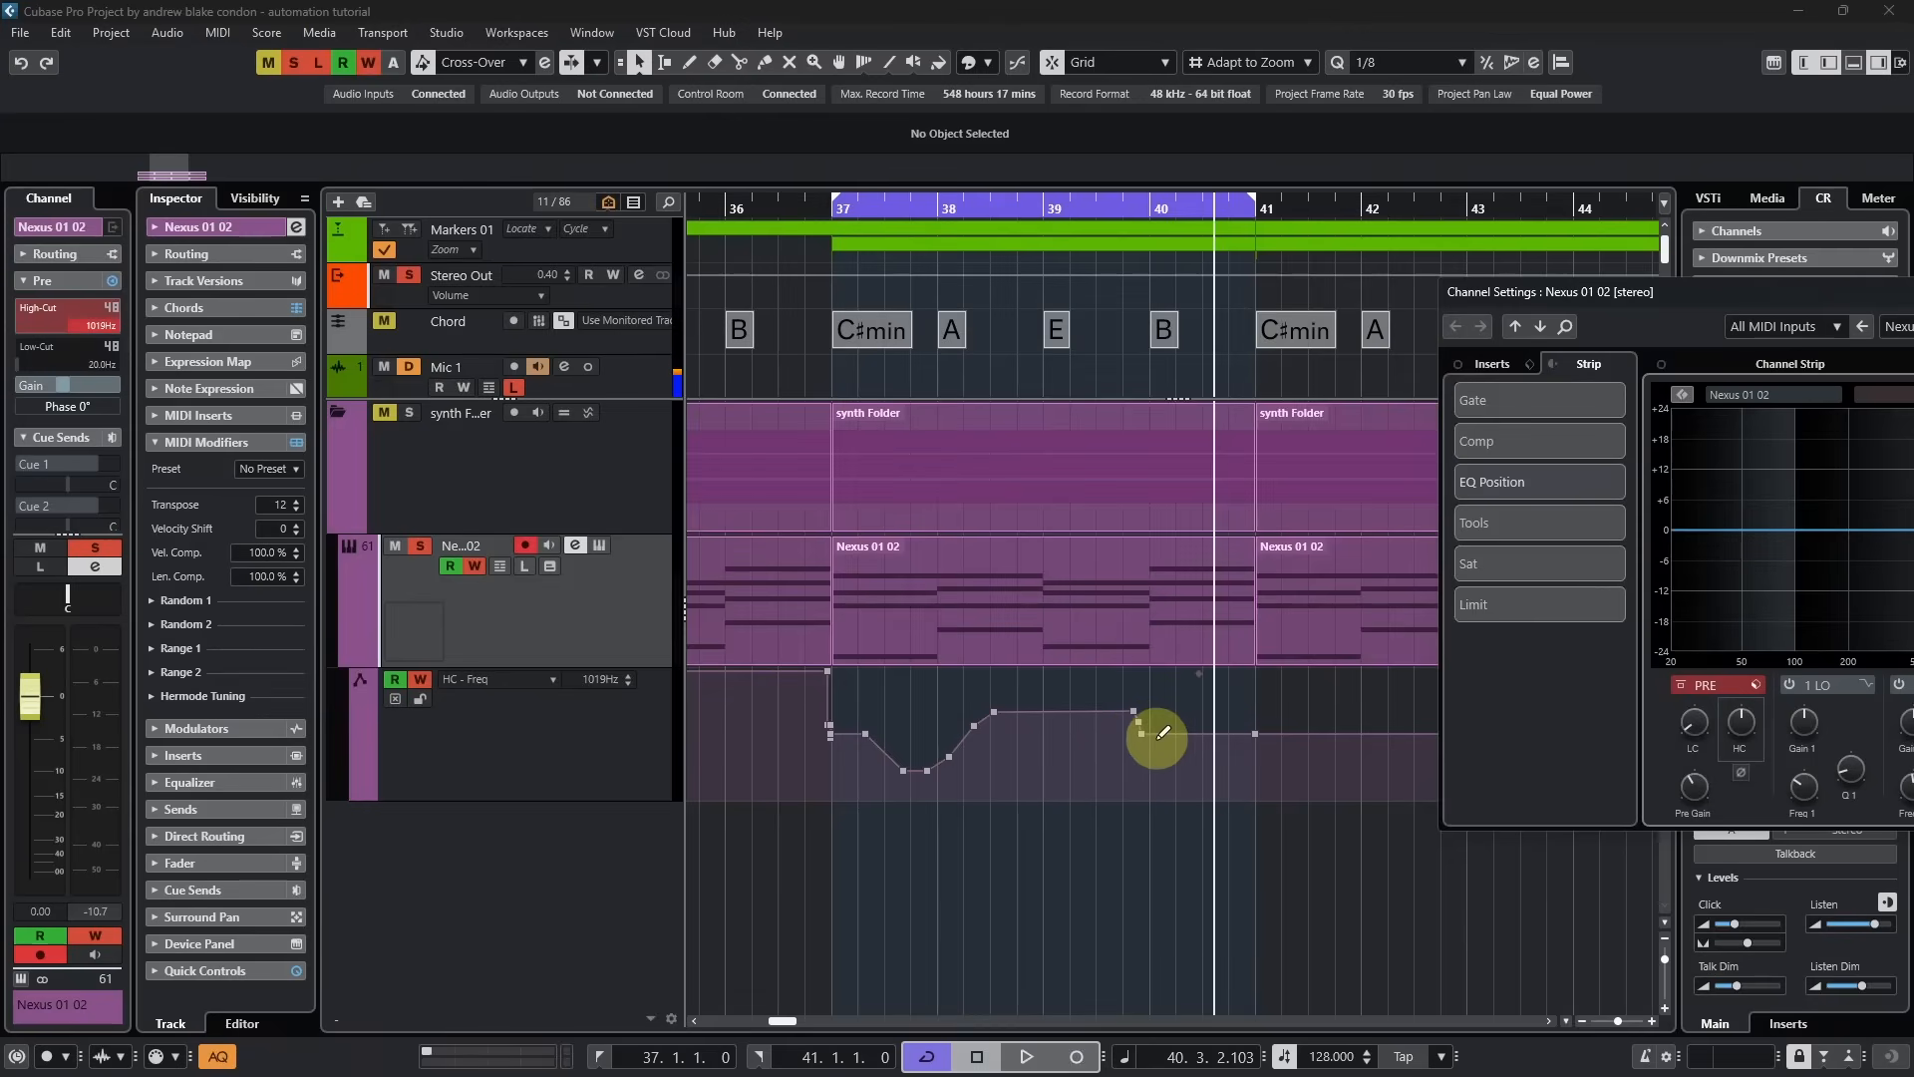
pyautogui.moveTo(1179, 730)
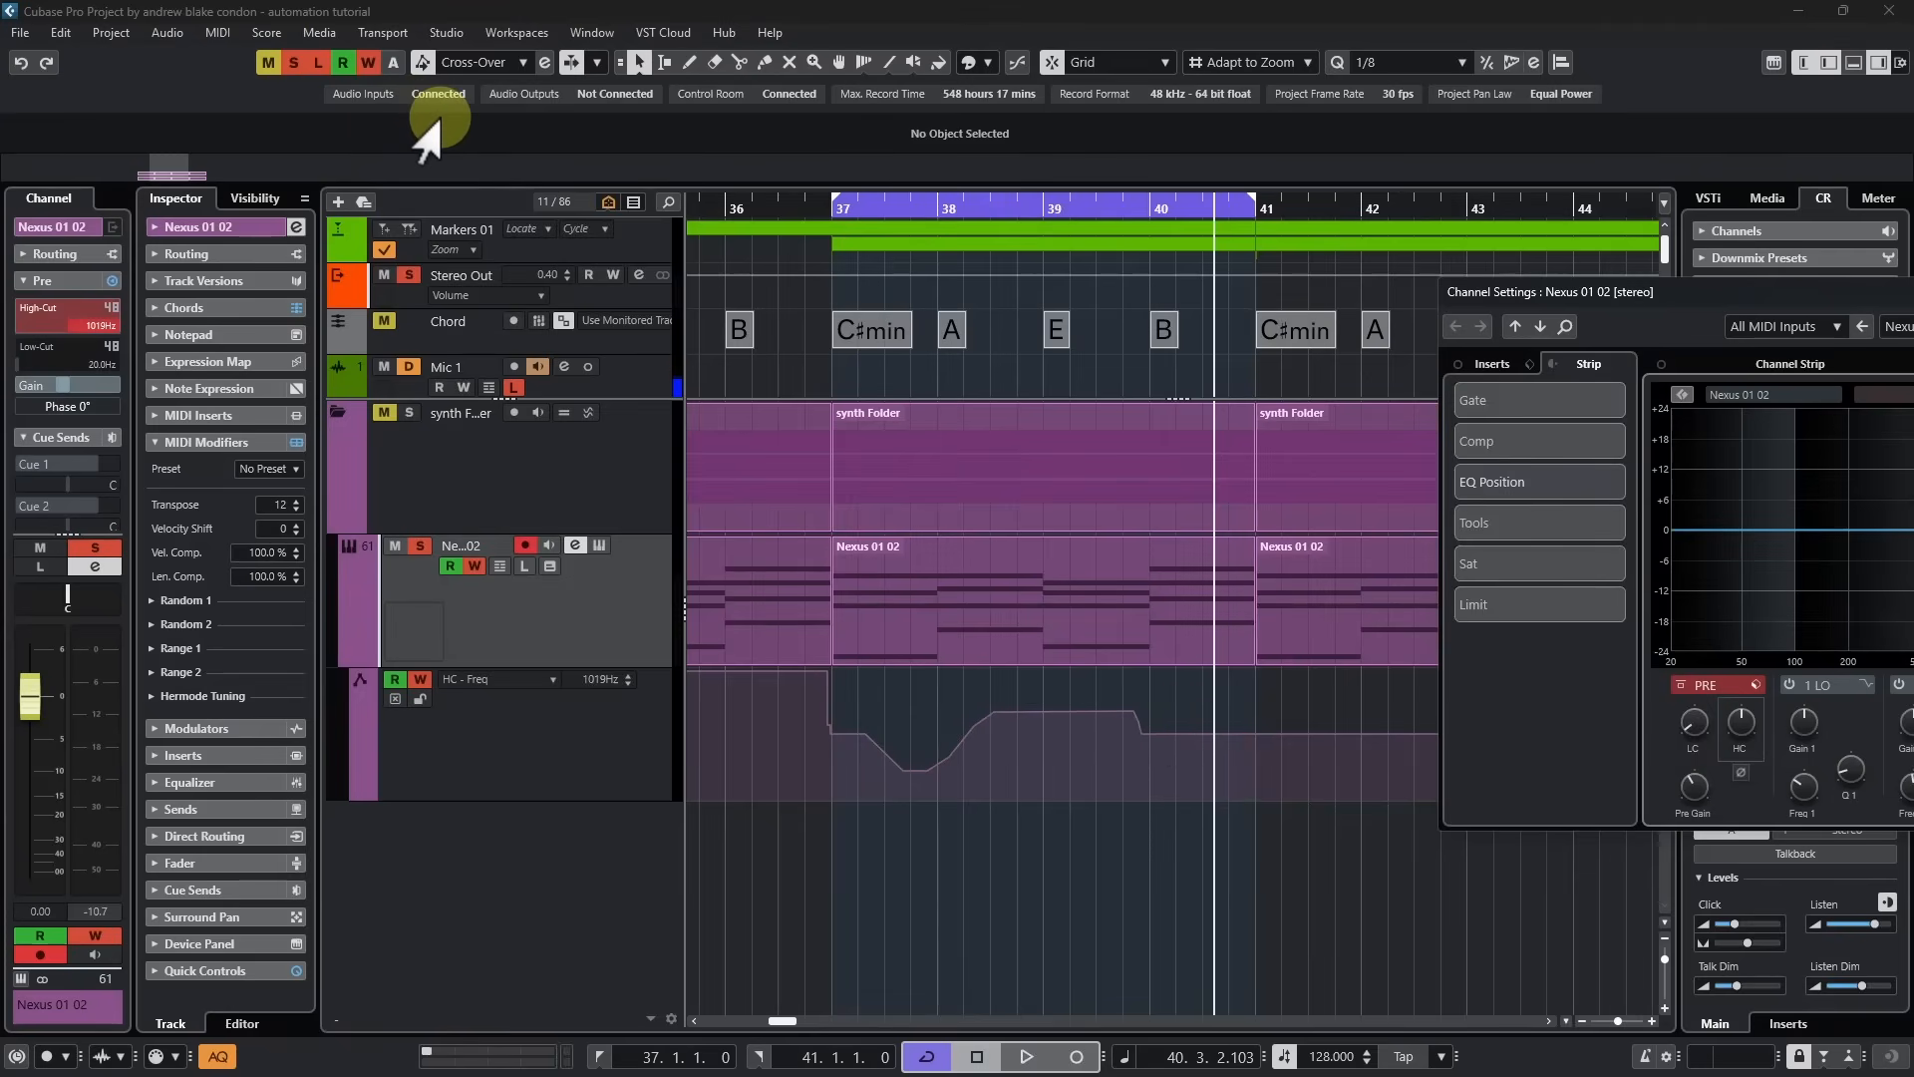
pyautogui.moveTo(463, 73)
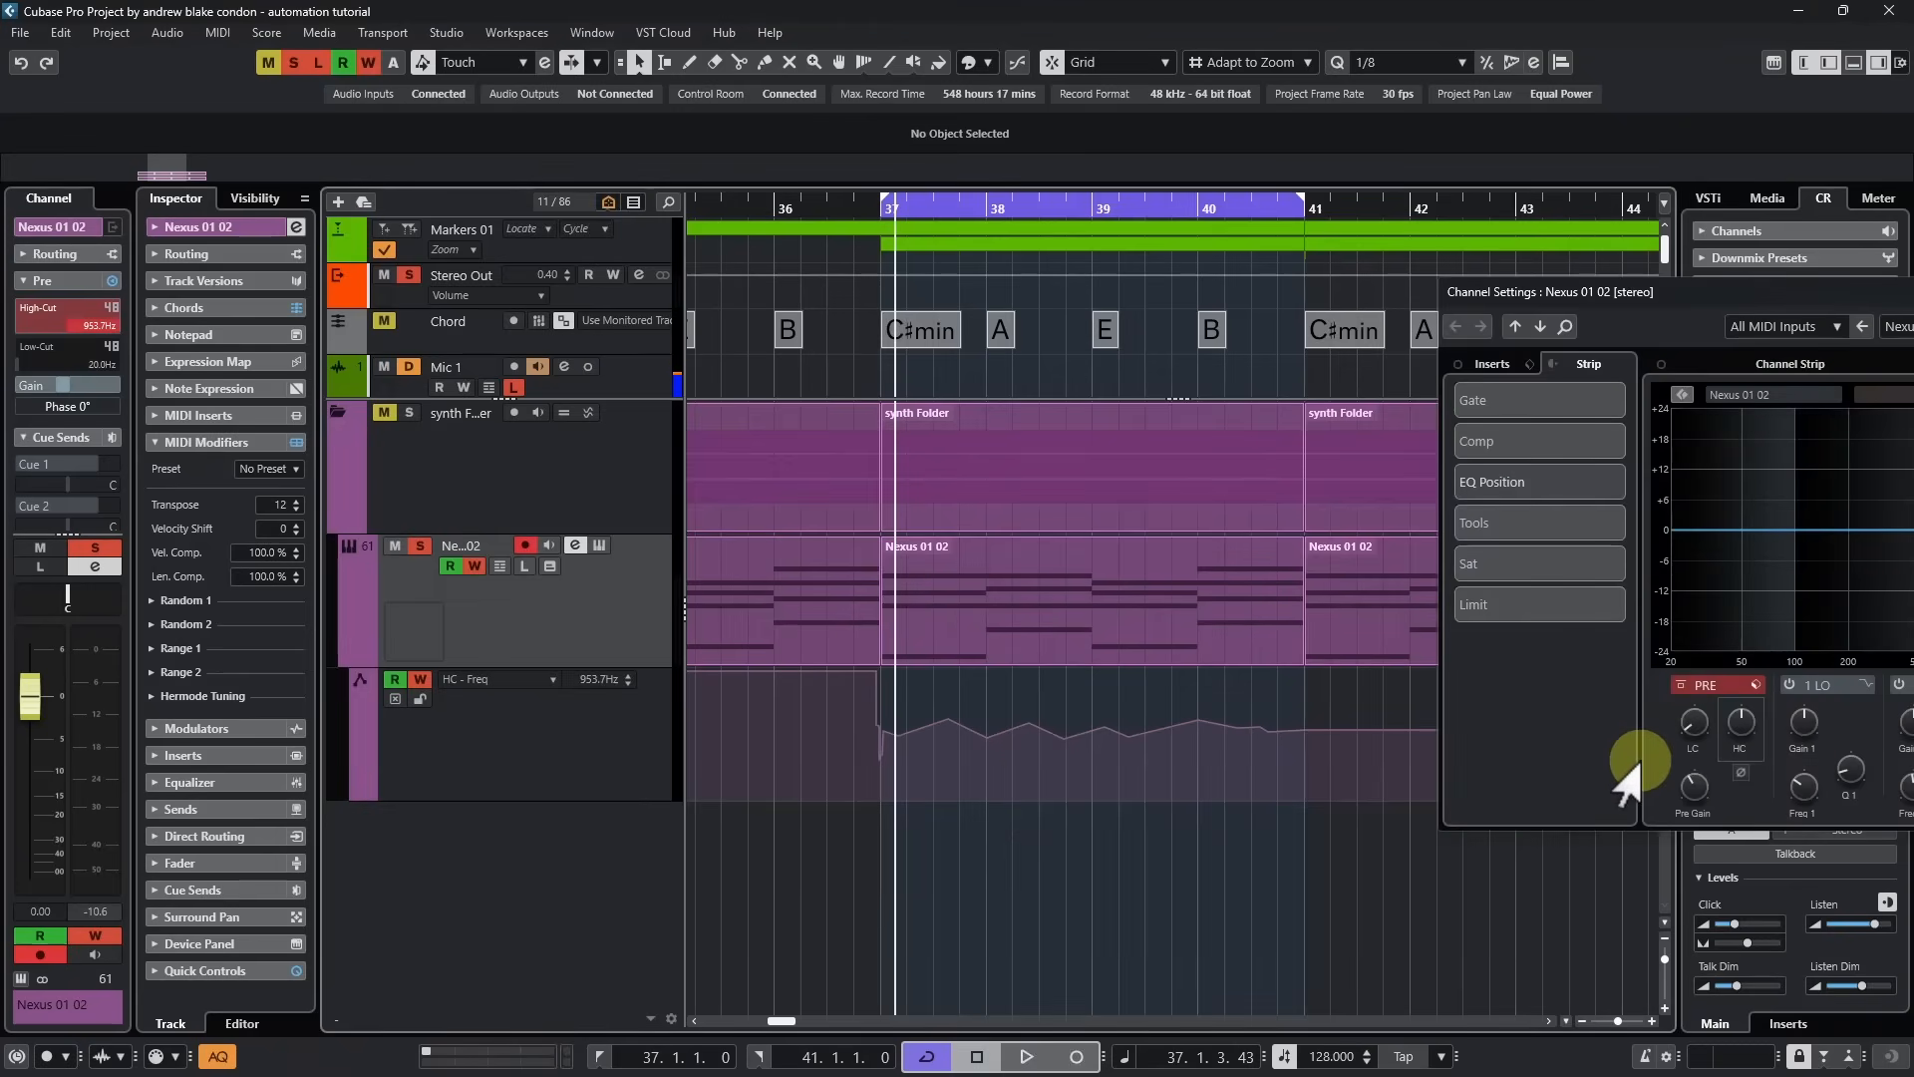
pyautogui.moveTo(1734, 727)
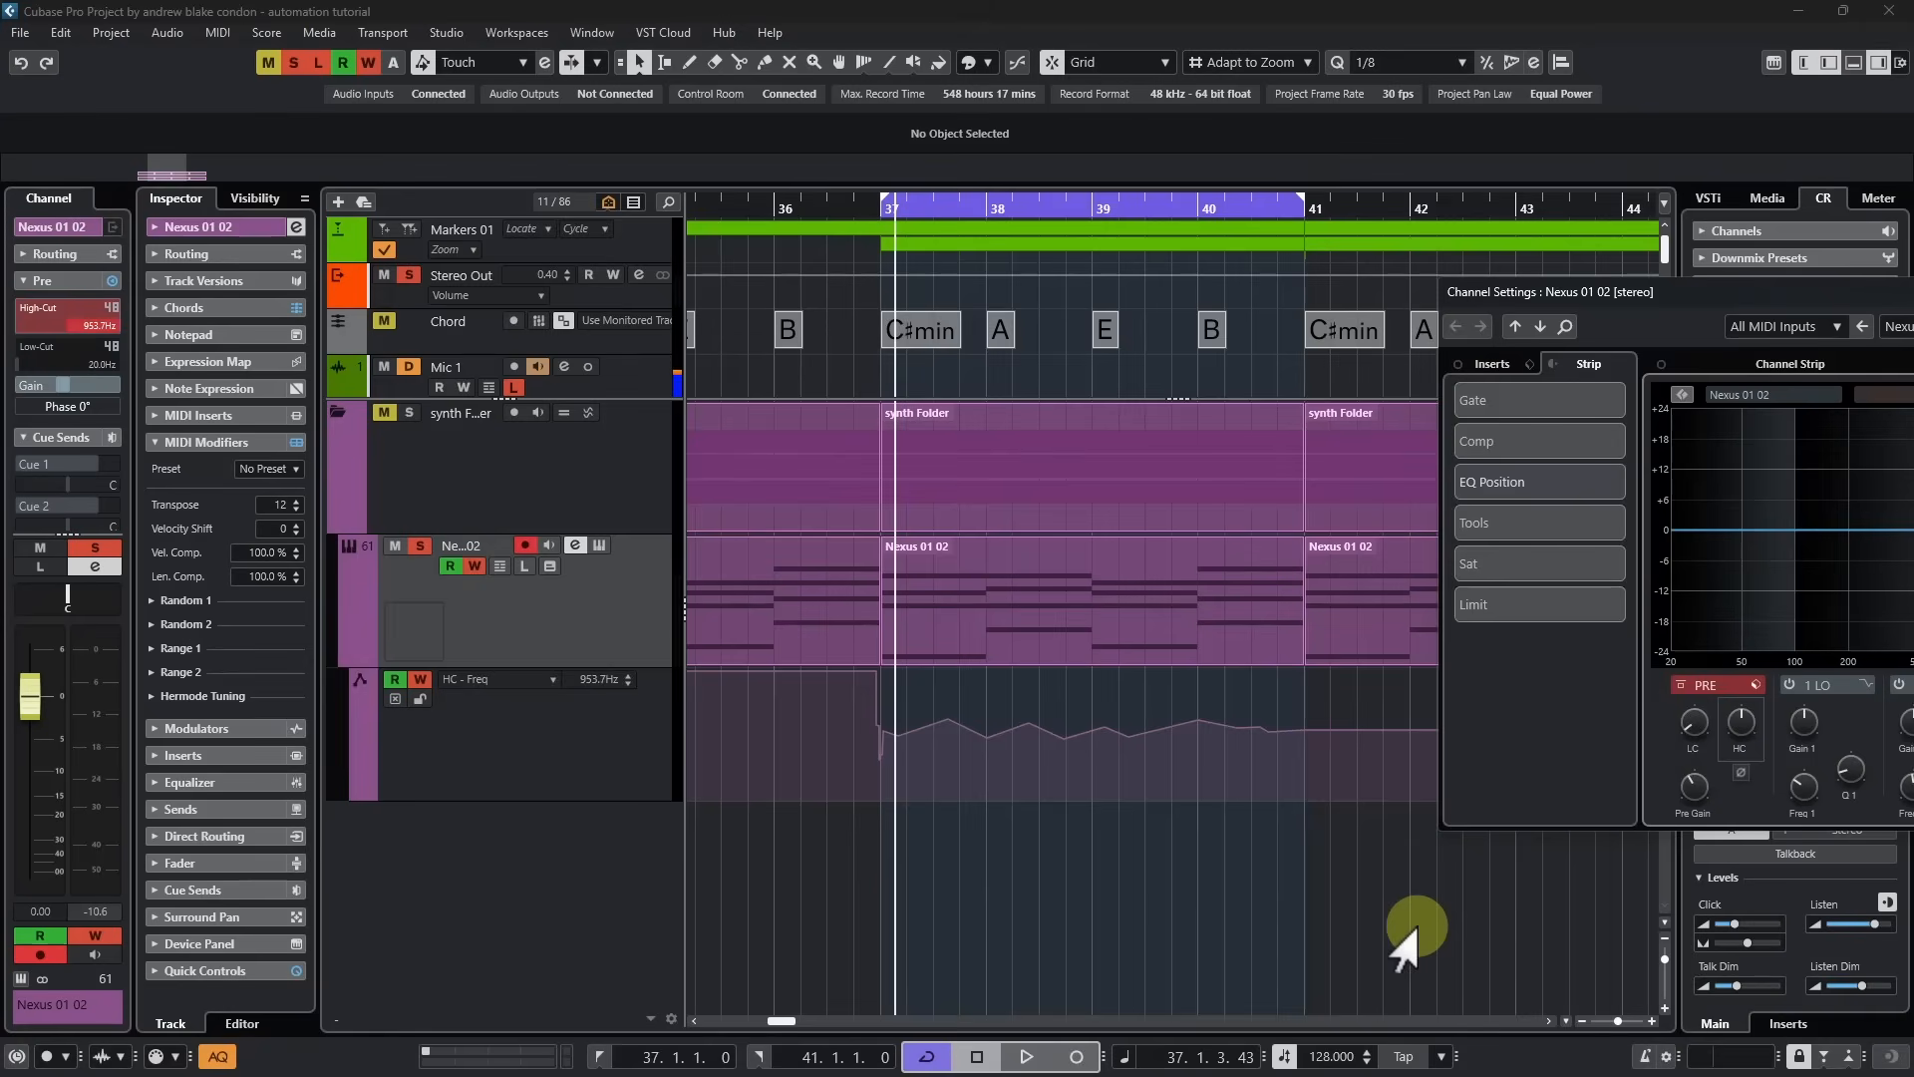
pyautogui.moveTo(1258, 934)
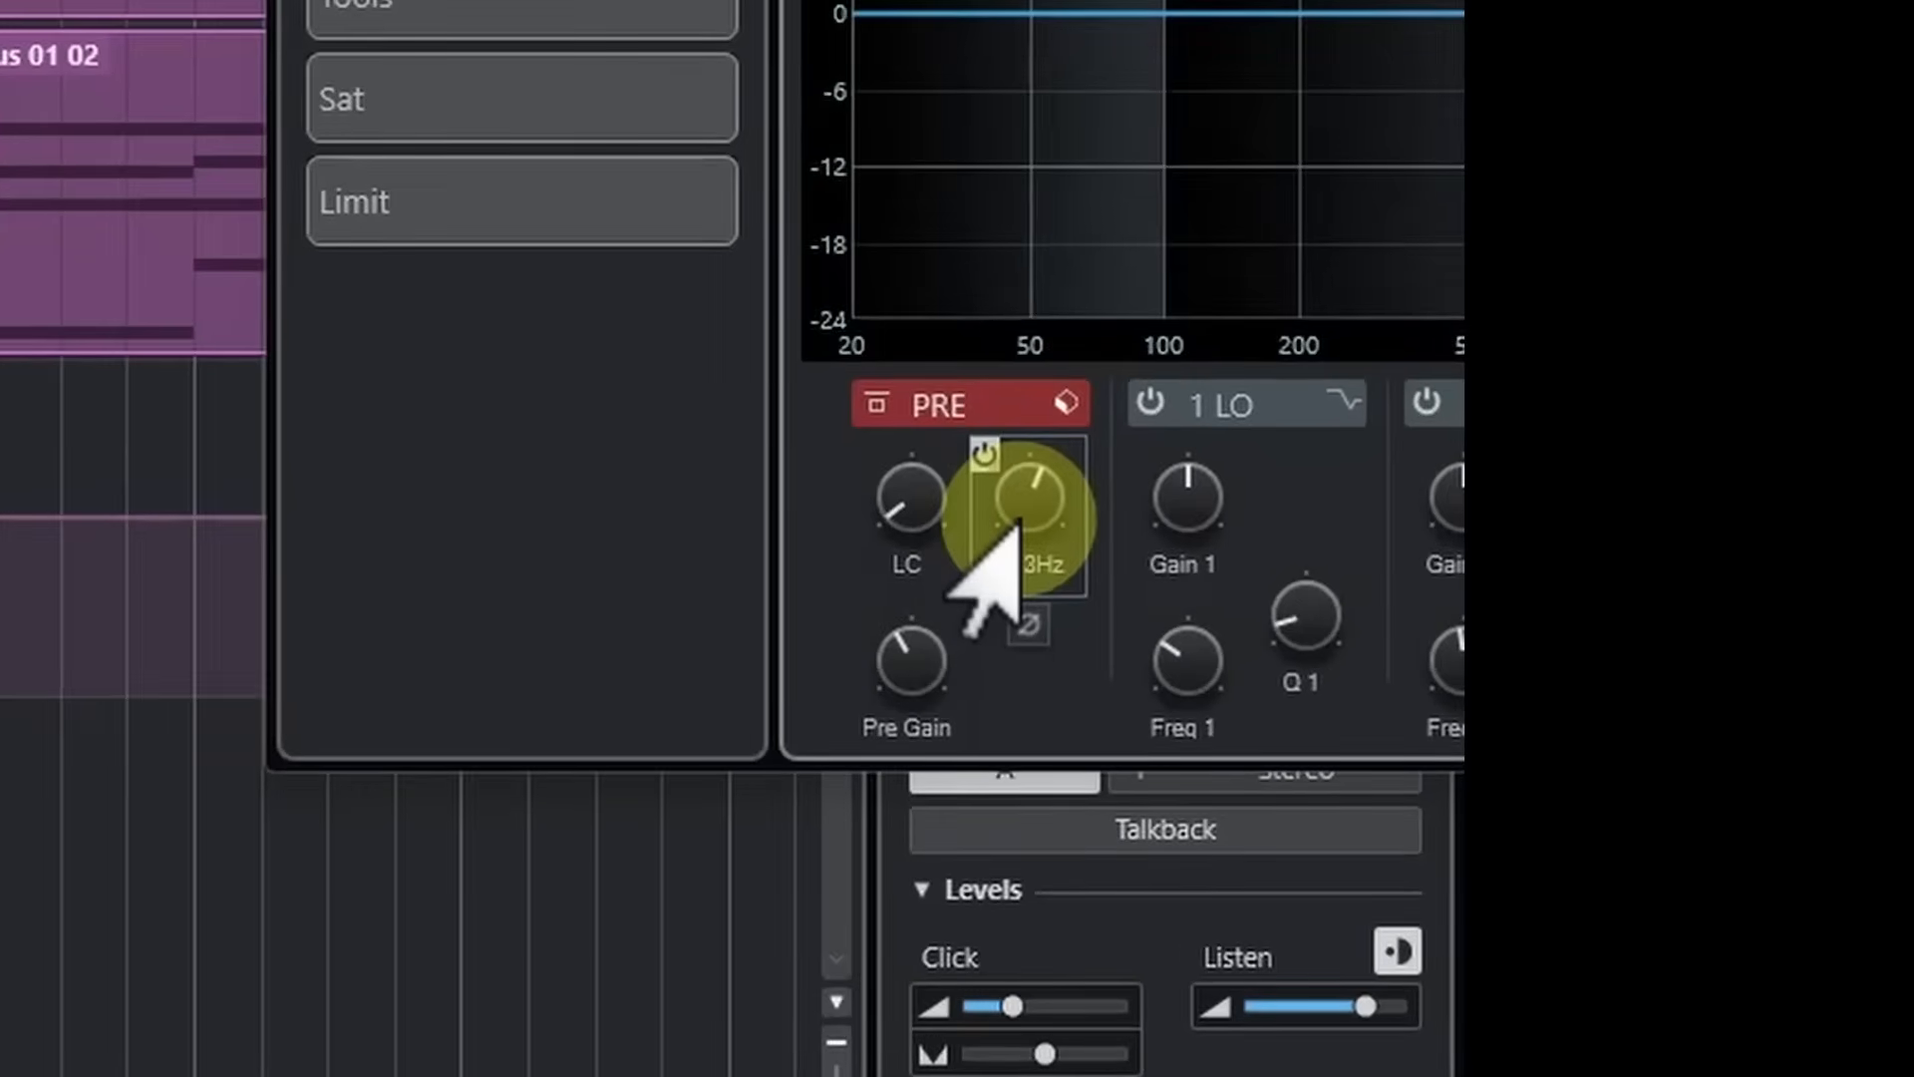
# Step: In Touch mode, write a low, gentle wavy high-cut curve across bars 37 to 41
pyautogui.moveTo(1032, 500); pyautogui.dragTo(1038, 488)
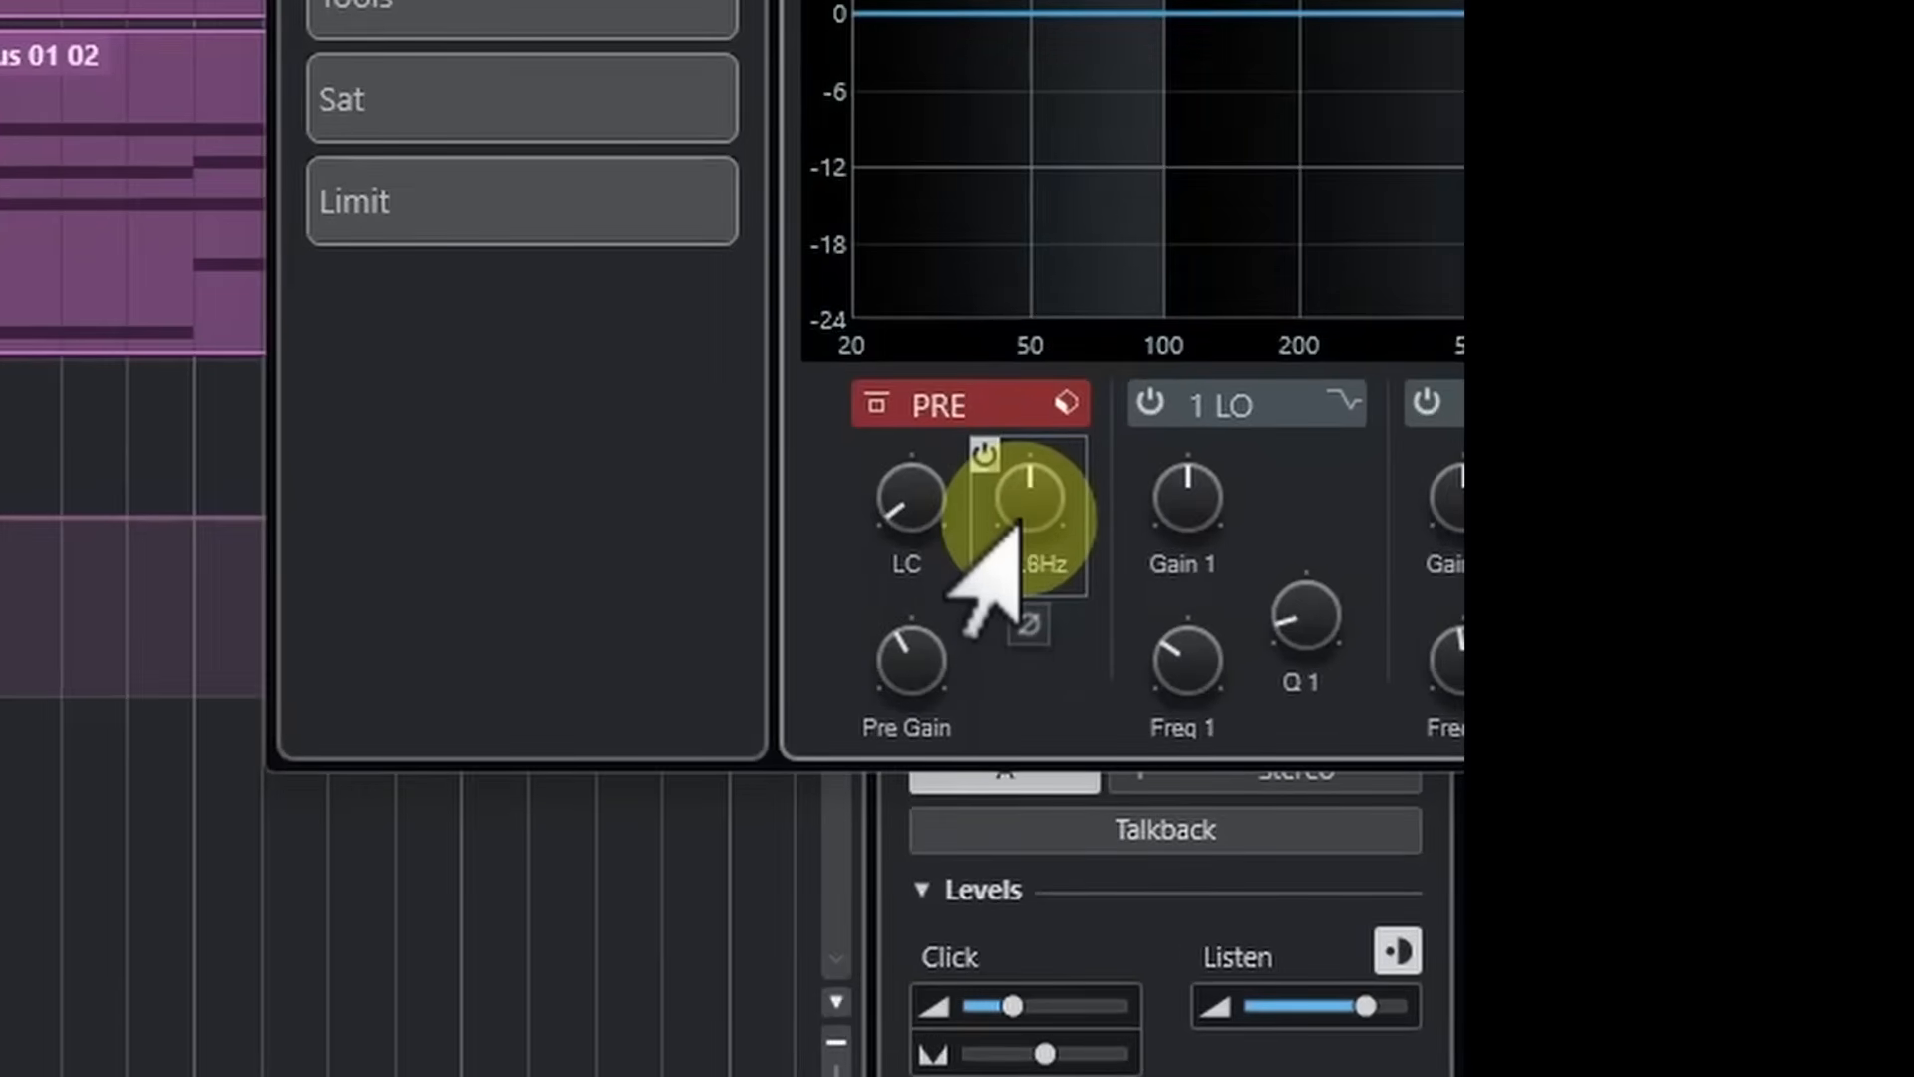
pyautogui.moveTo(1026, 501); pyautogui.dragTo(1032, 489)
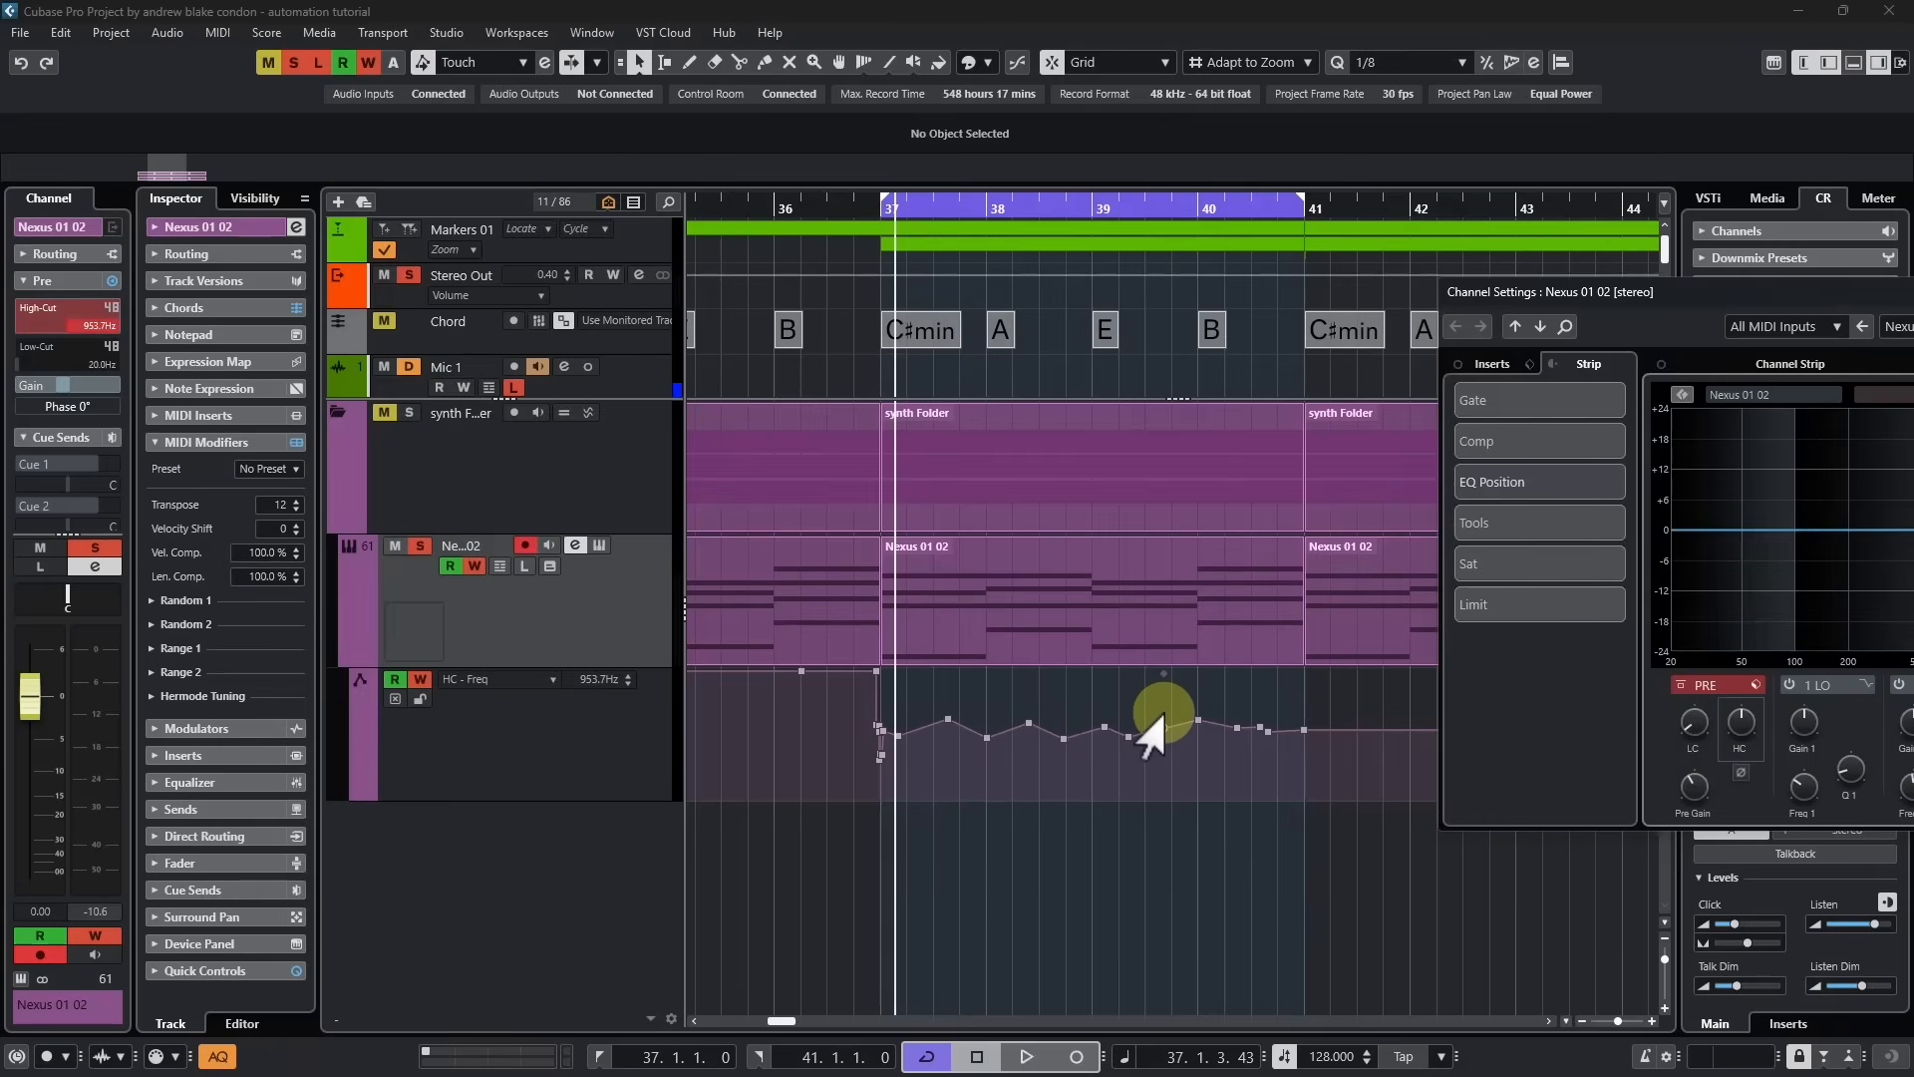
# Step: Reshape the high-cut curve into a jagged line with pronounced peaks between bars 37 and 41
pyautogui.moveTo(1159, 720); pyautogui.dragTo(1086, 739)
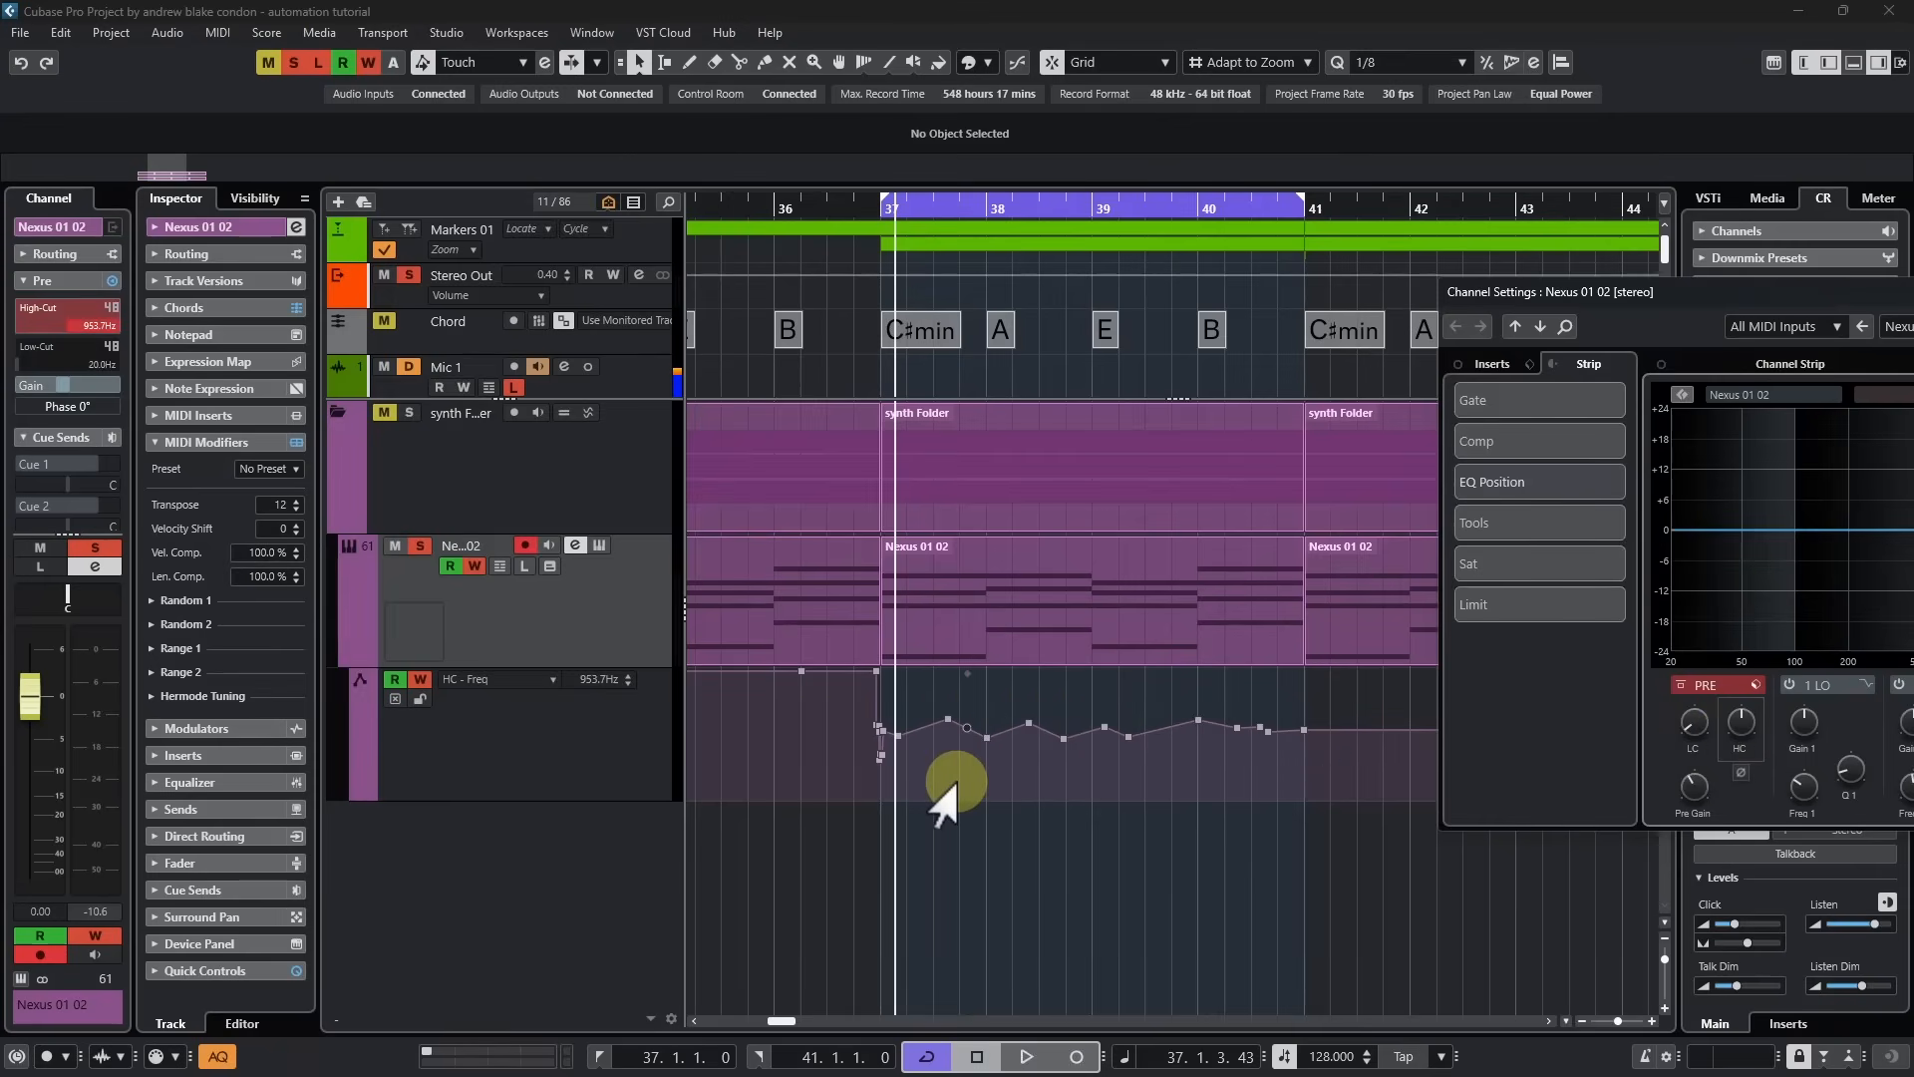
pyautogui.click(1027, 1056)
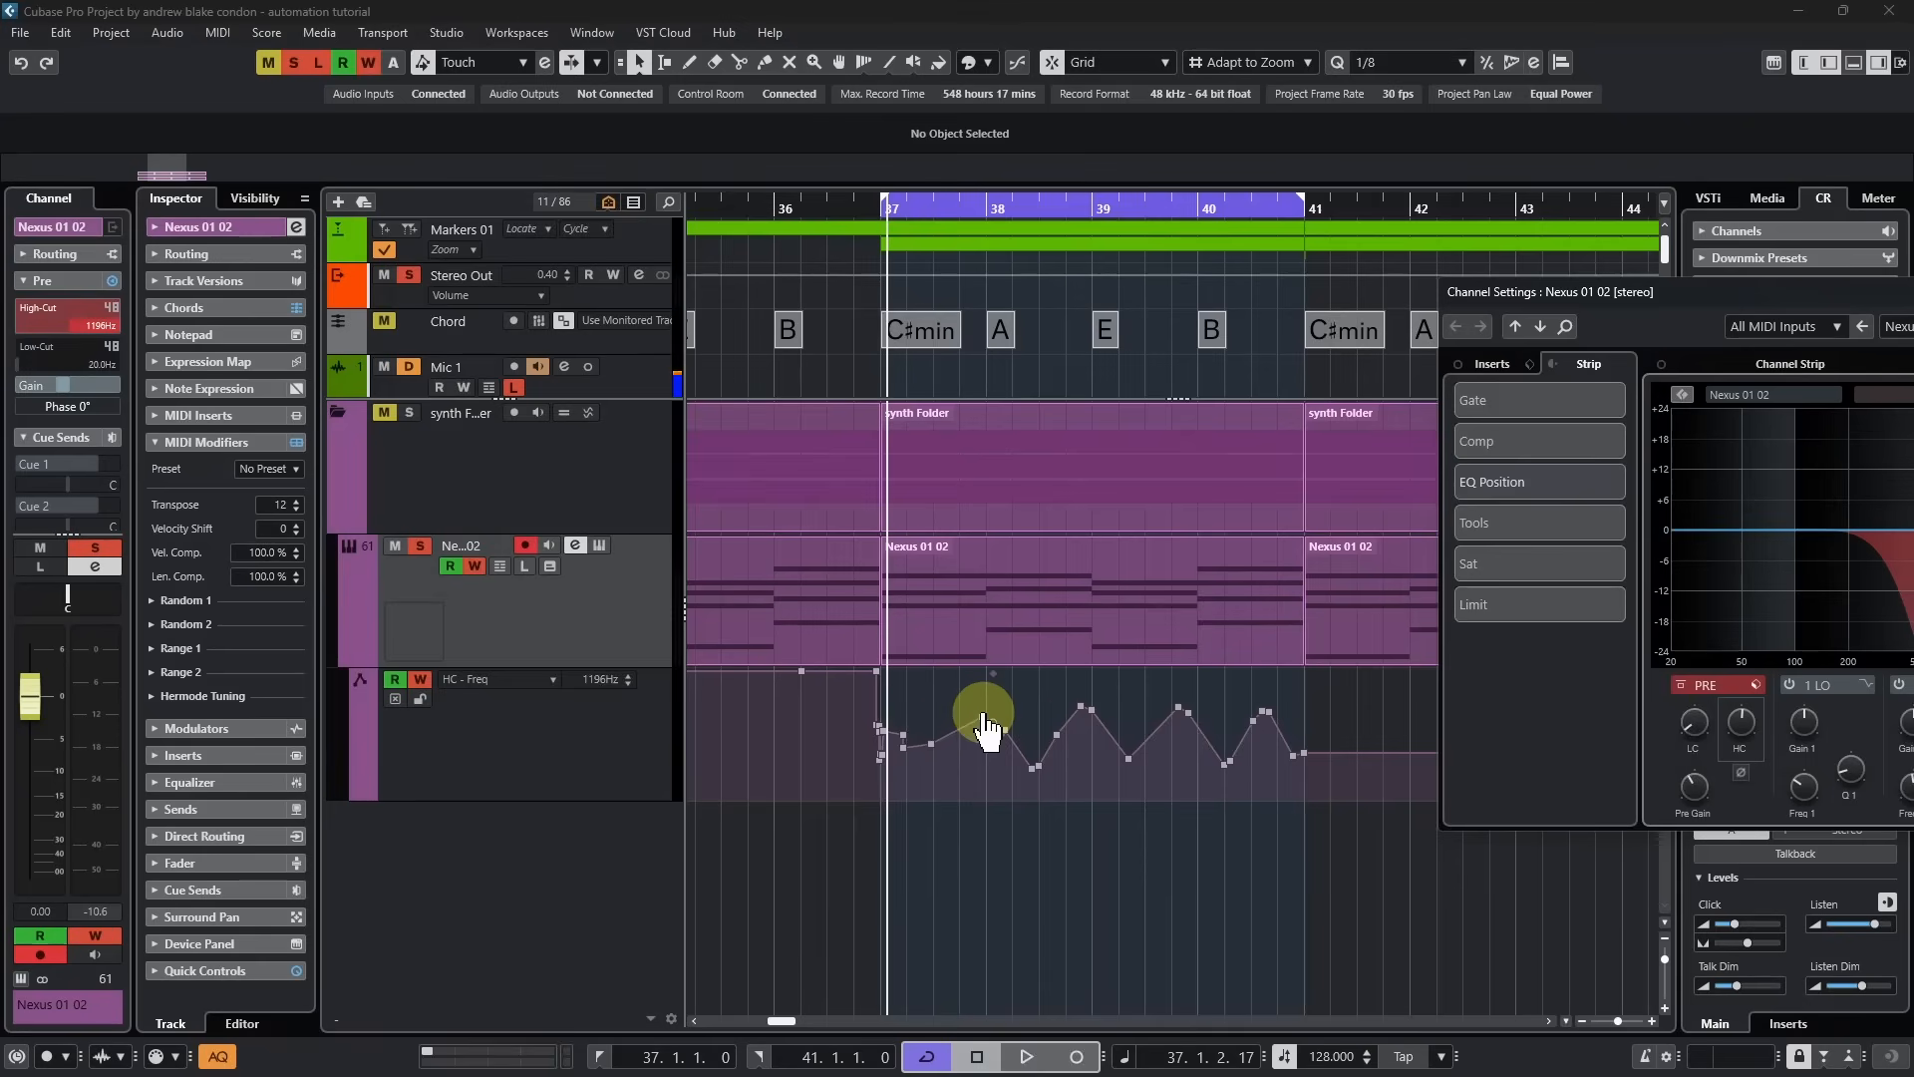
pyautogui.moveTo(983, 714); pyautogui.dragTo(995, 763)
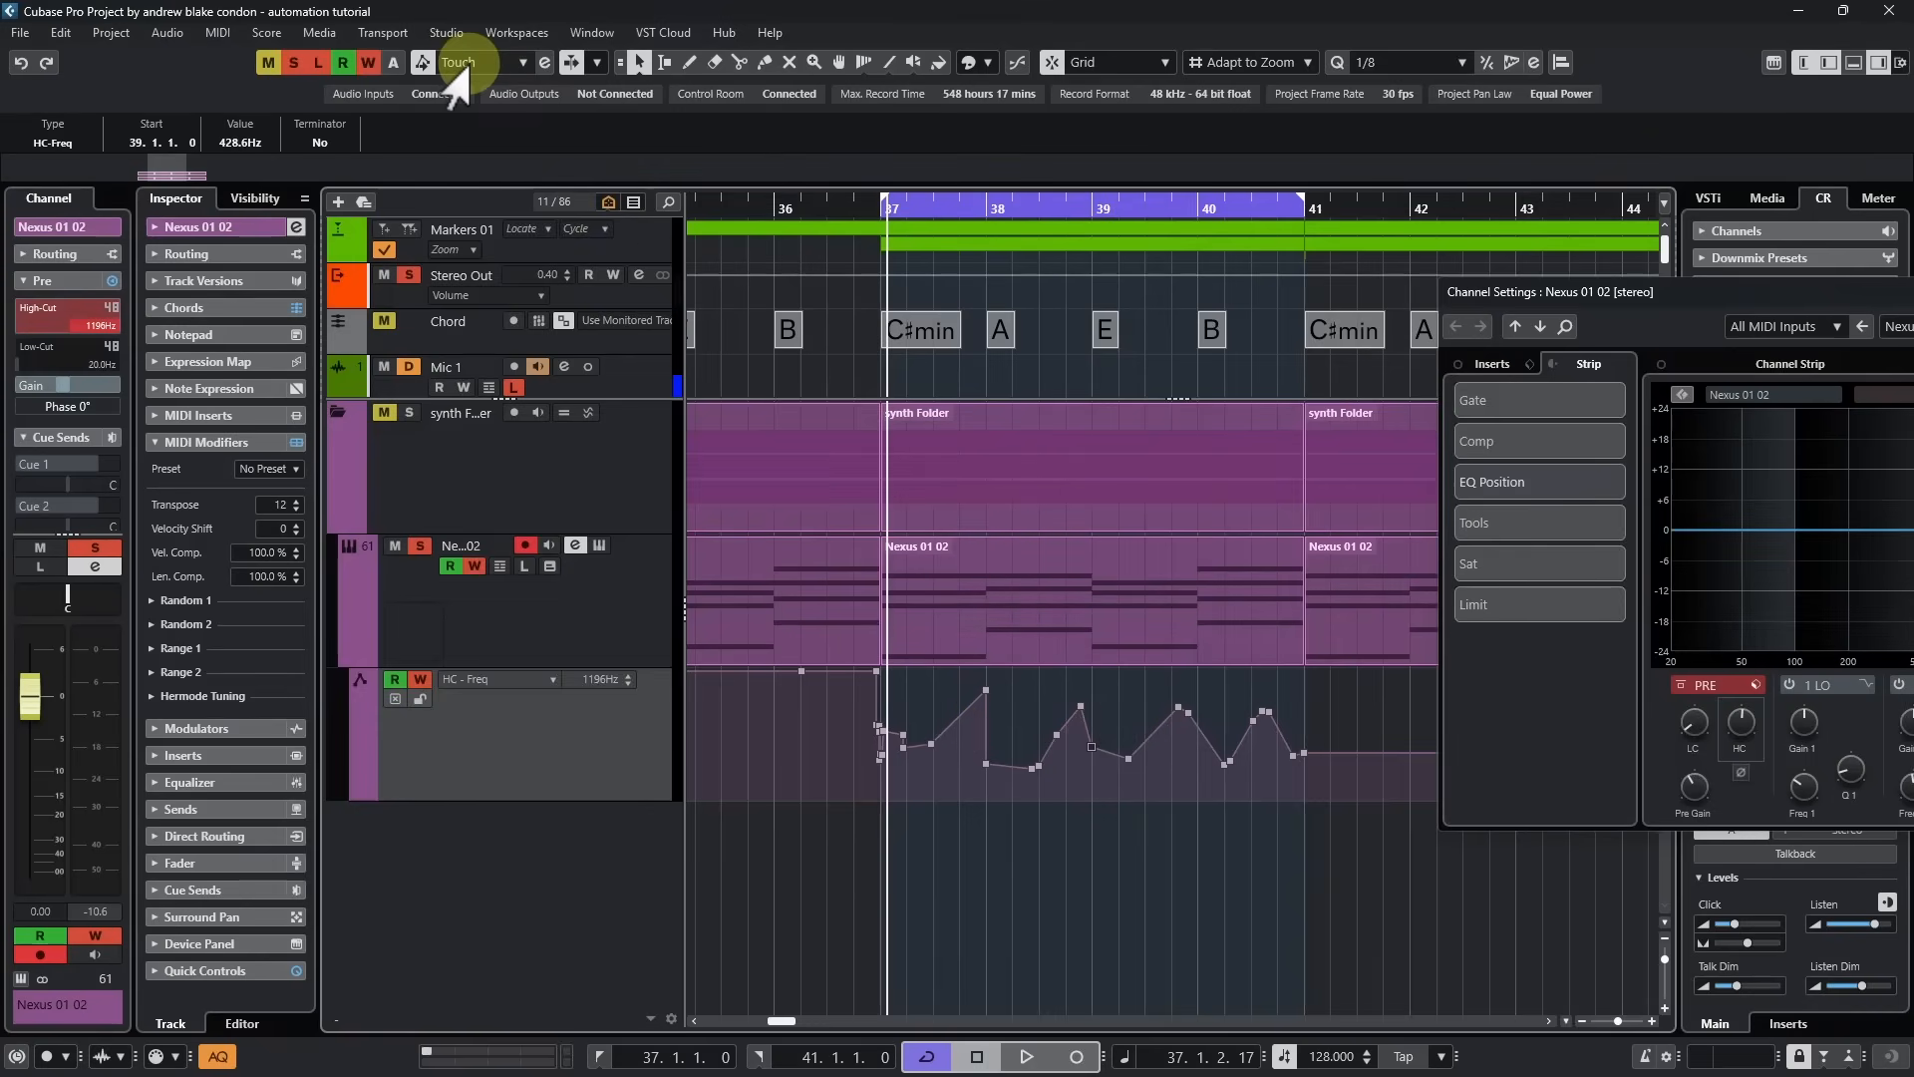
pyautogui.moveTo(547, 61)
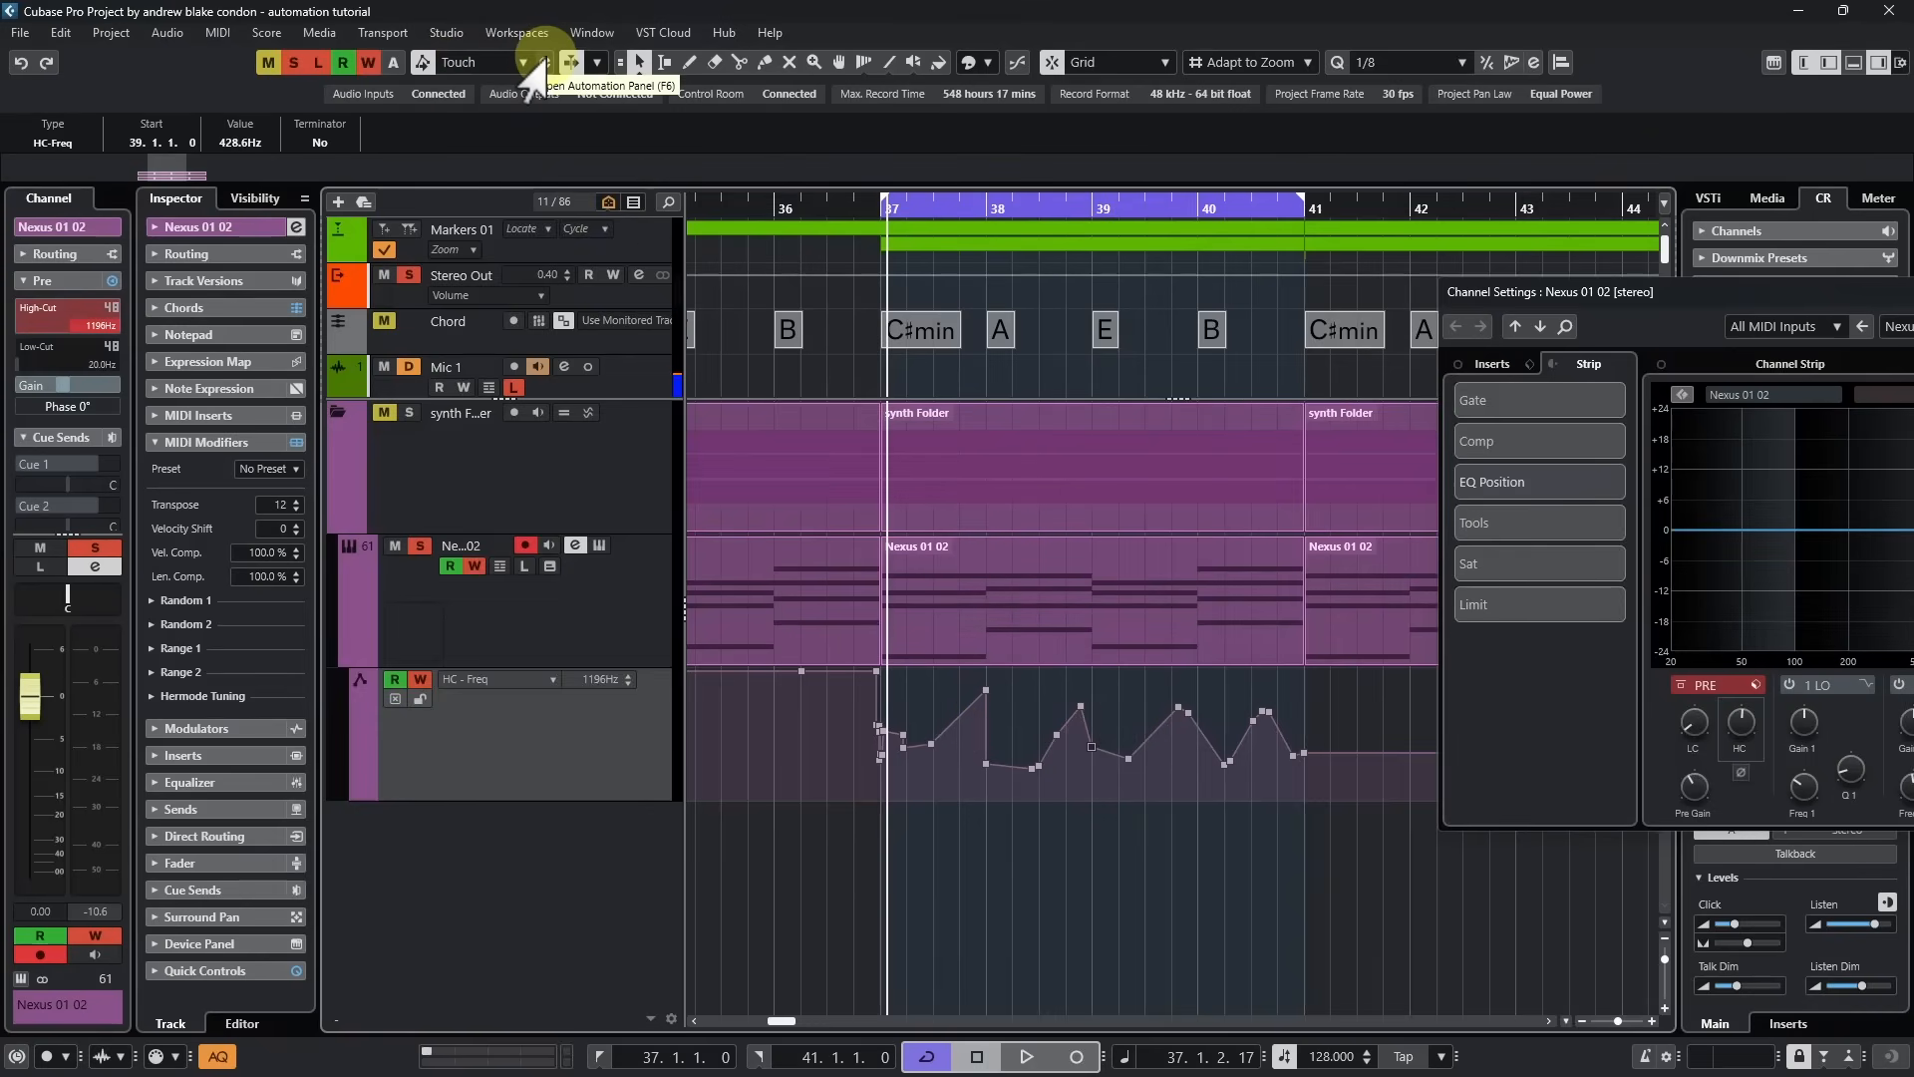
# Step: Open the Automation Panel (F6), toggle Suspend Write for all categories on and off, and show its Settings page
pyautogui.click(545, 62)
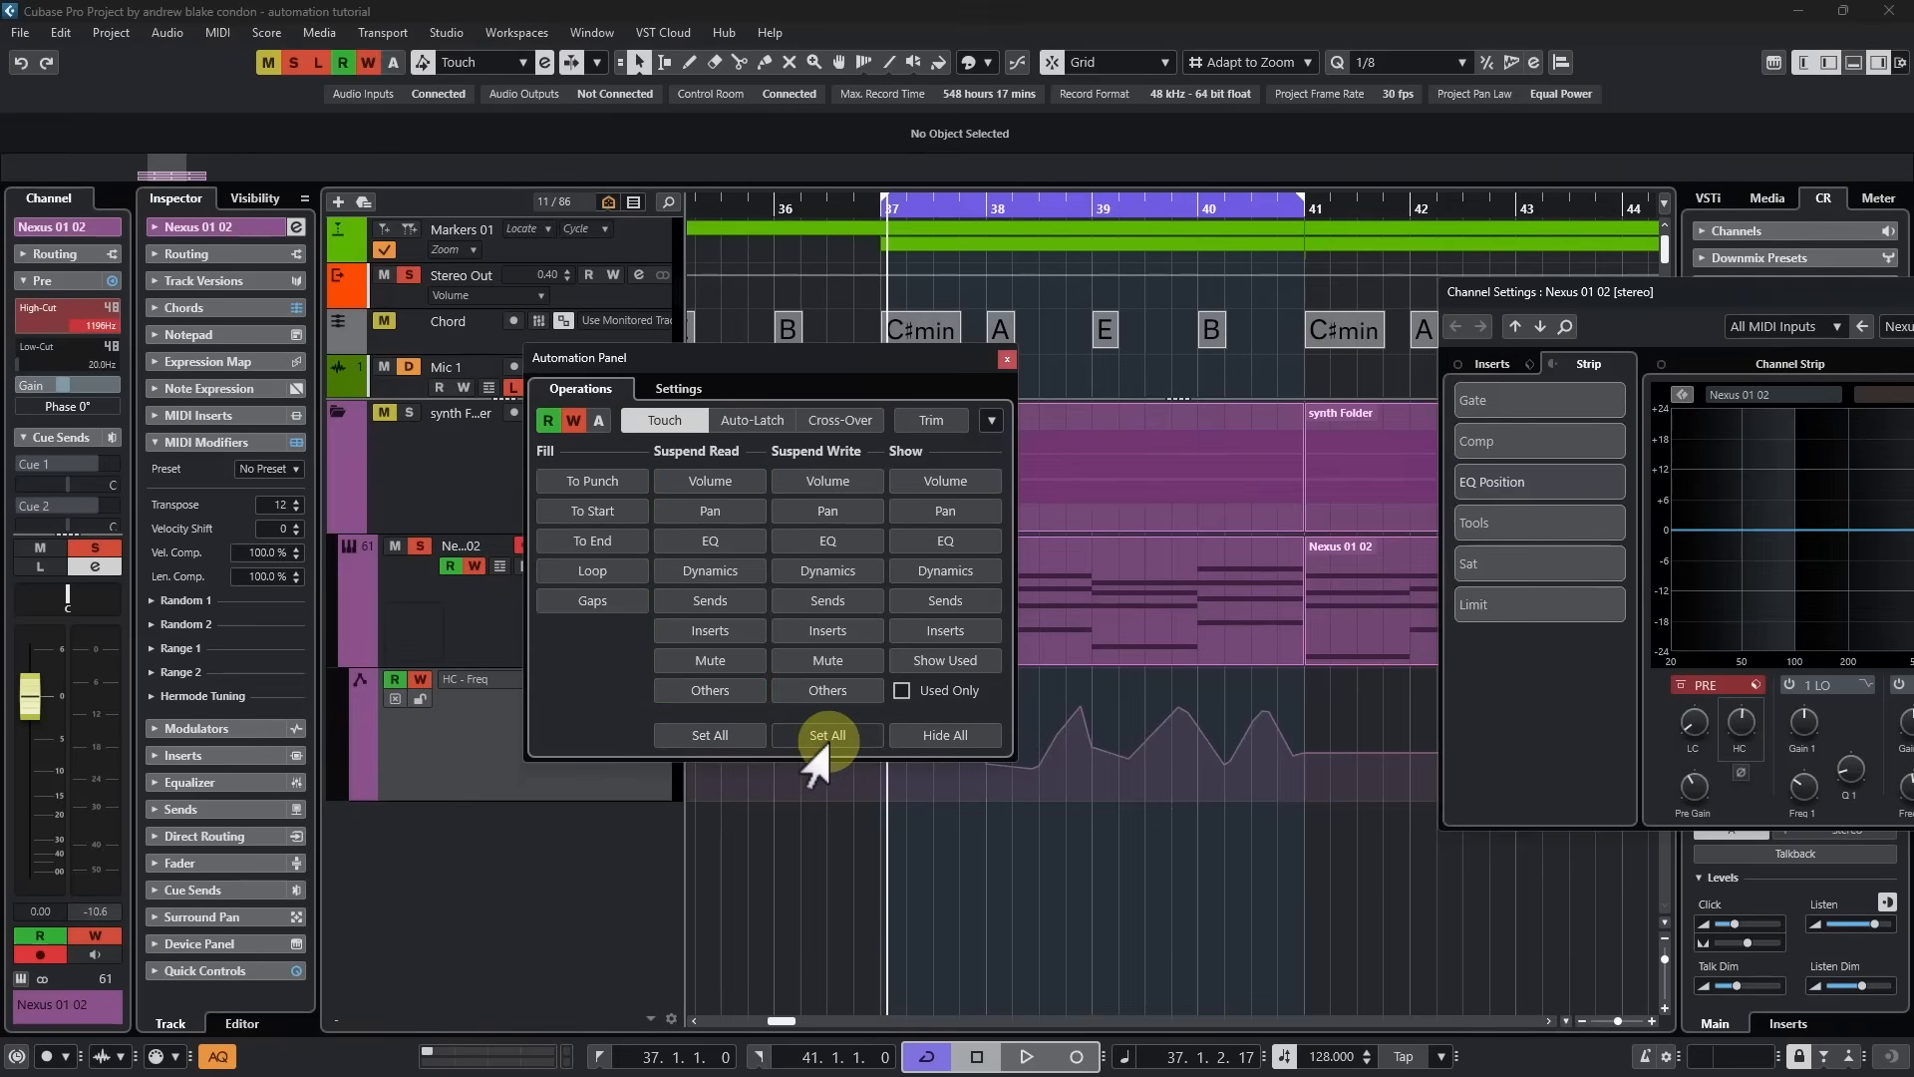
pyautogui.click(828, 735)
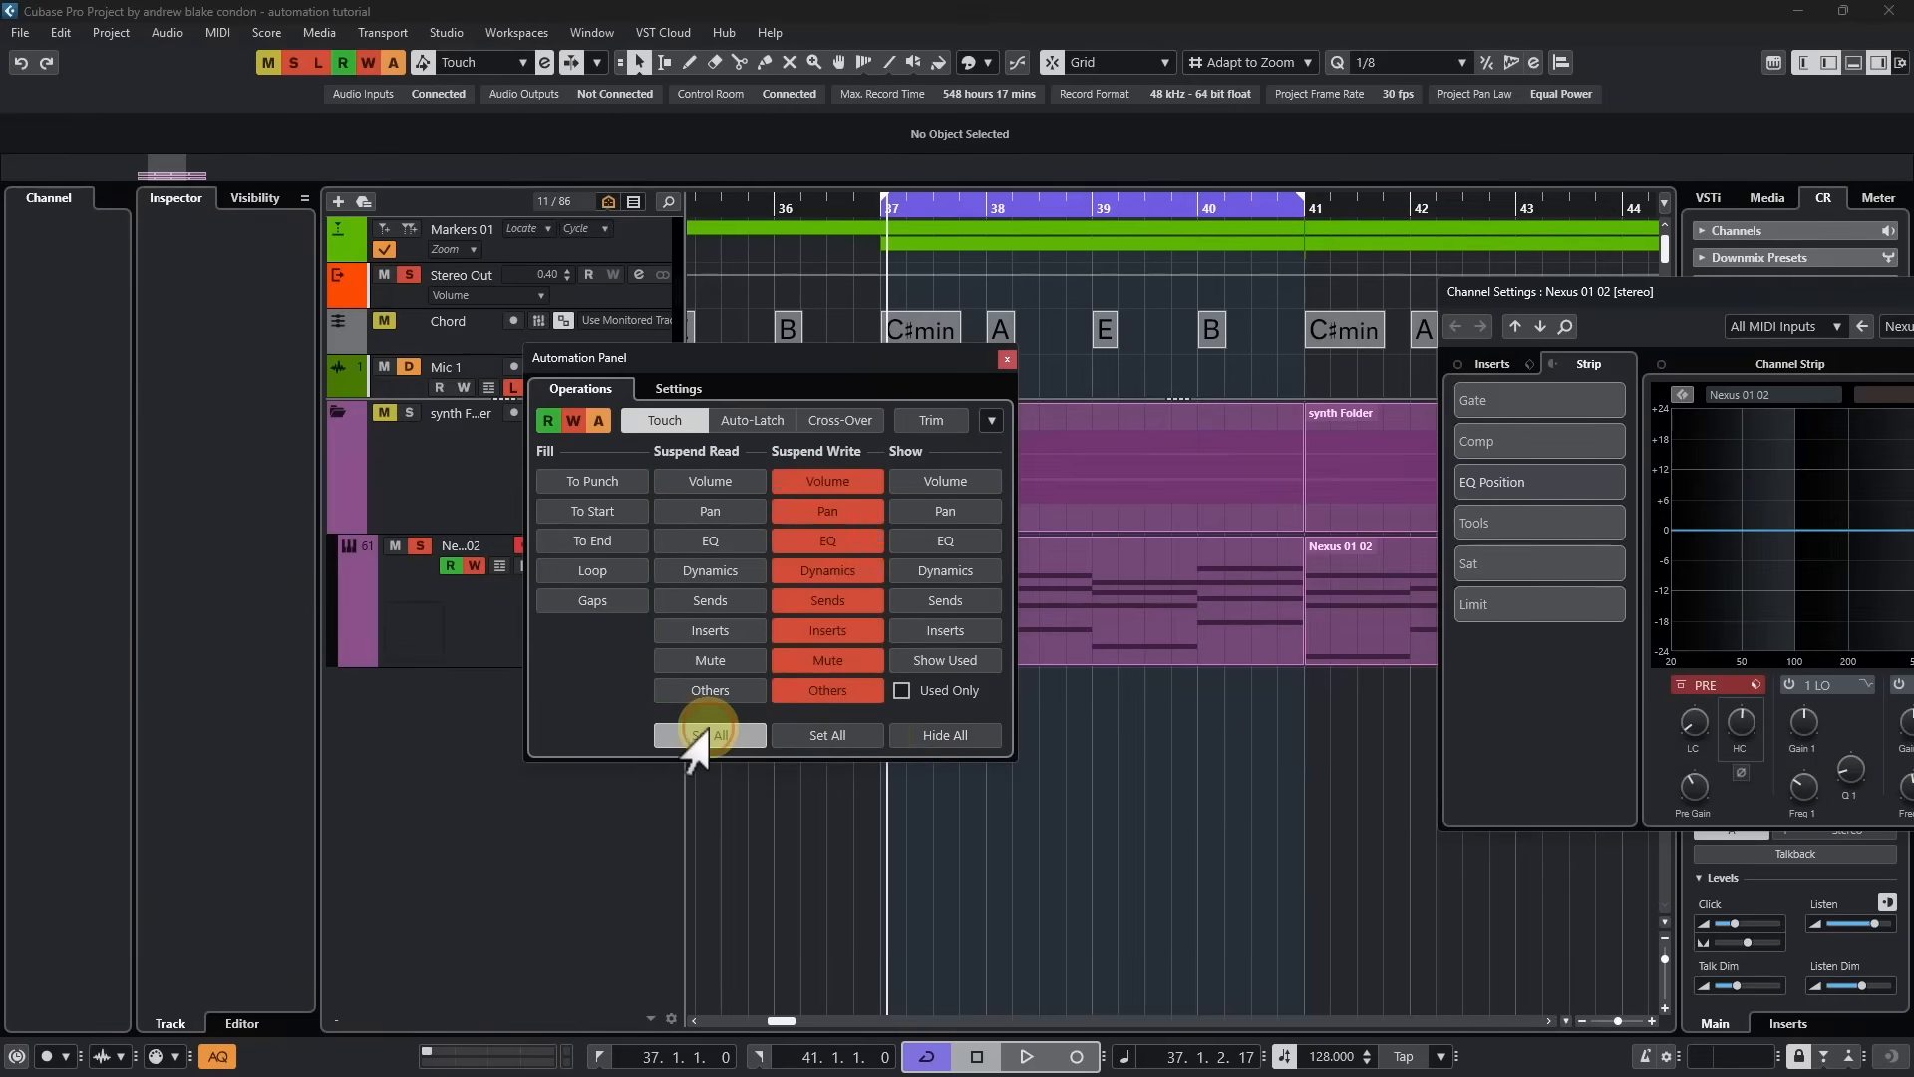
pyautogui.click(709, 735)
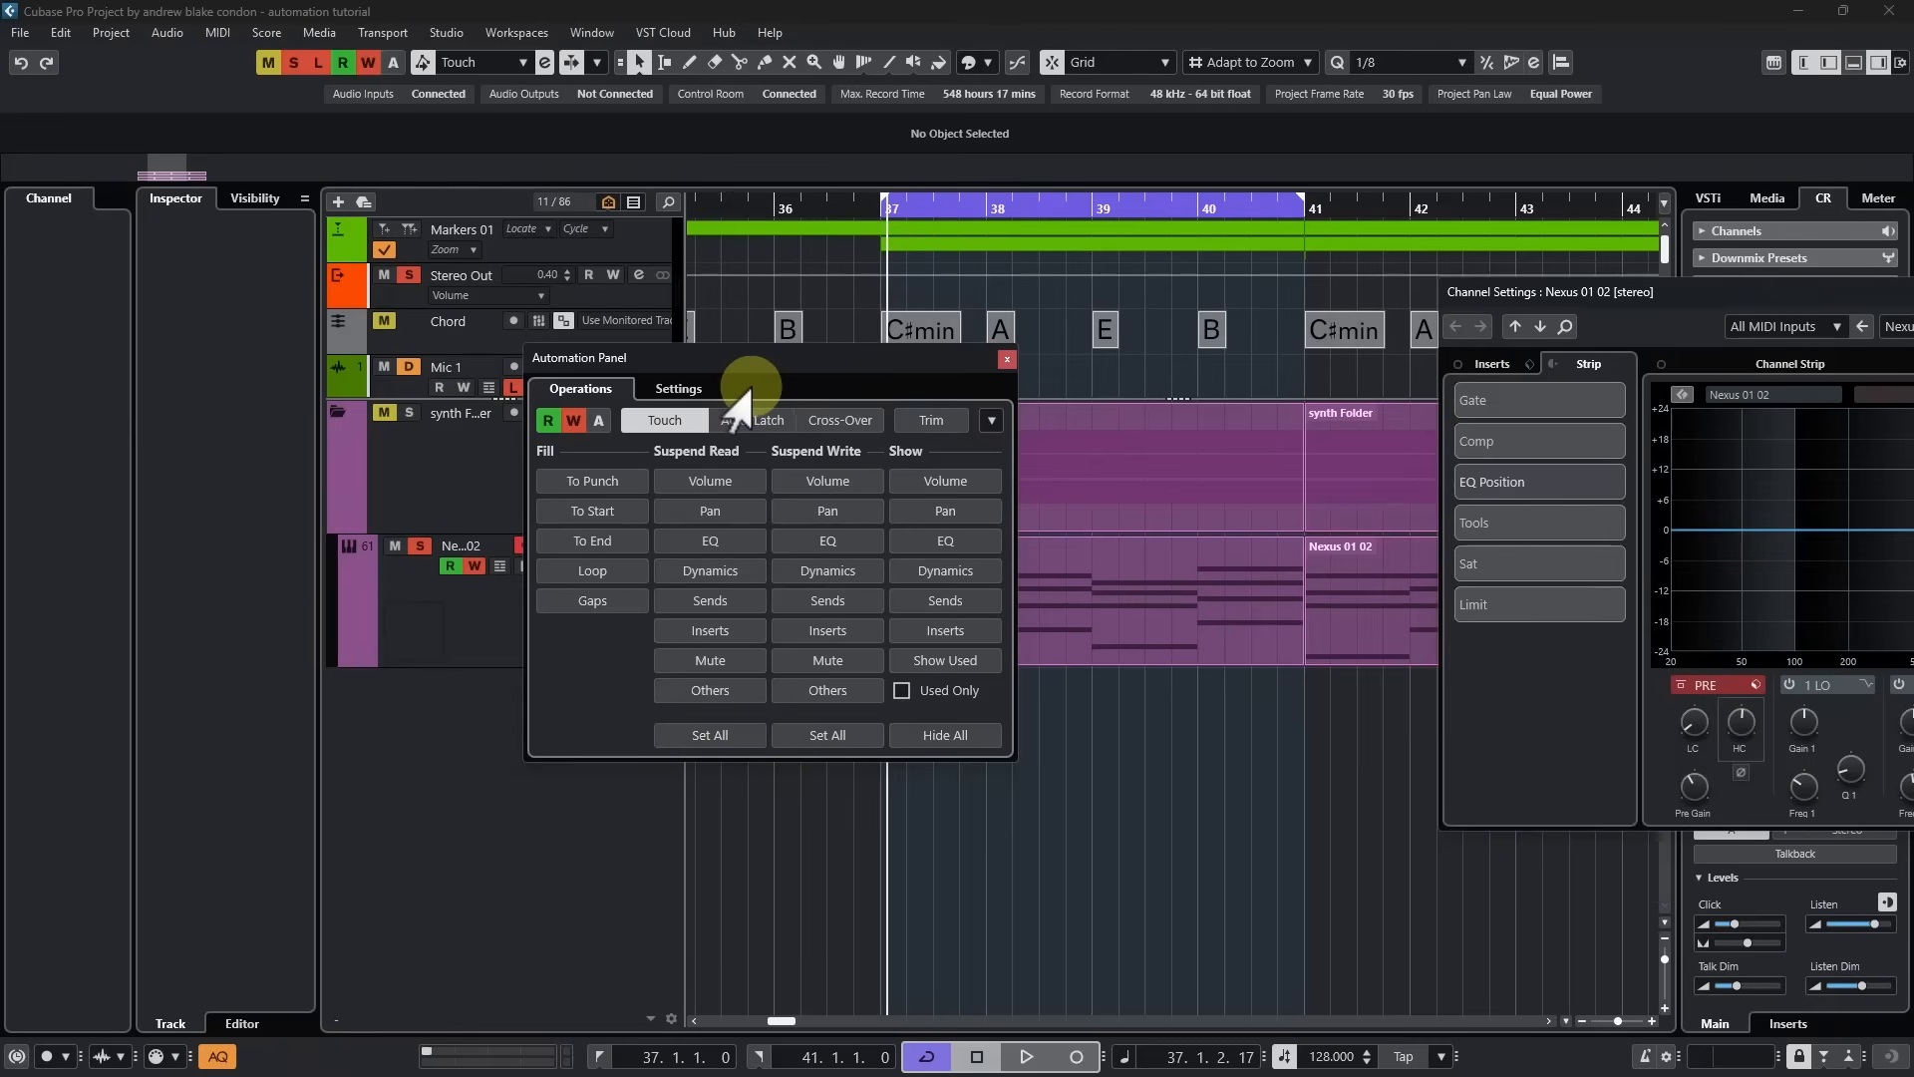
pyautogui.click(679, 388)
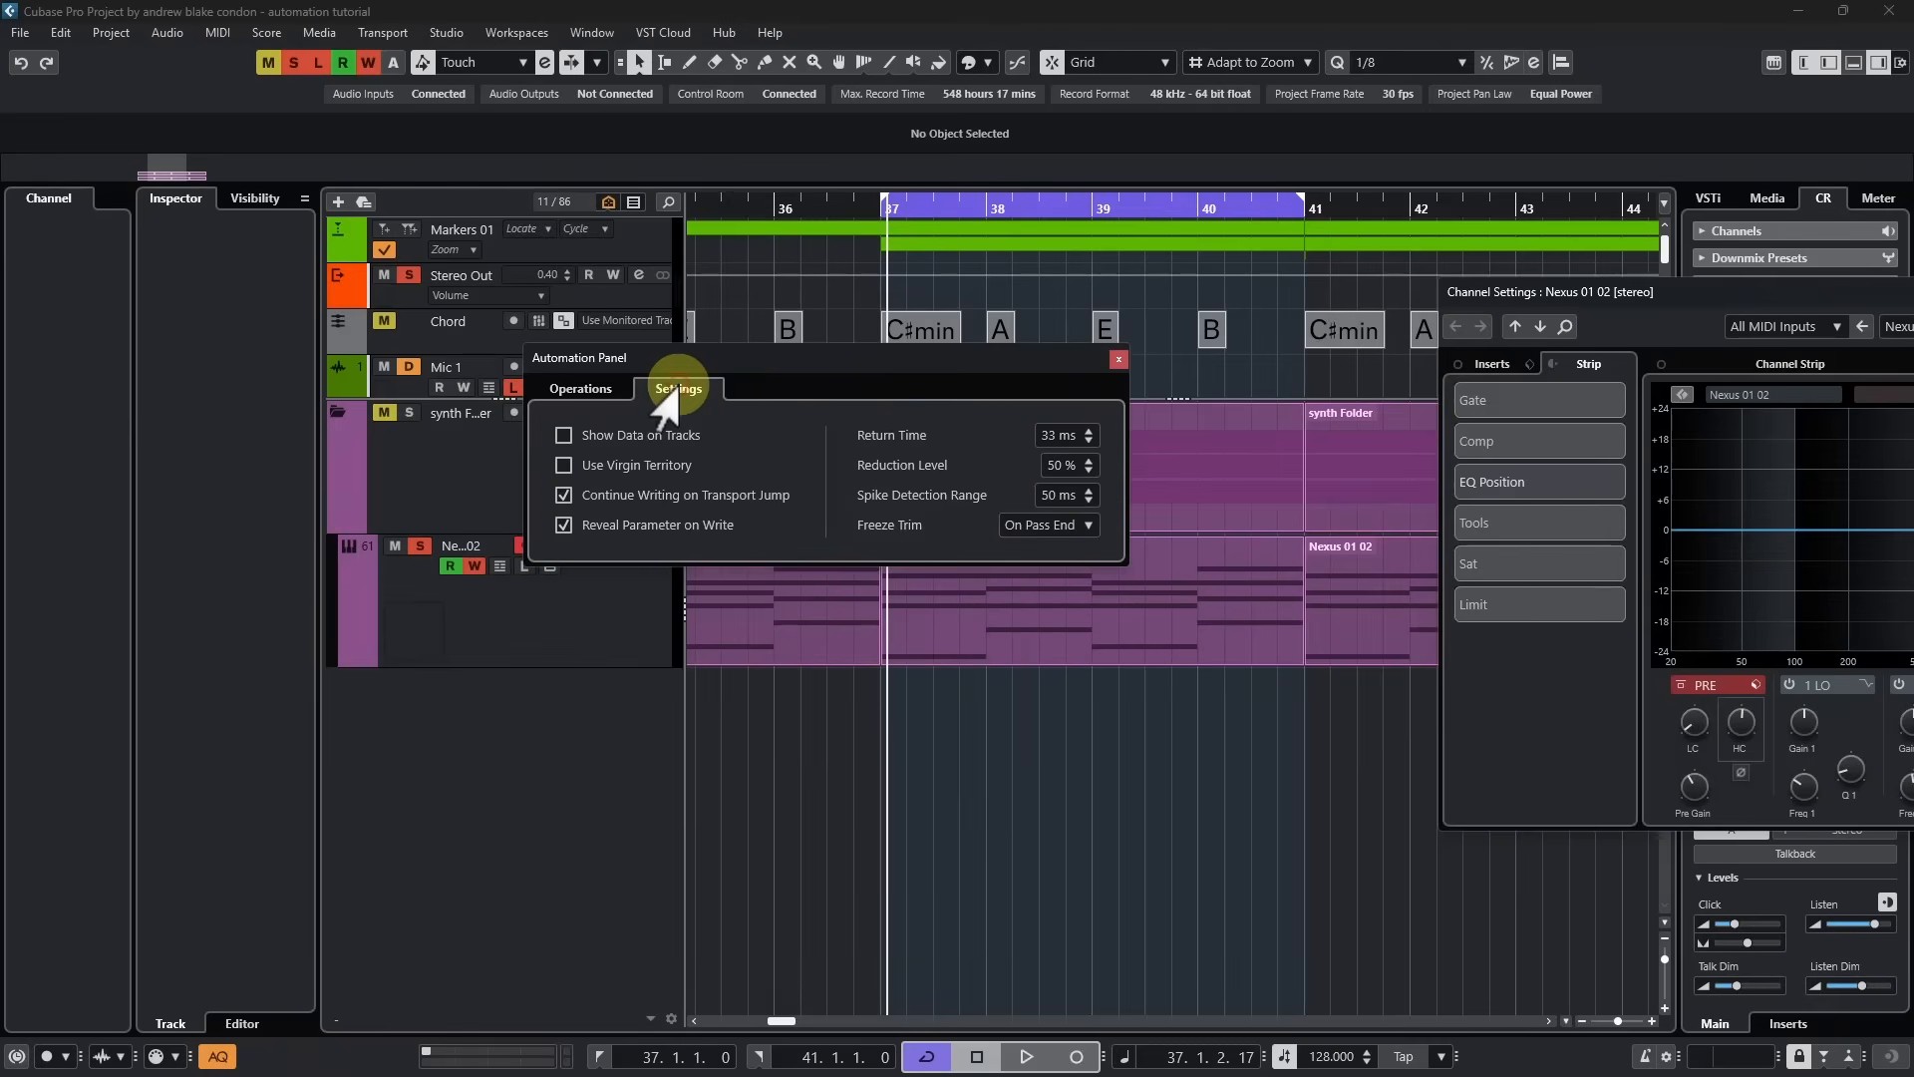
pyautogui.moveTo(874, 470)
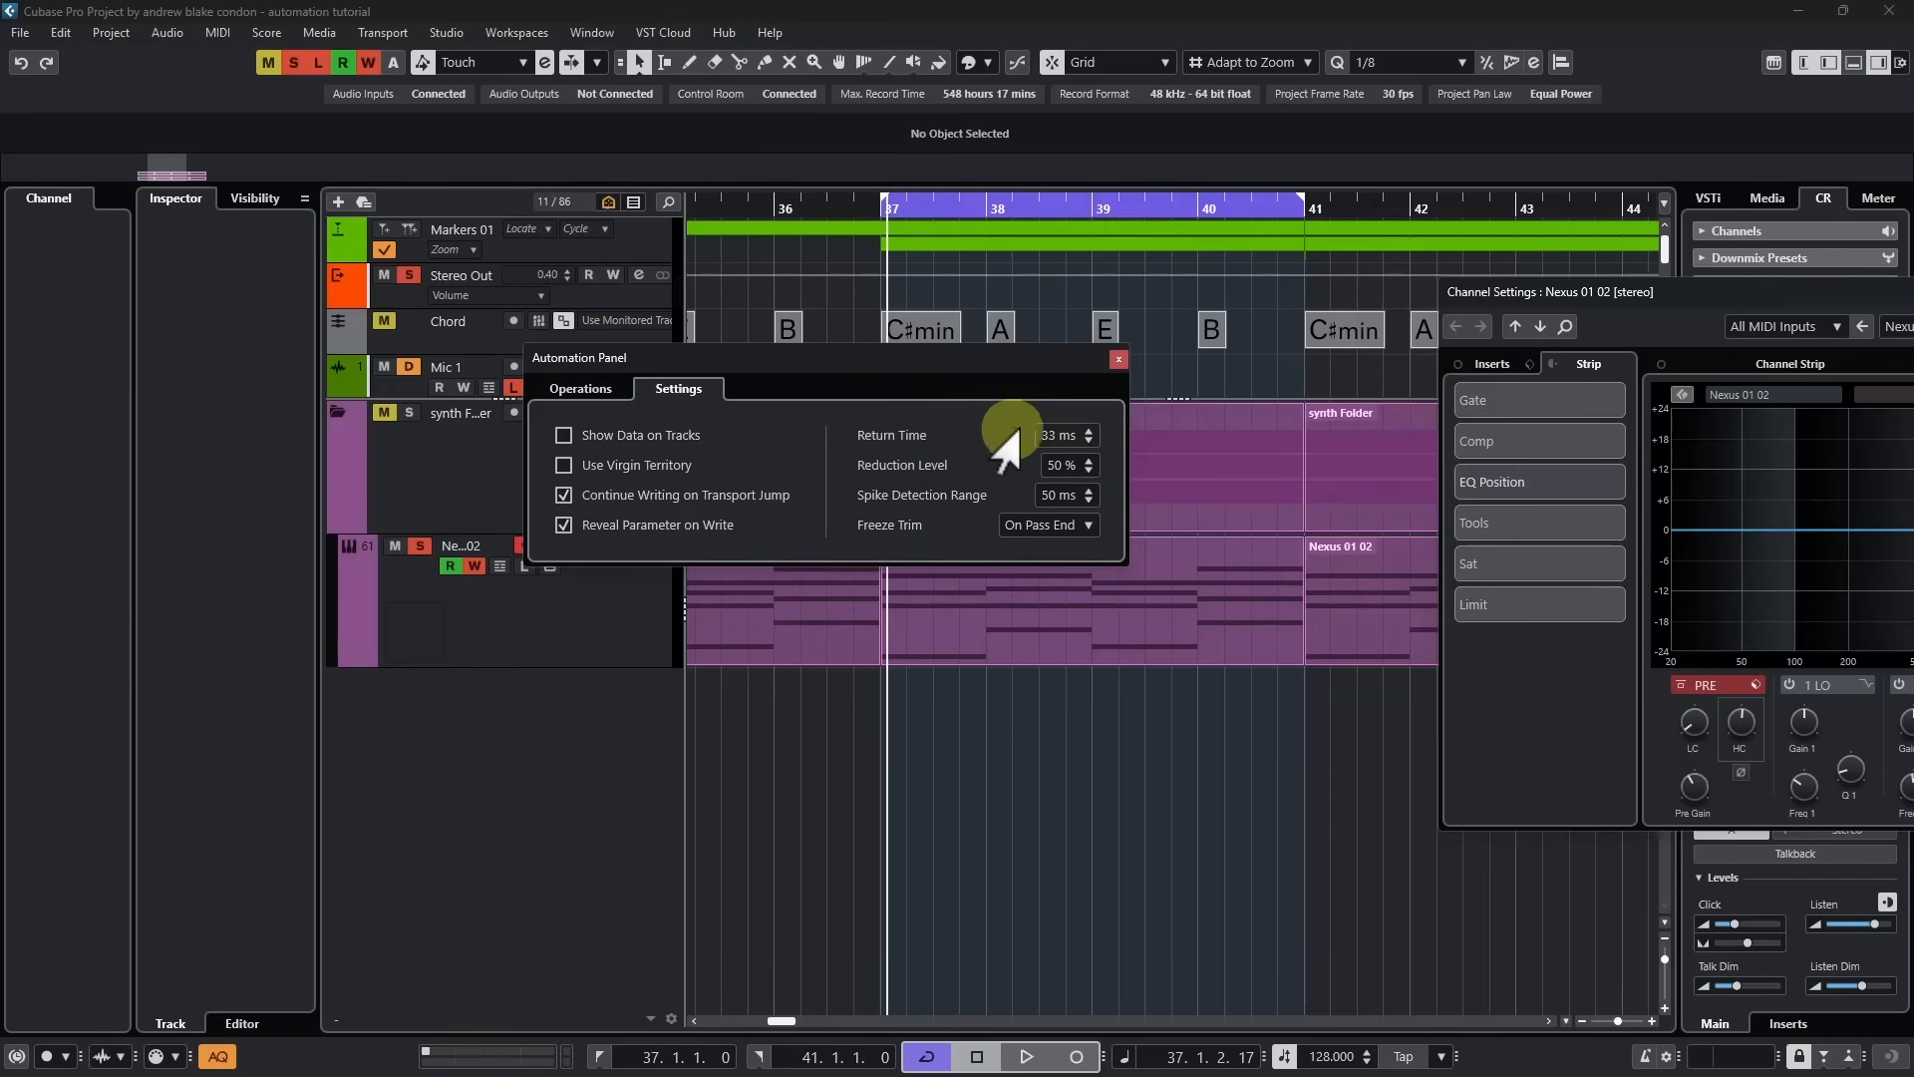
pyautogui.moveTo(1029, 469)
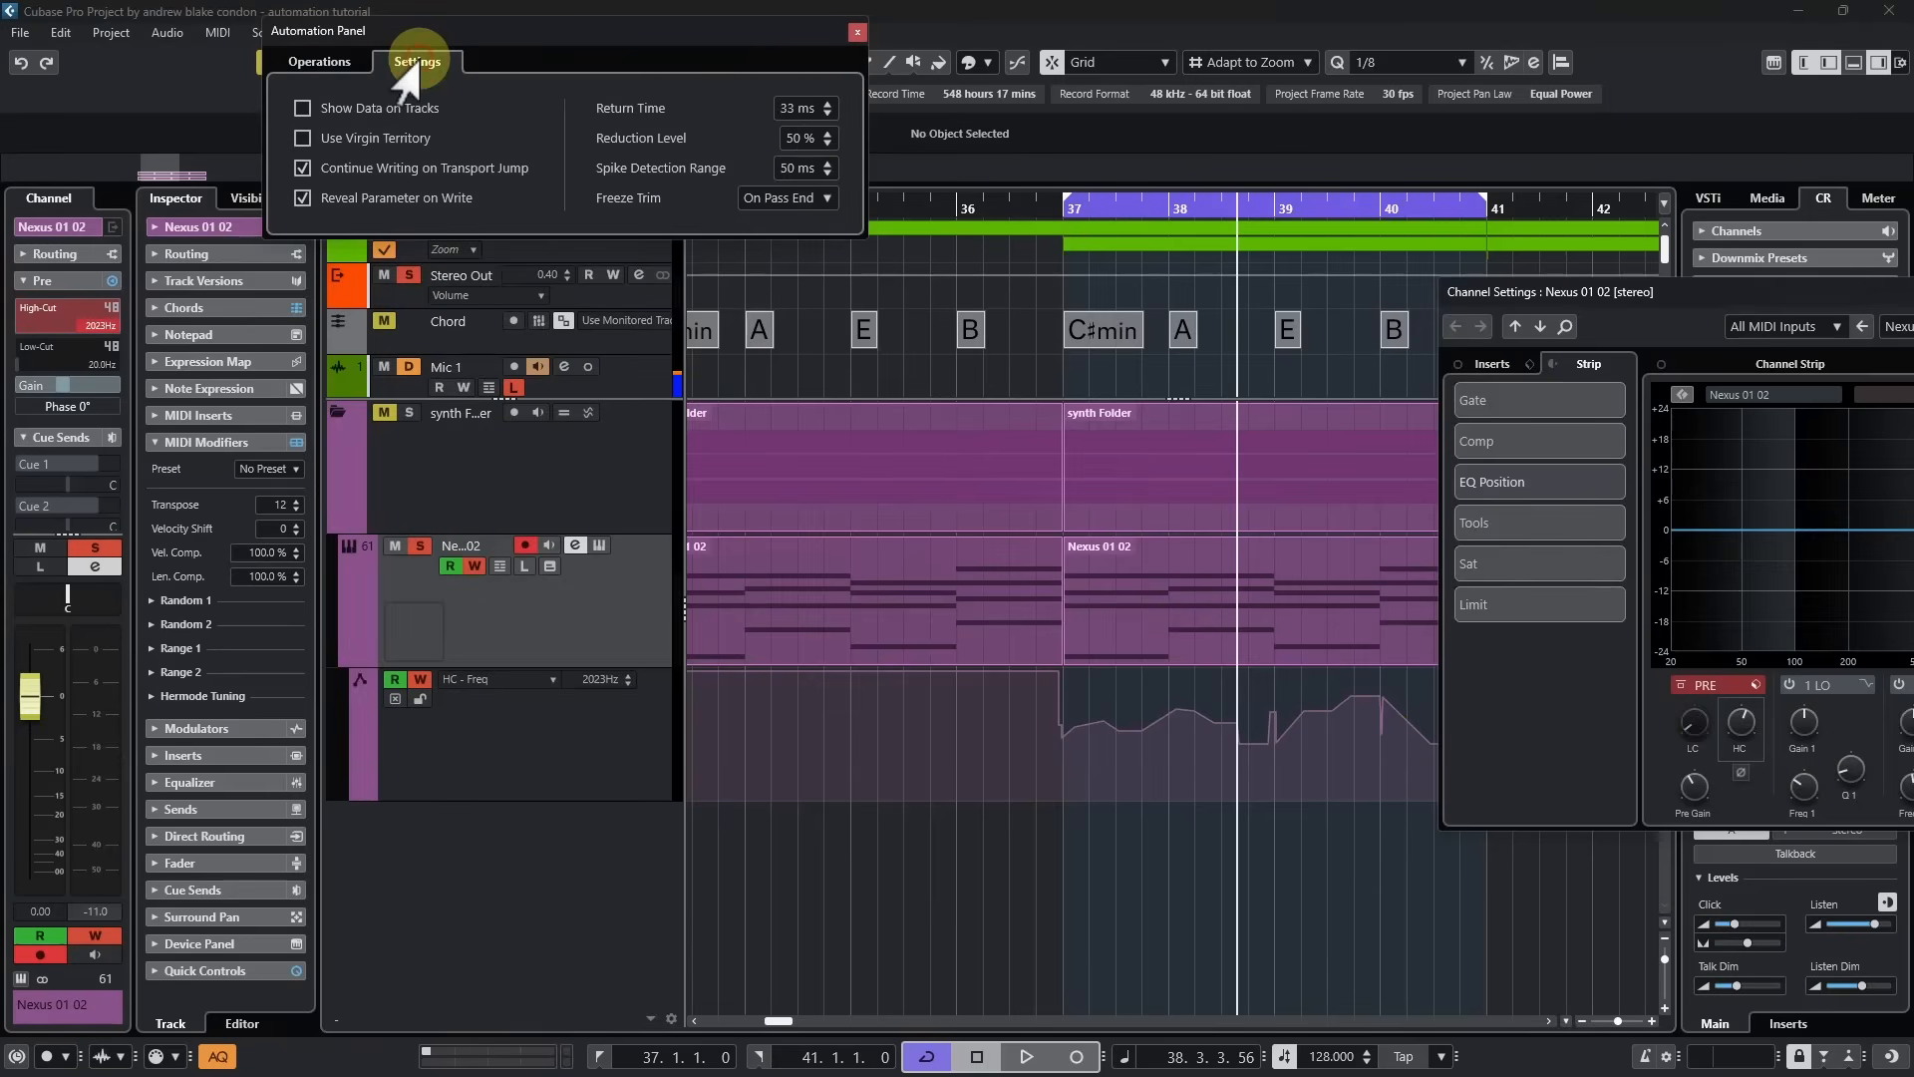
# Step: Move the panel aside, raise Return Time to 513 ms and rewrite a smoother HC-Freq pass during playback
pyautogui.moveTo(791, 116); pyautogui.dragTo(791, 108)
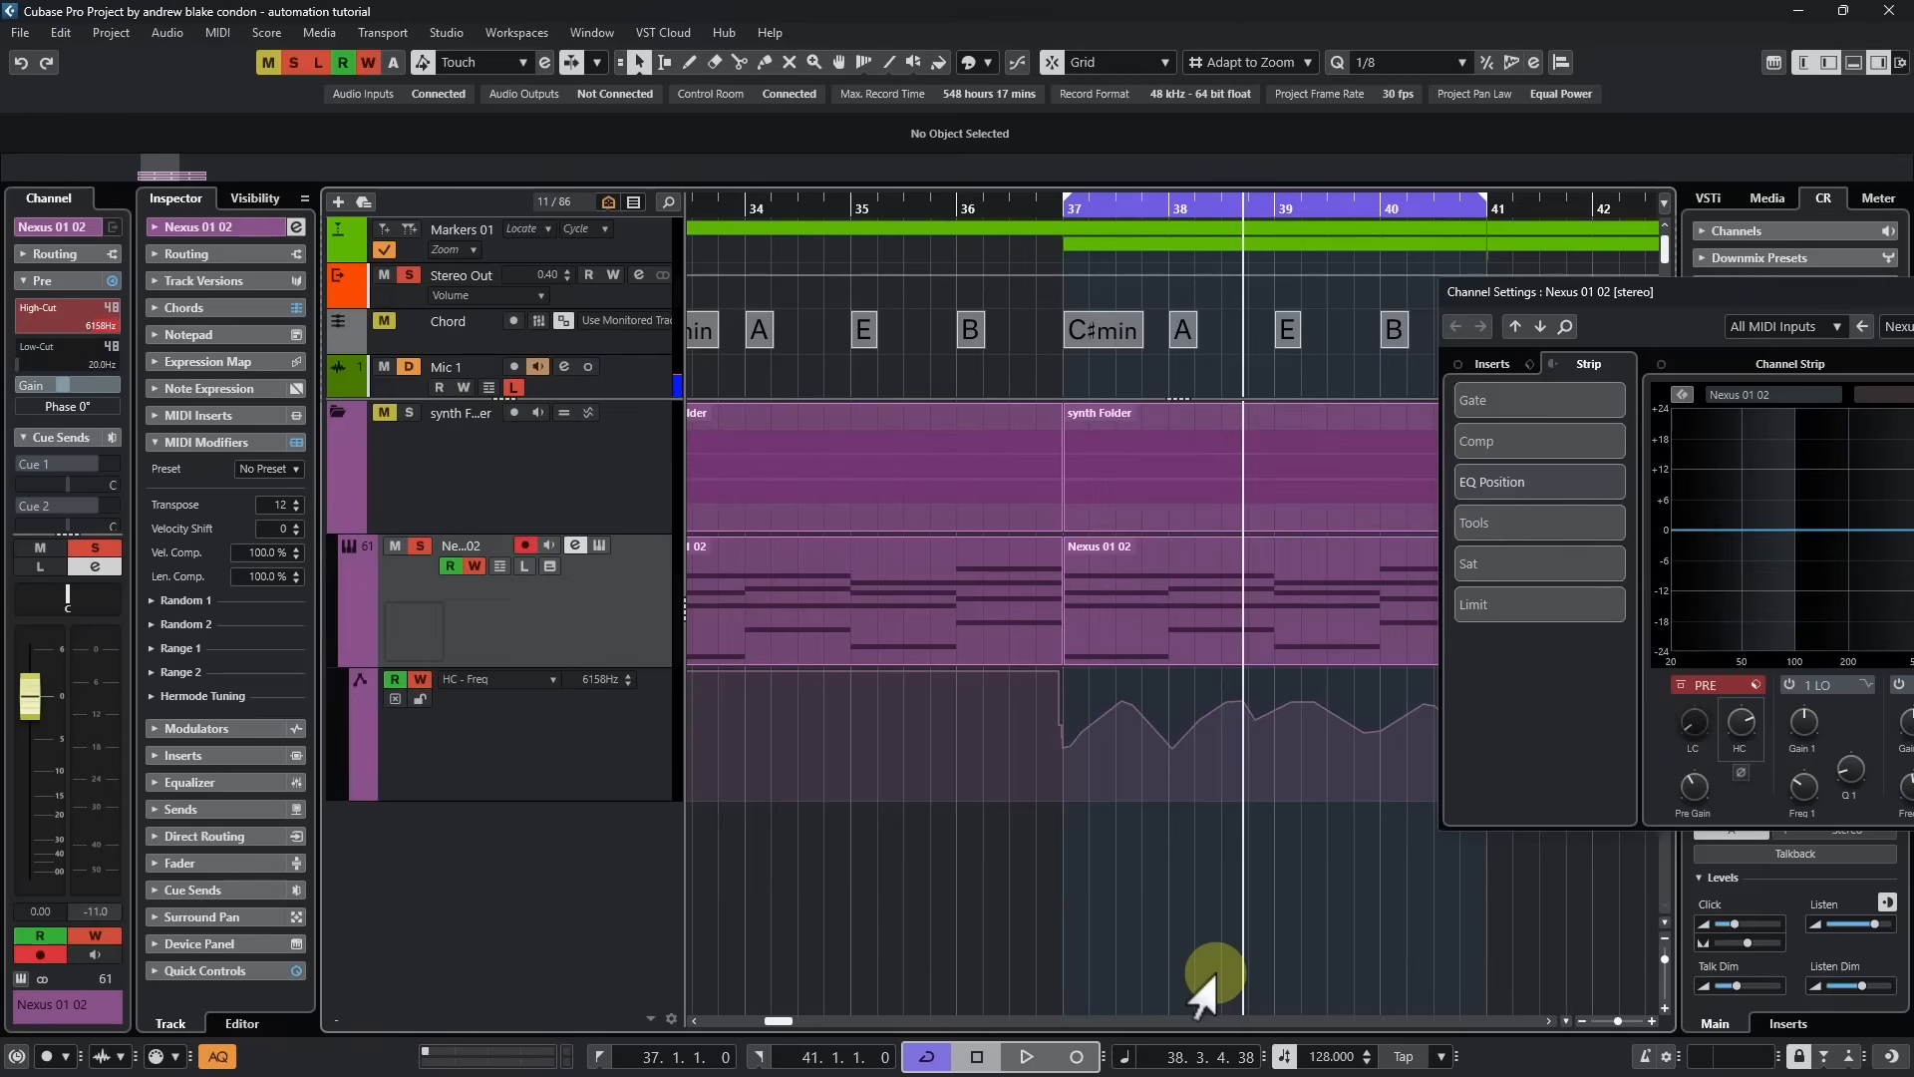
pyautogui.click(1026, 1056)
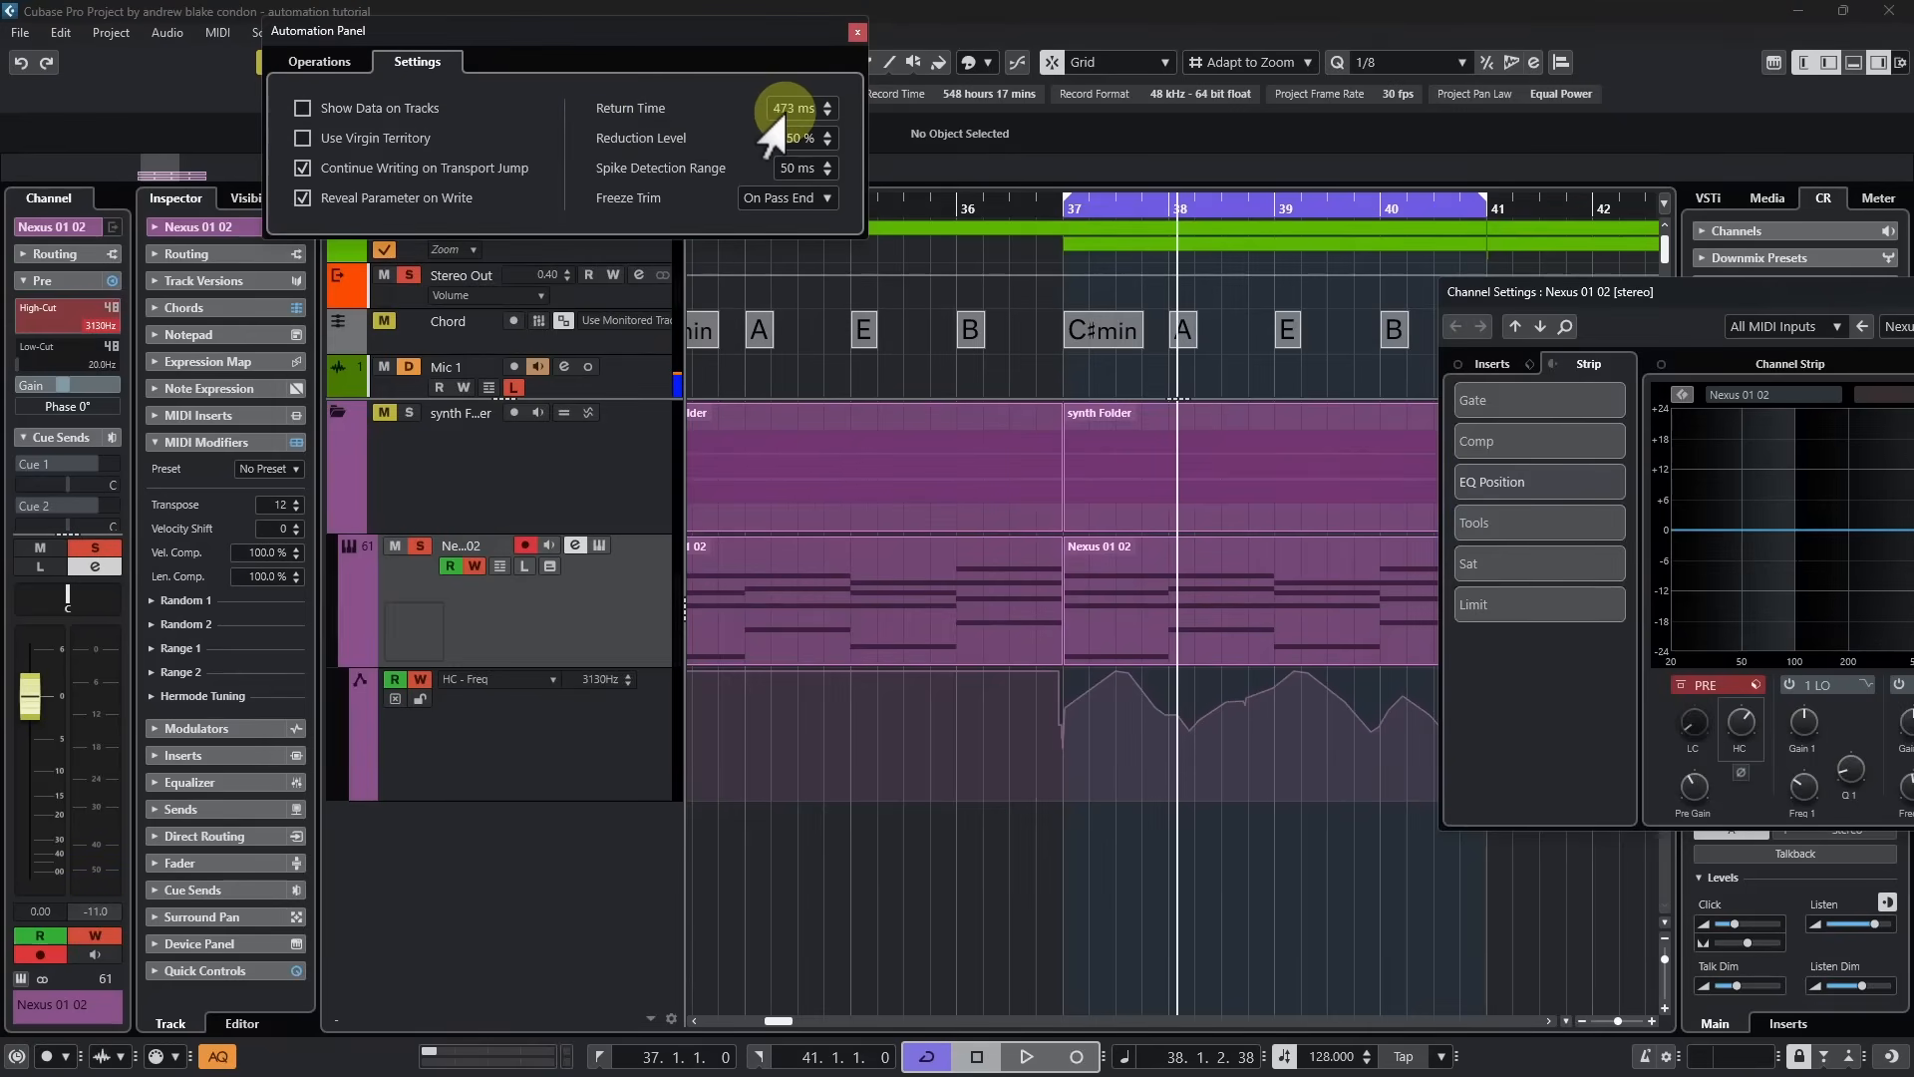
pyautogui.moveTo(791, 116); pyautogui.dragTo(781, 98)
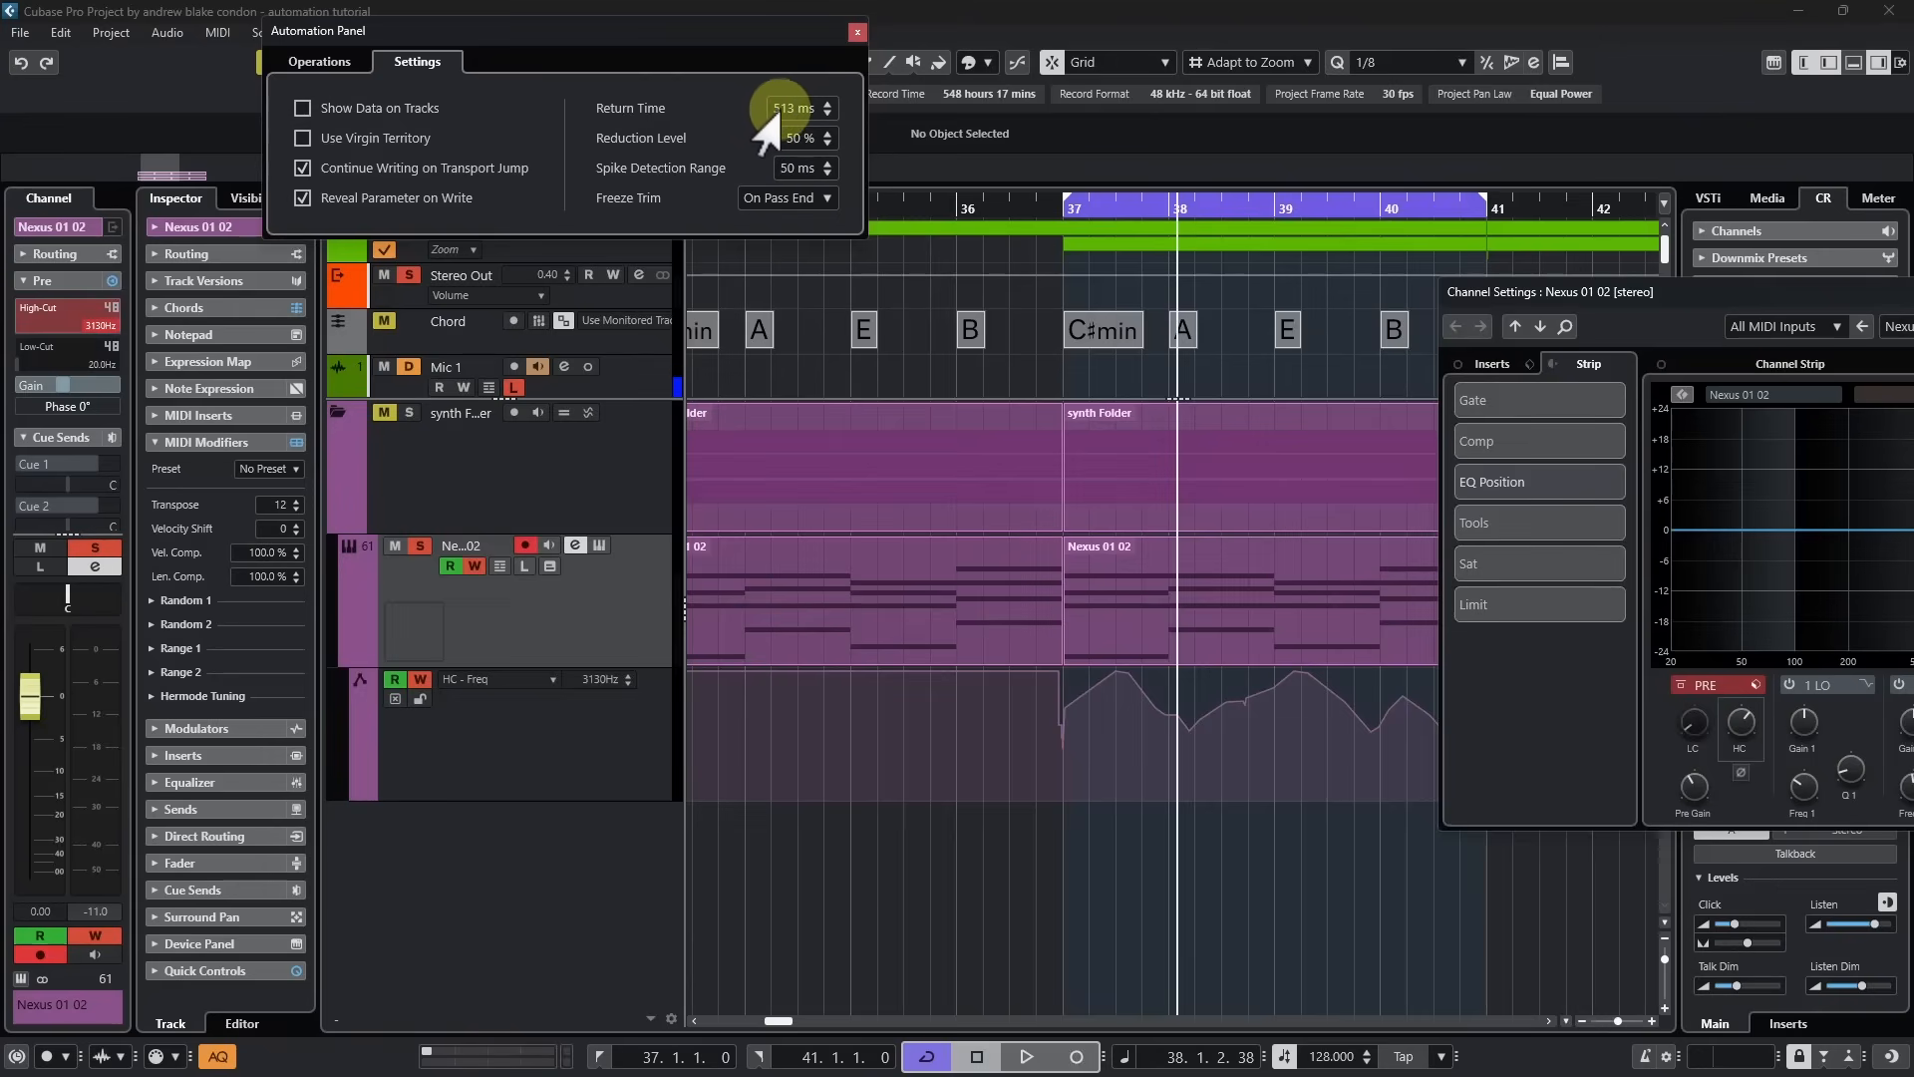
pyautogui.click(856, 31)
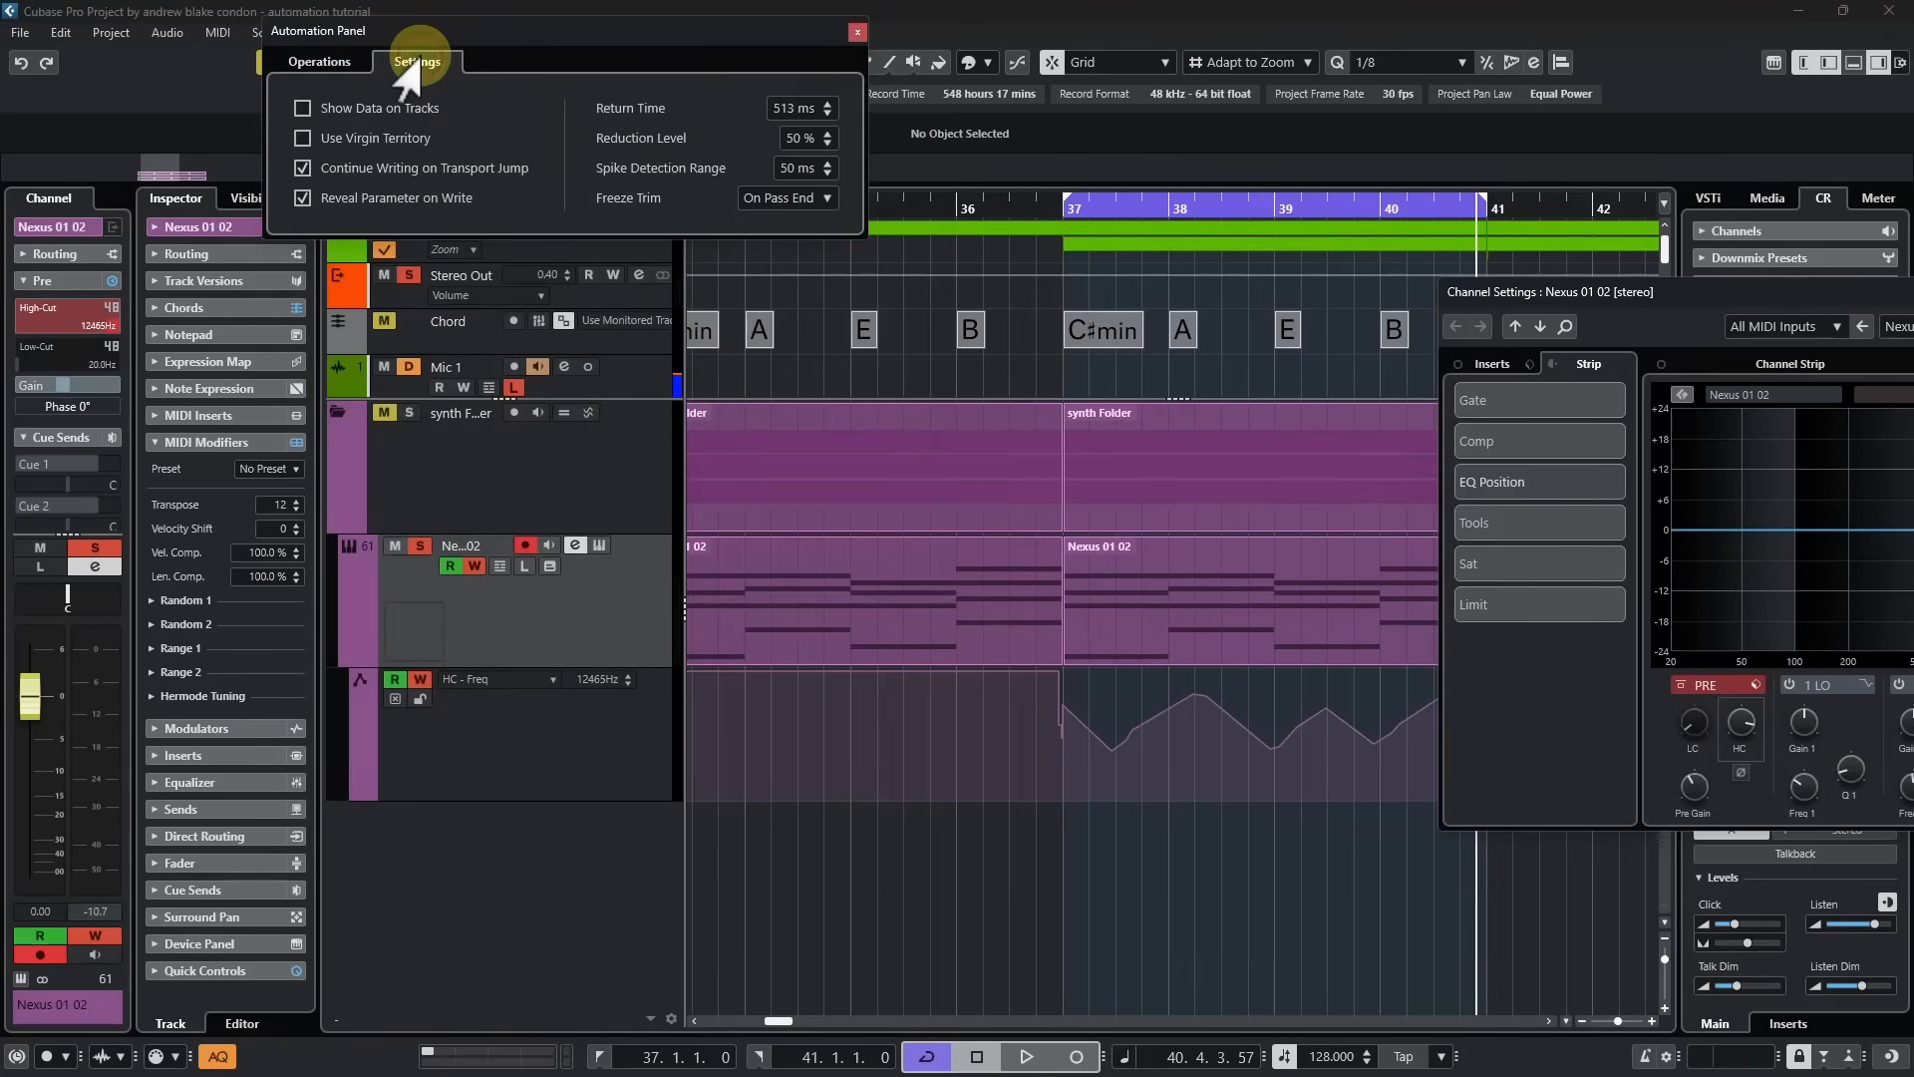
pyautogui.moveTo(690, 129)
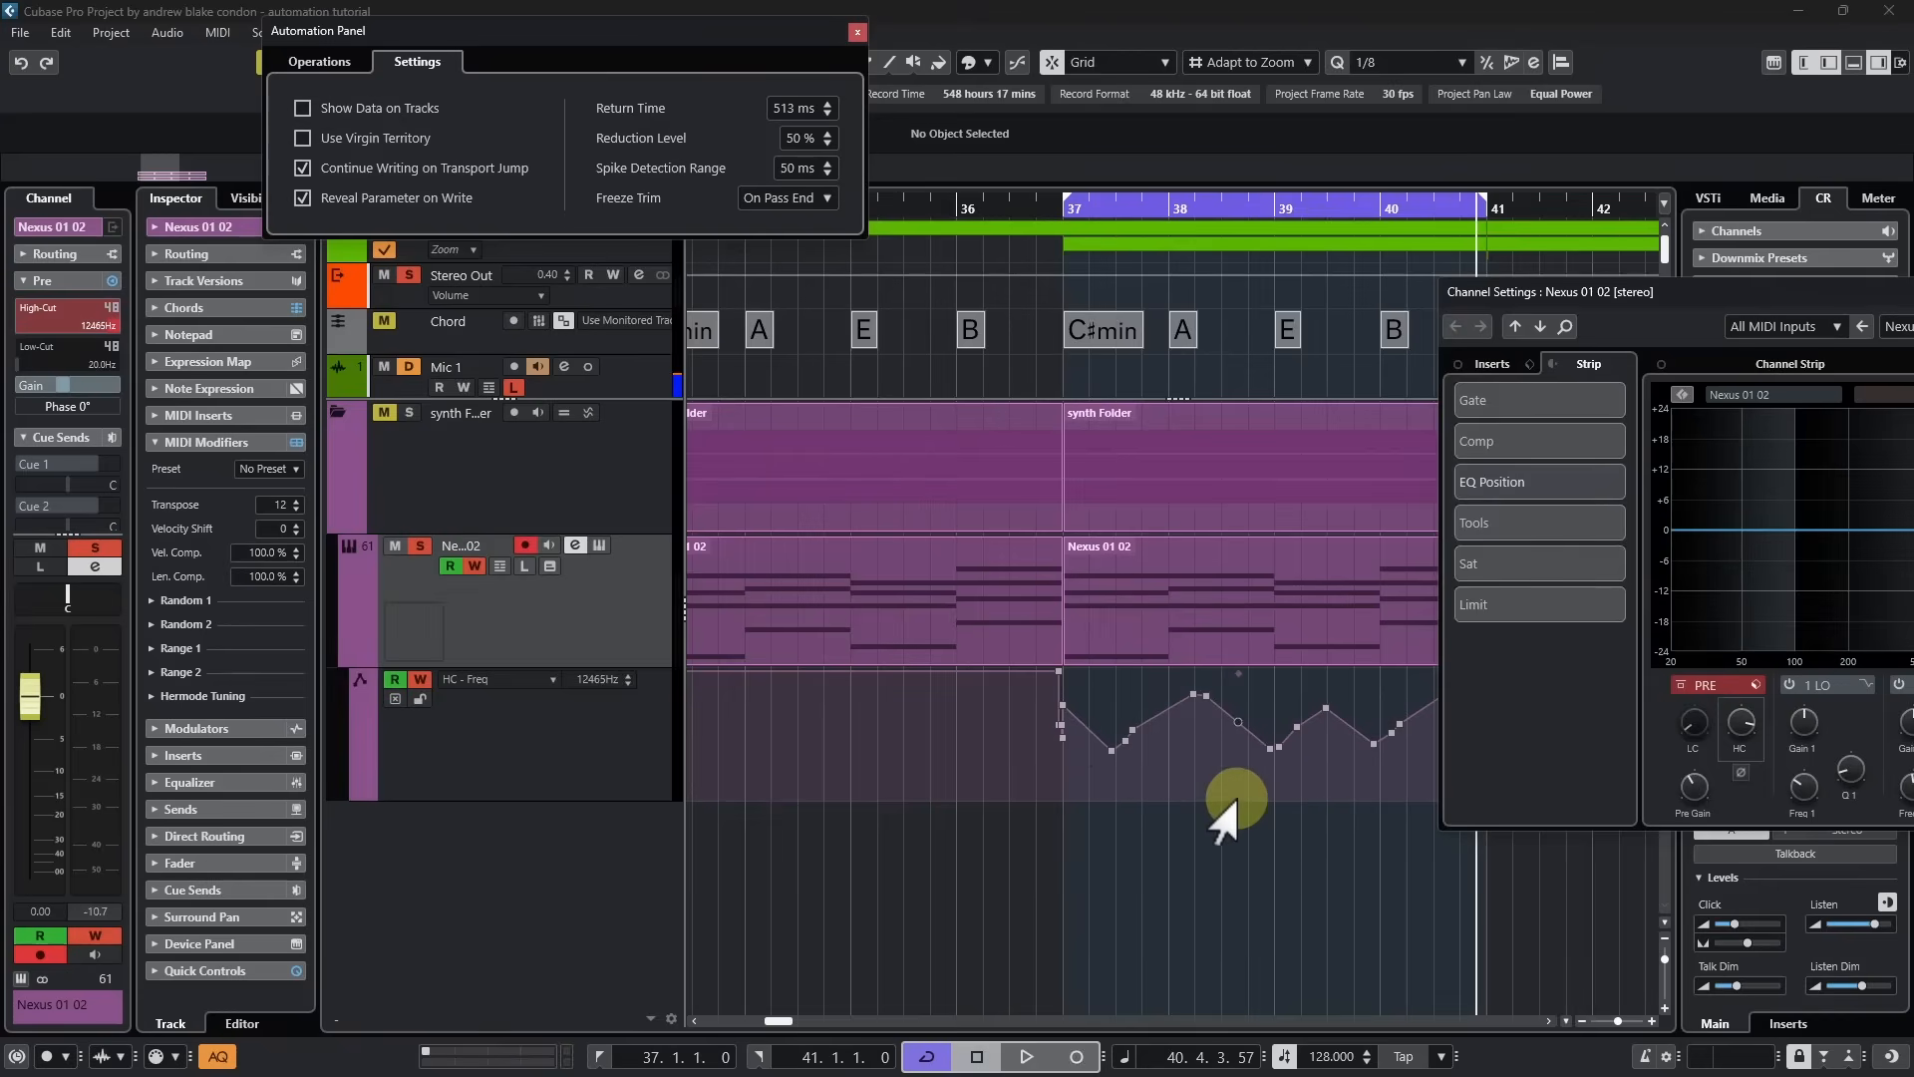
pyautogui.moveTo(1121, 714)
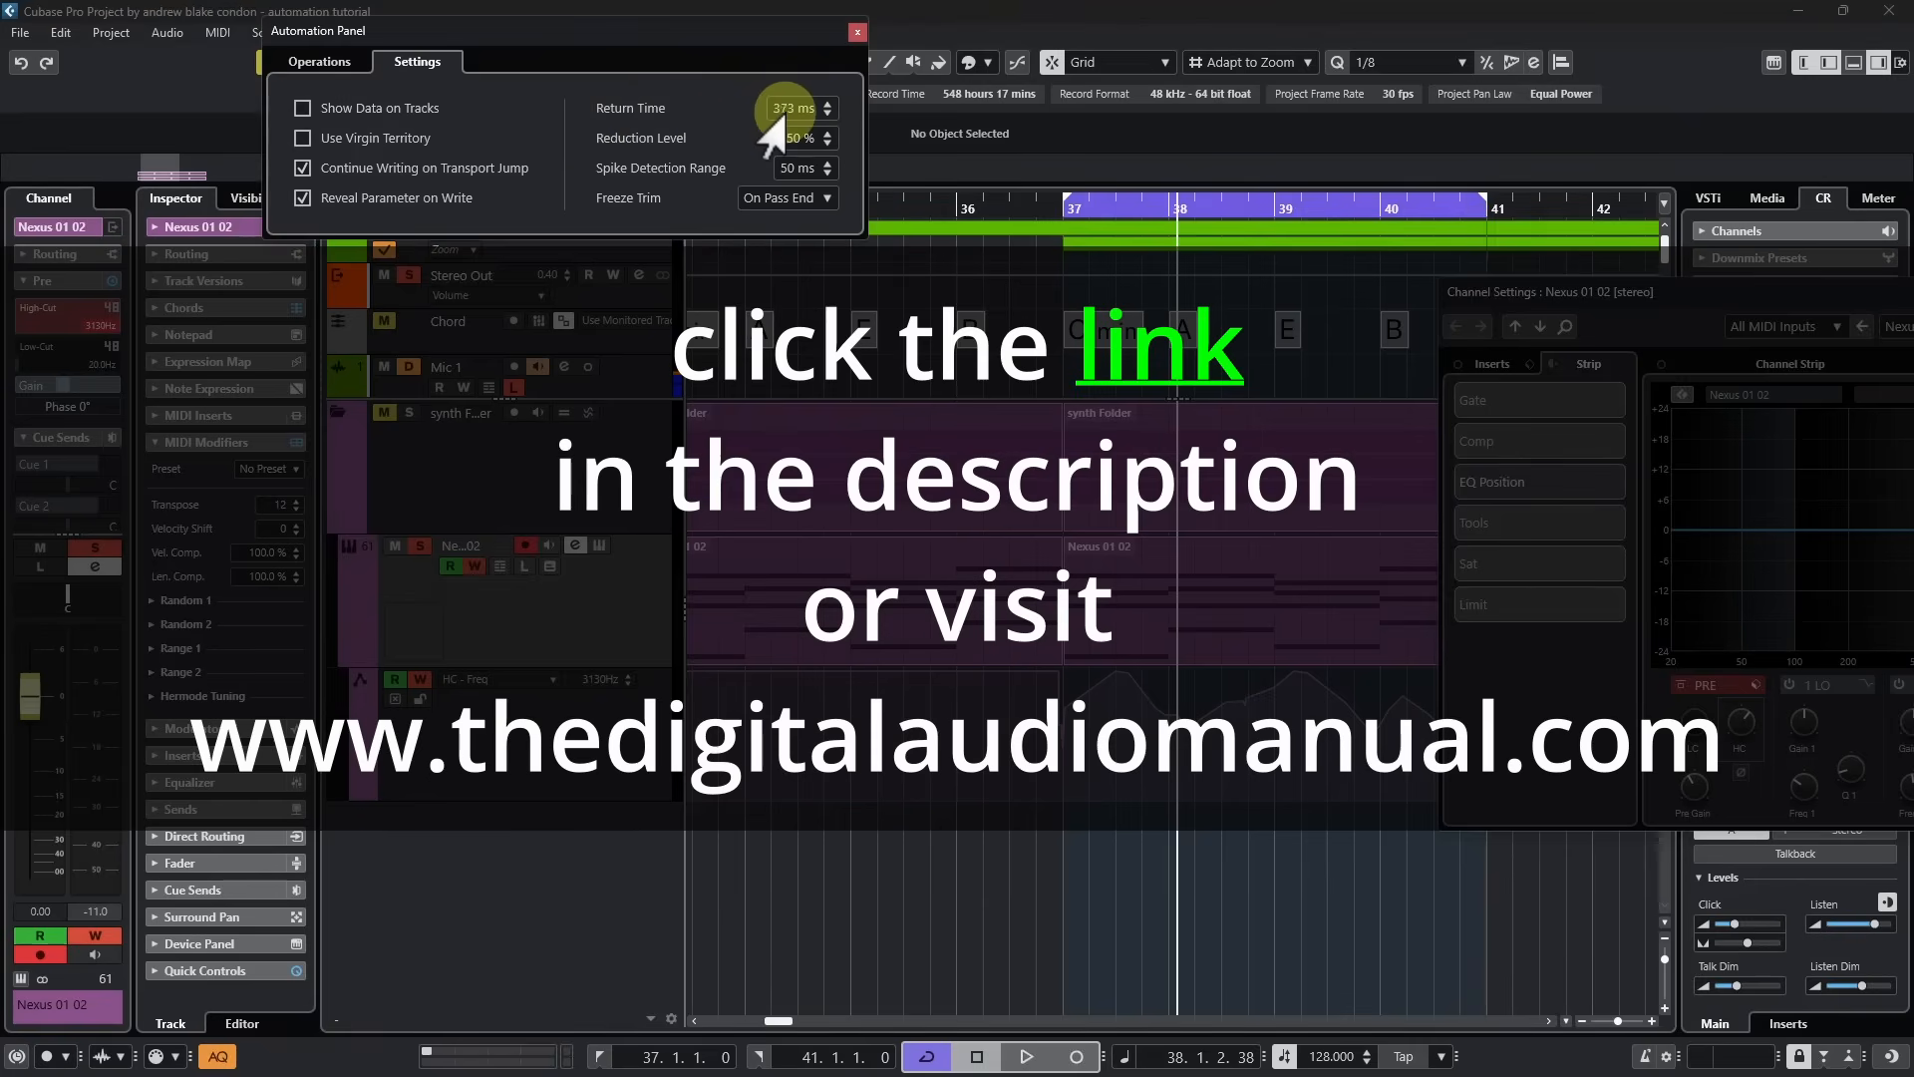
# Step: Nudge and confirm the Return Time value, then leave the Settings page
pyautogui.moveTo(784, 116); pyautogui.dragTo(785, 103)
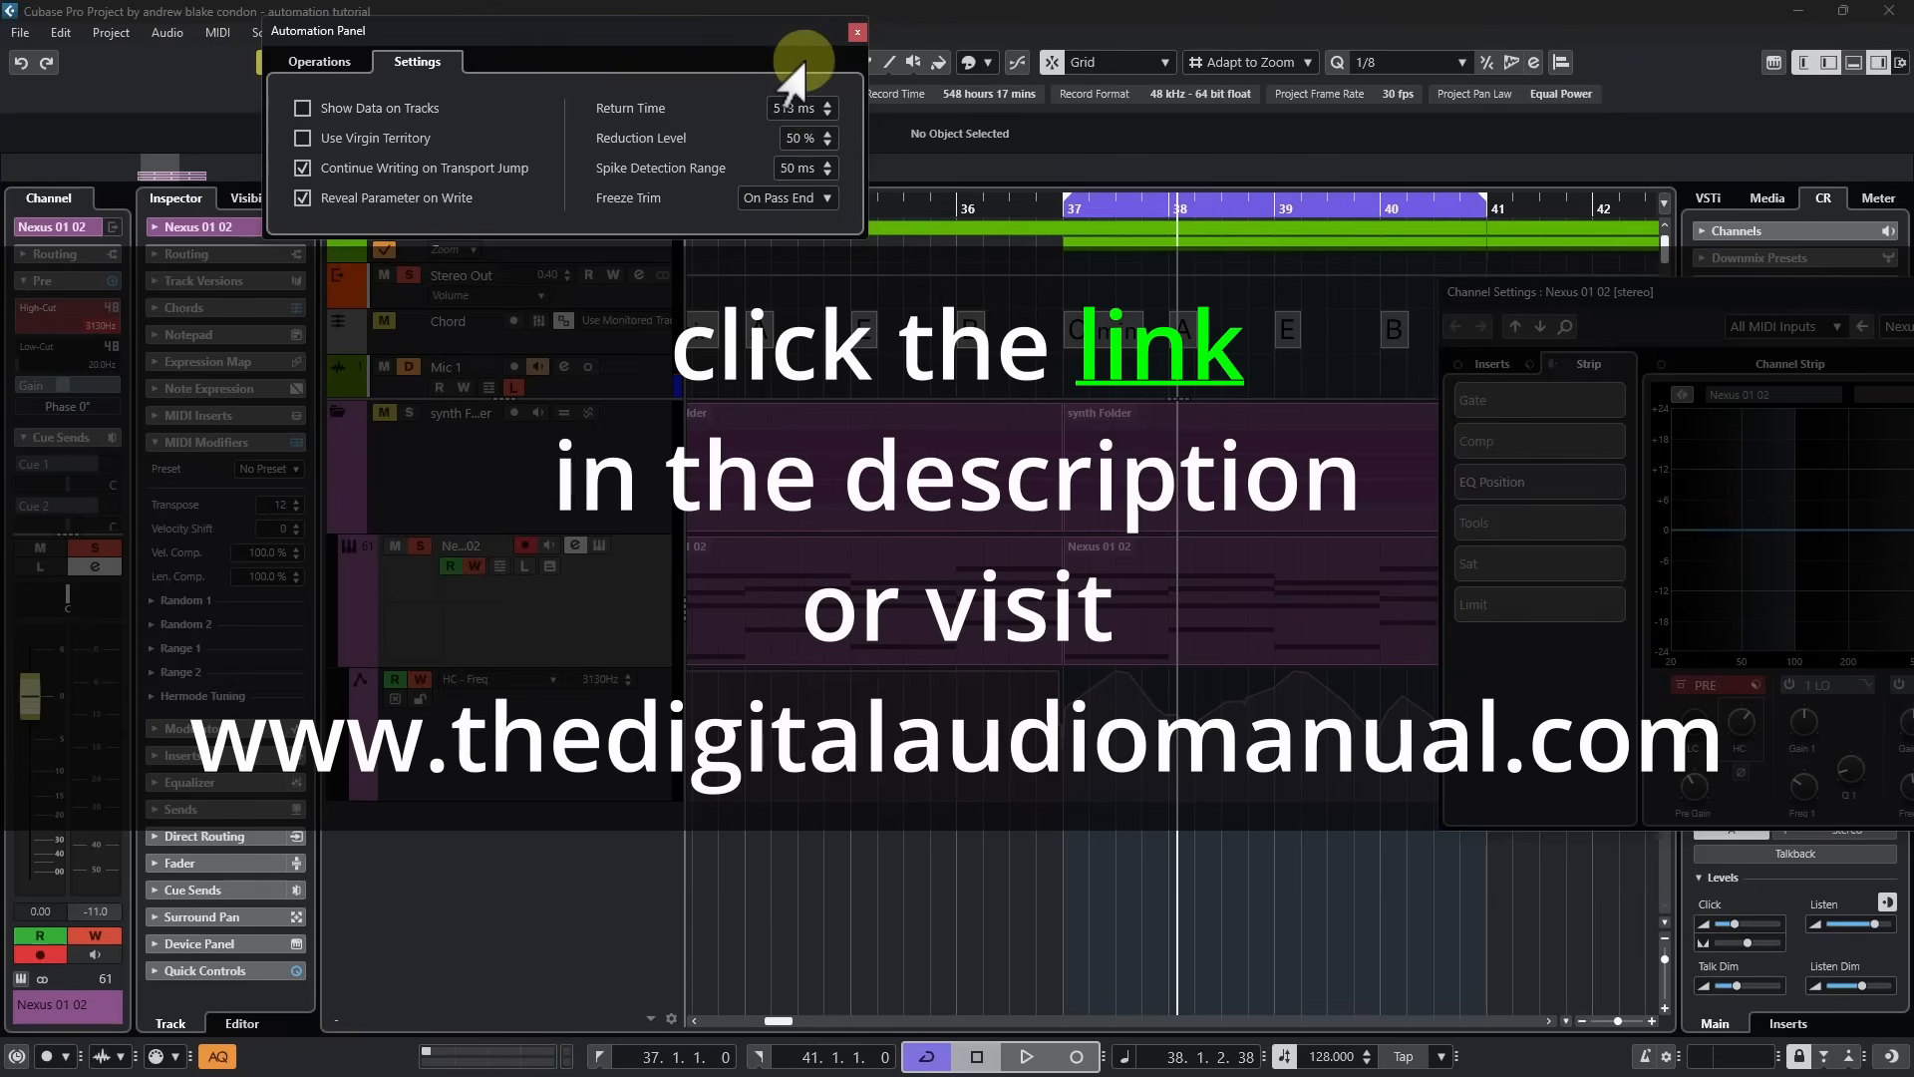
pyautogui.click(856, 32)
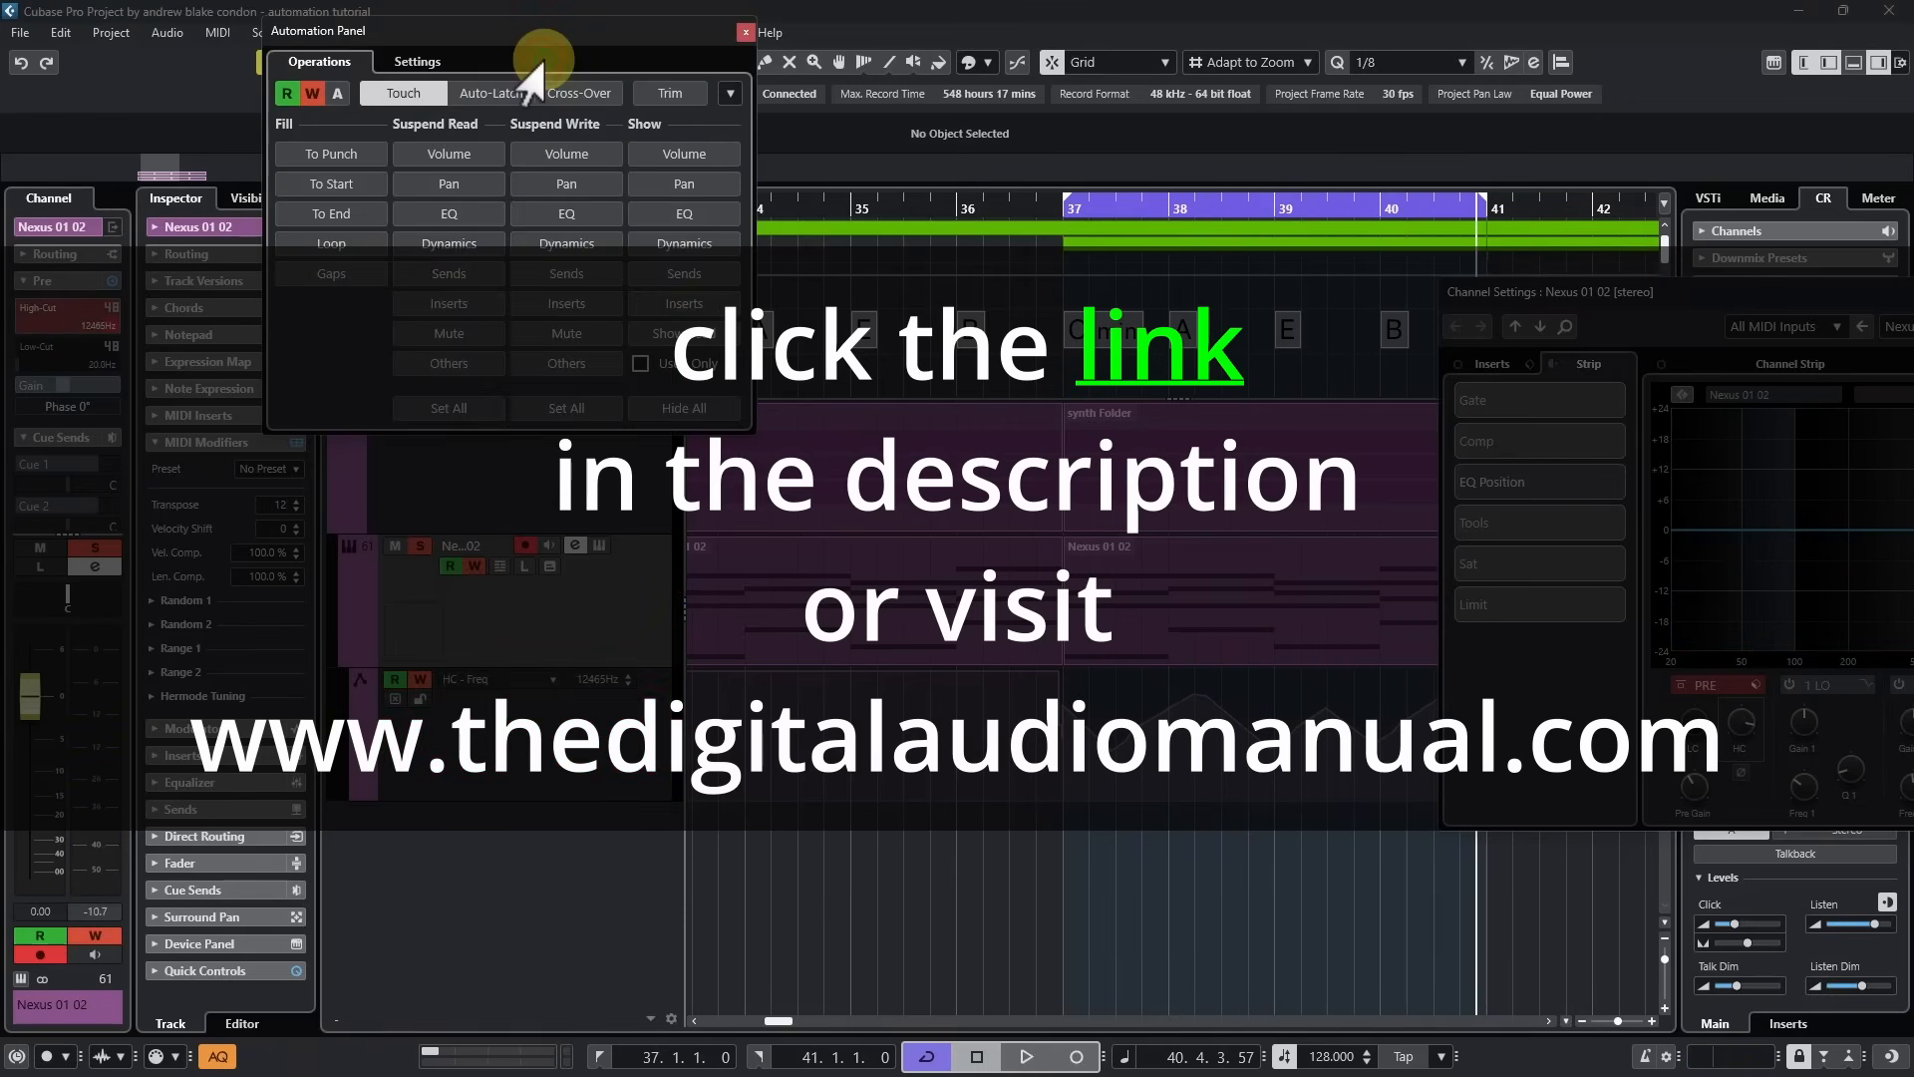
pyautogui.click(416, 61)
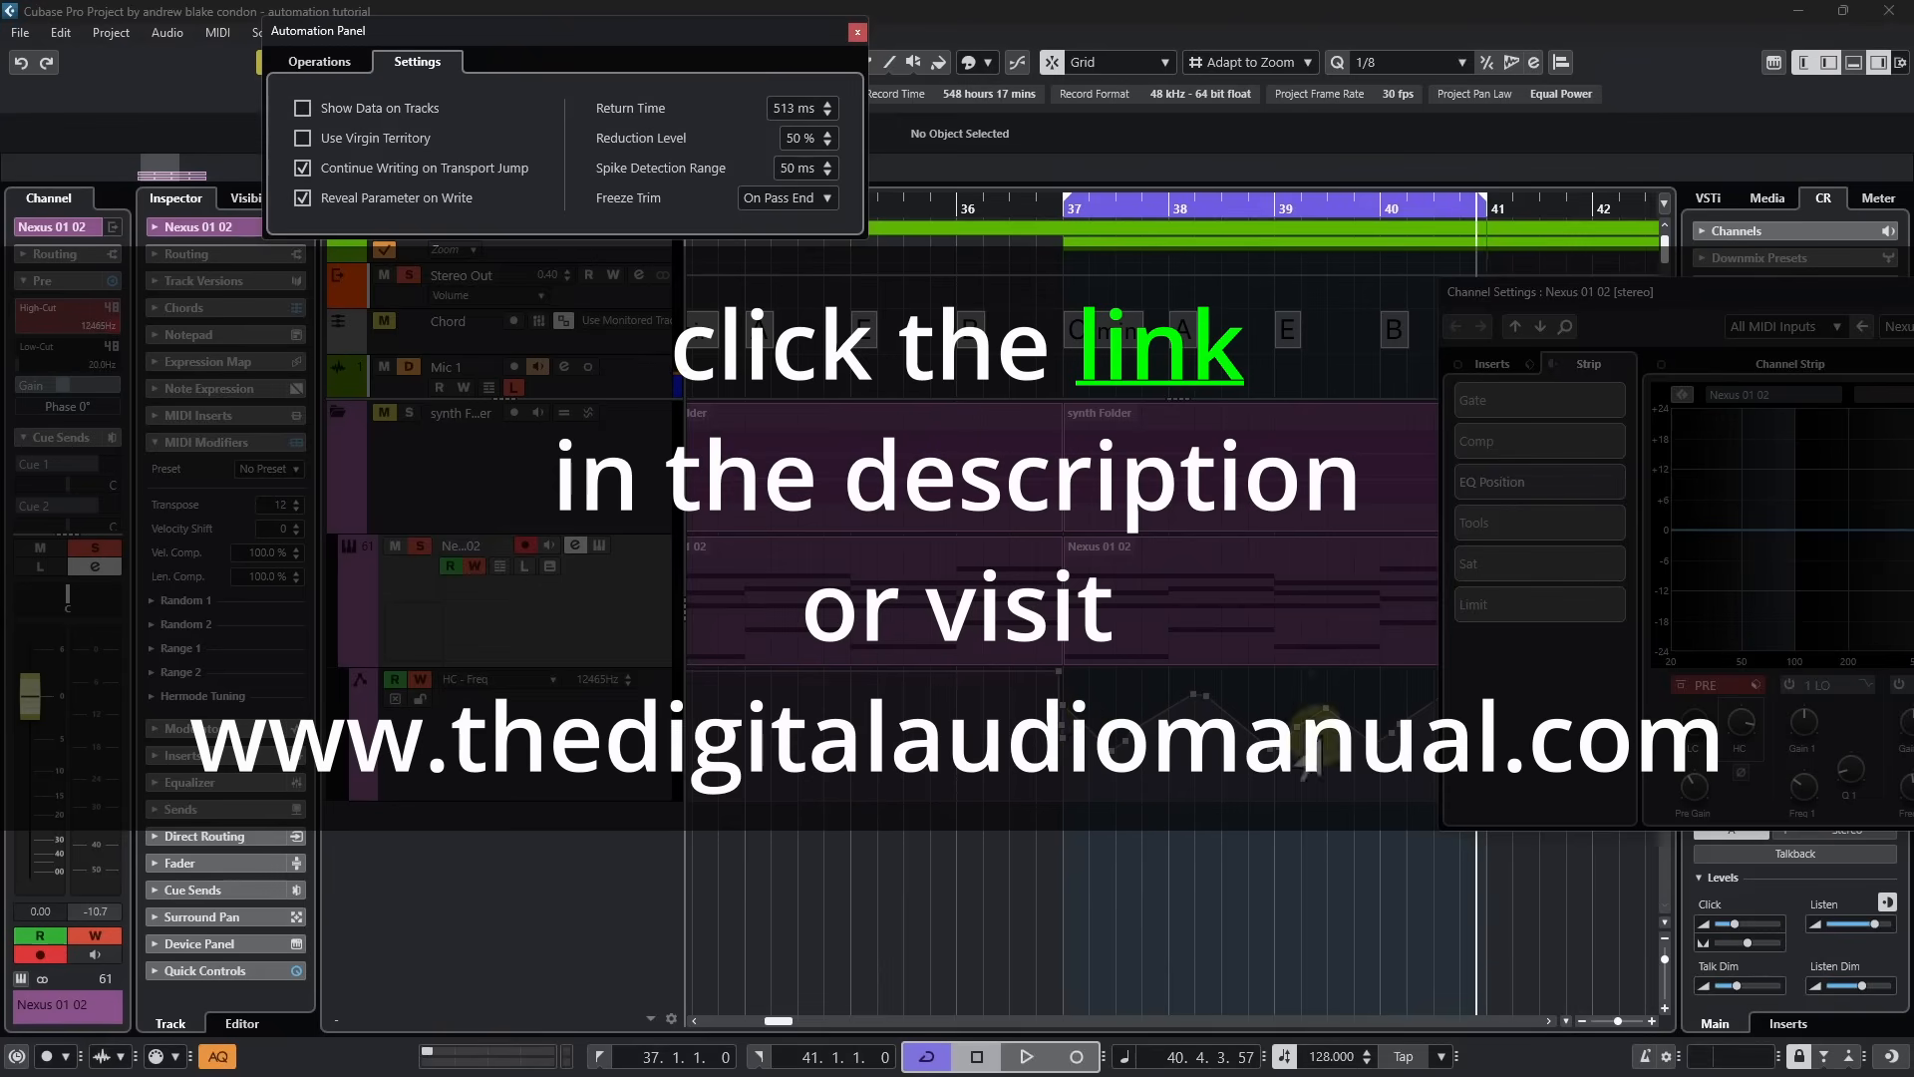
# Step: Review the automation mode dropdown, keep Touch selected and return to the Operations page
pyautogui.click(569, 204)
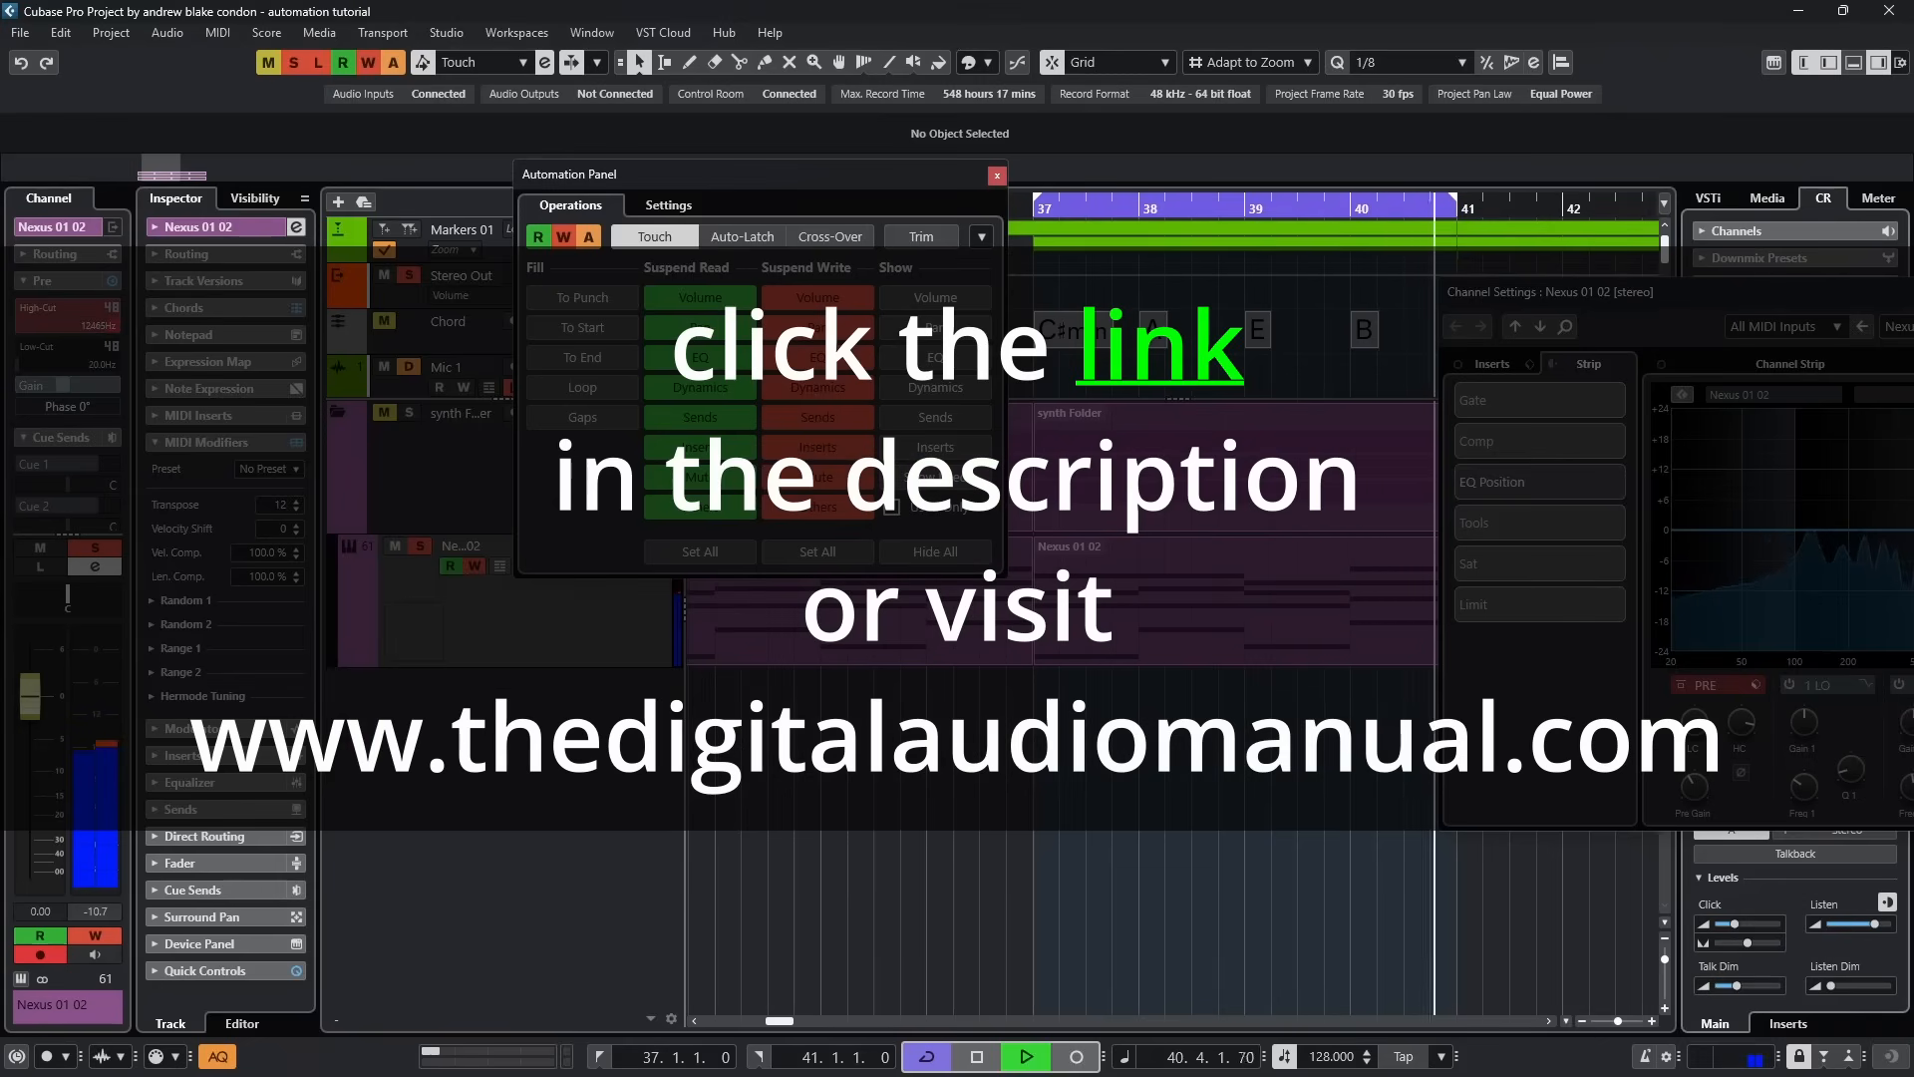
pyautogui.click(522, 62)
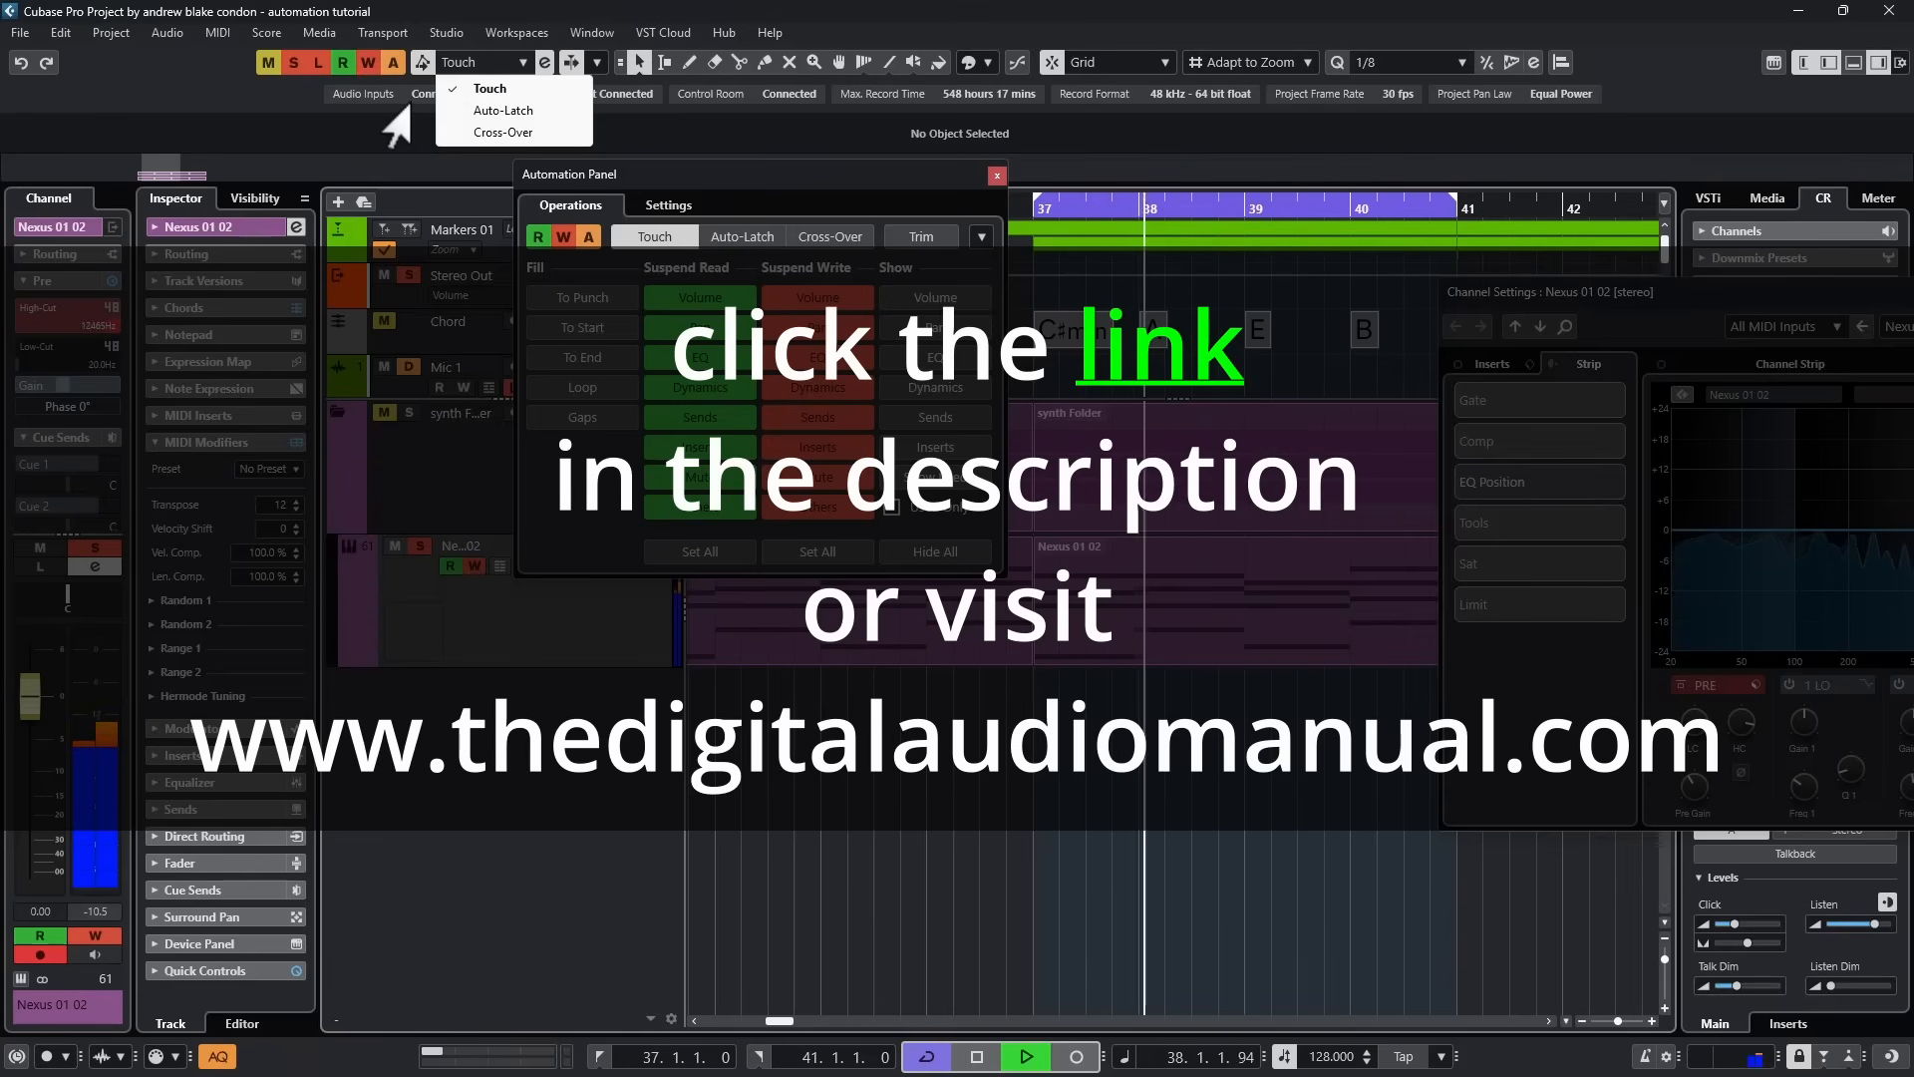
pyautogui.click(667, 203)
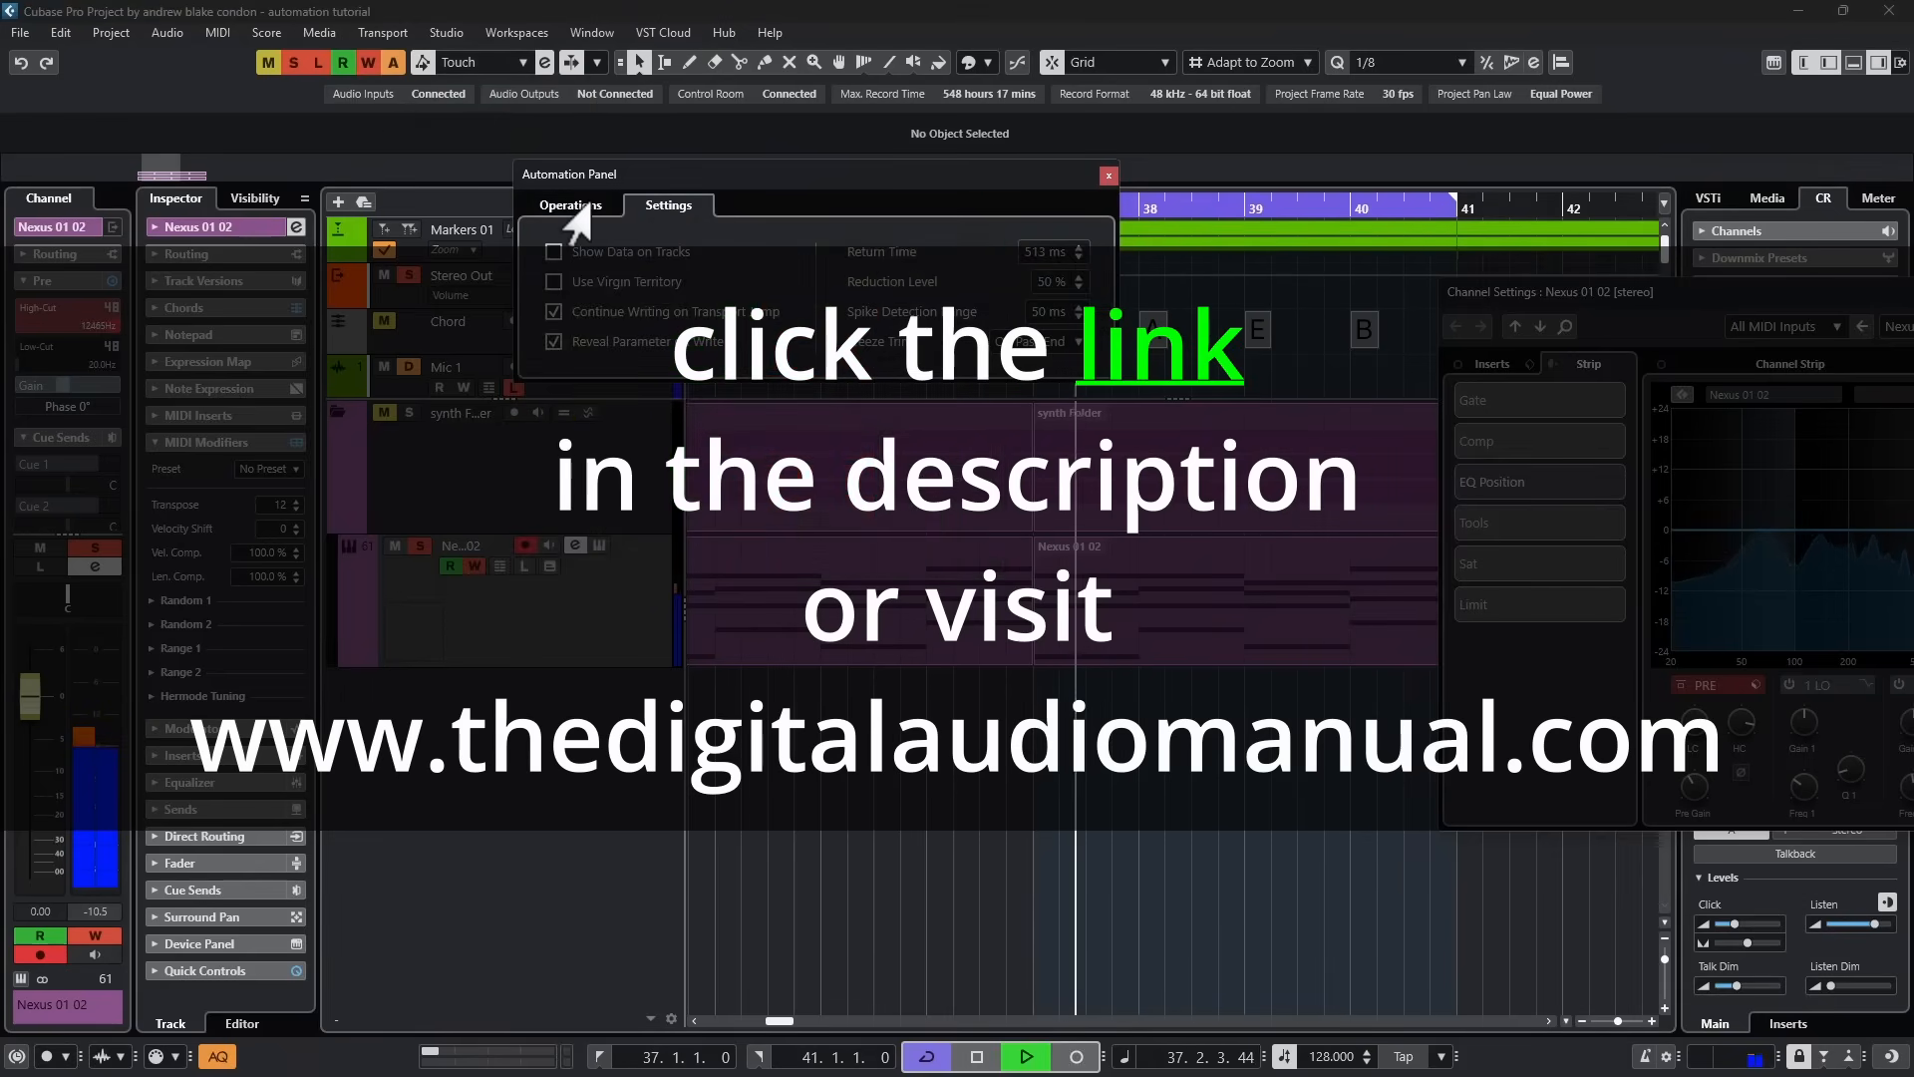
pyautogui.click(569, 204)
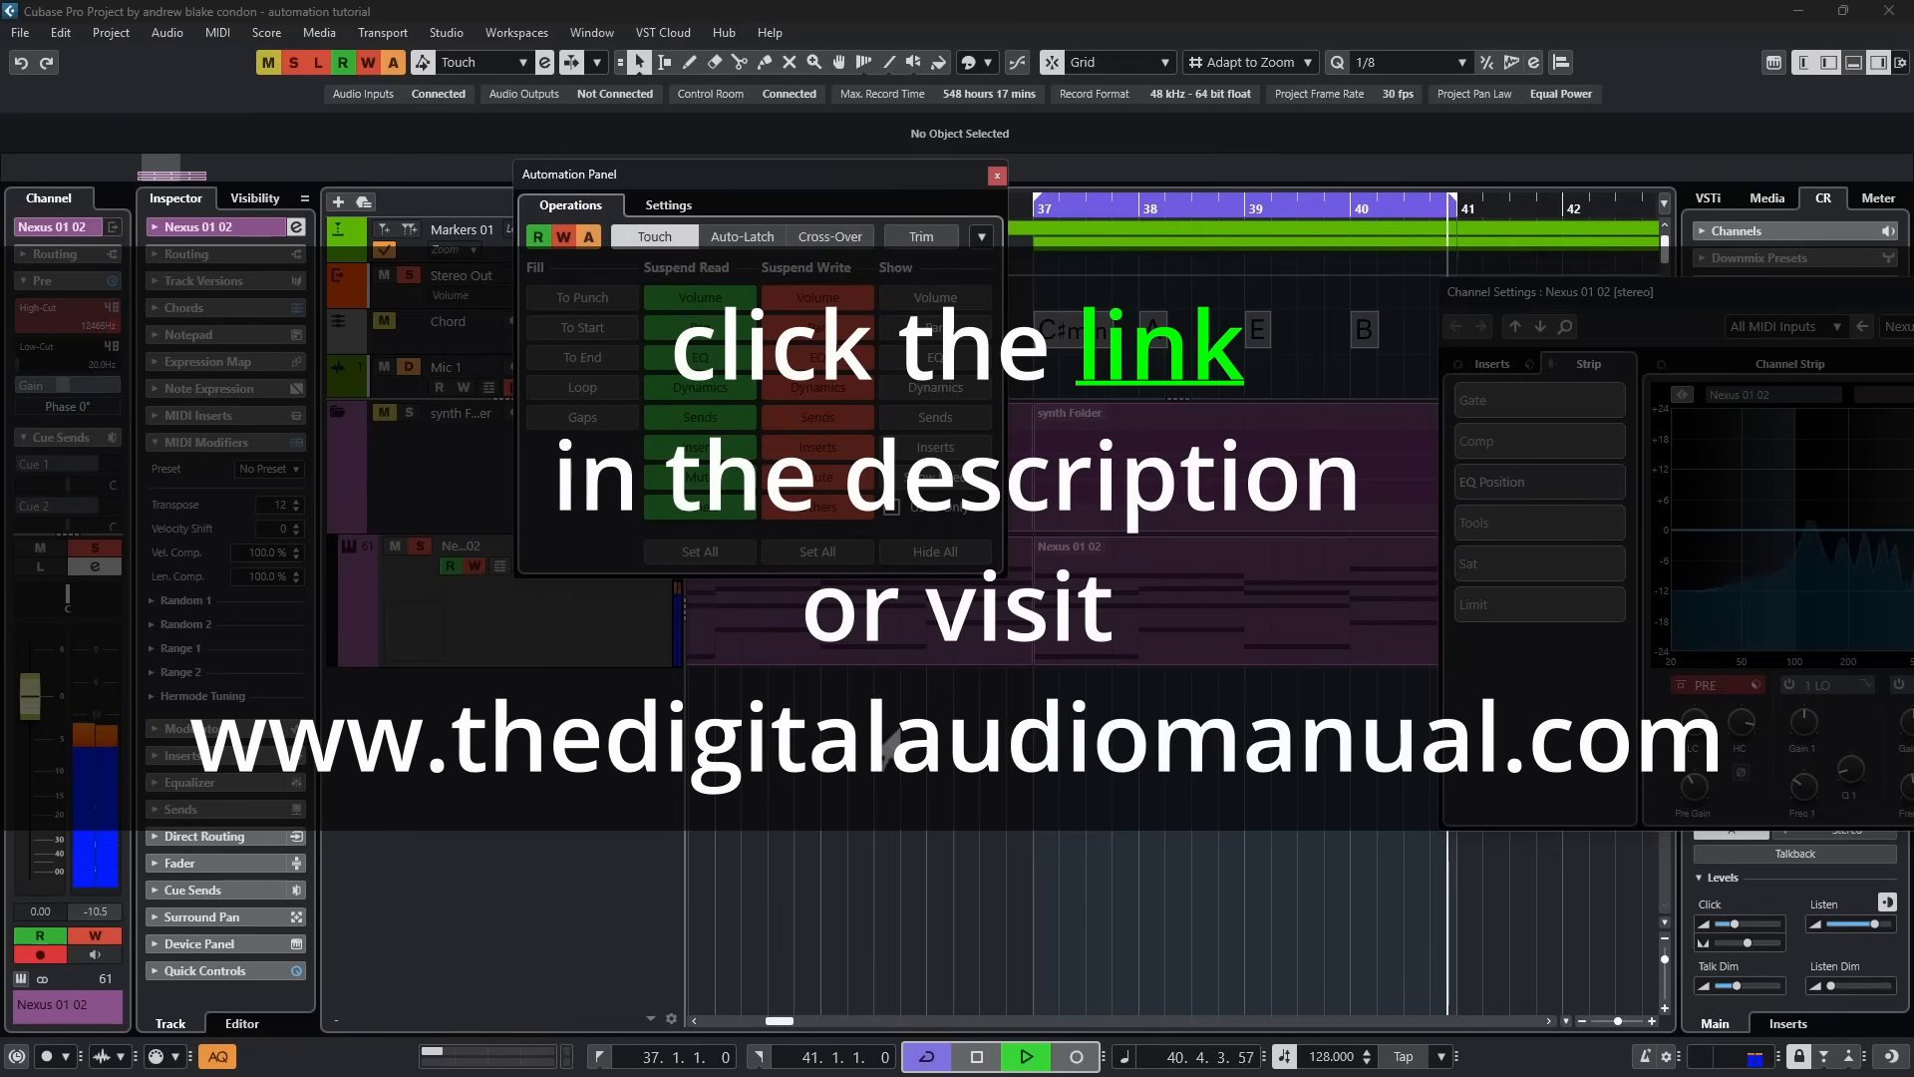